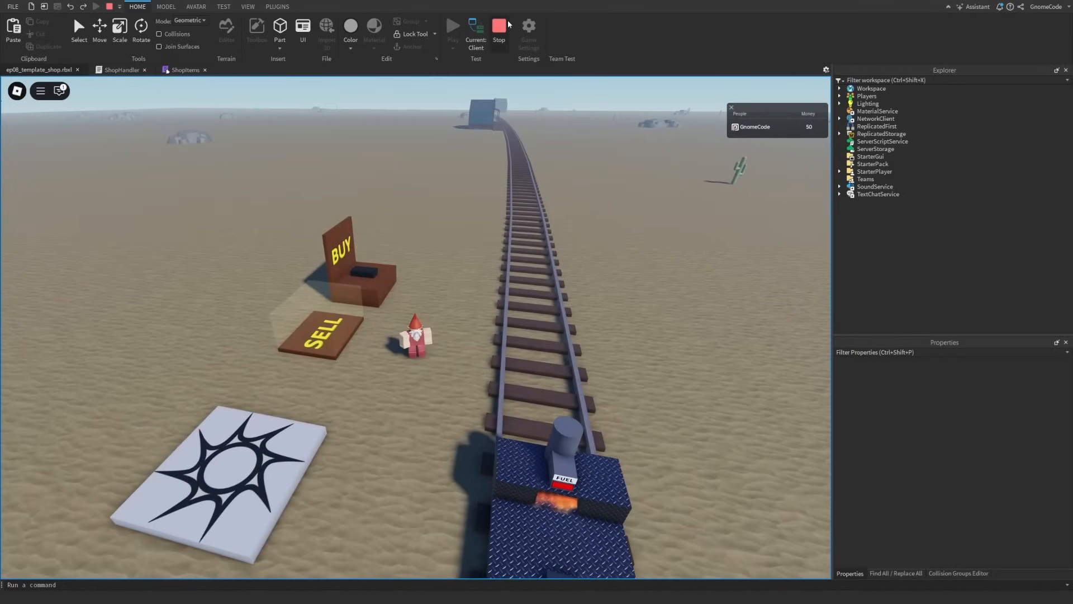
Step: Stop the playtest, then inspect SellBox's Box part and preview its Kaching sound
left_click(498, 29)
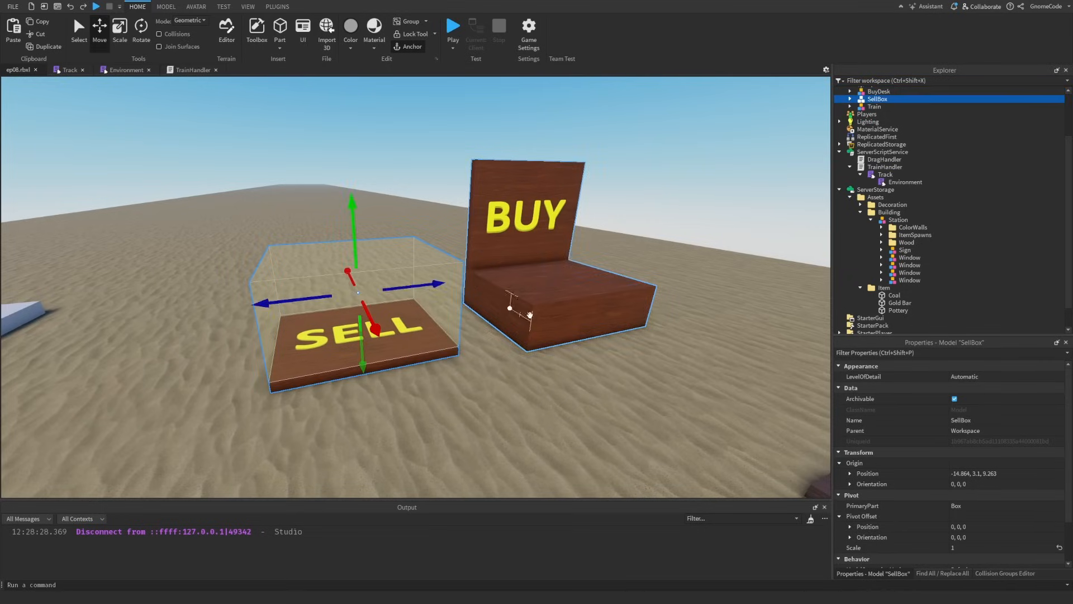
left_click(879, 91)
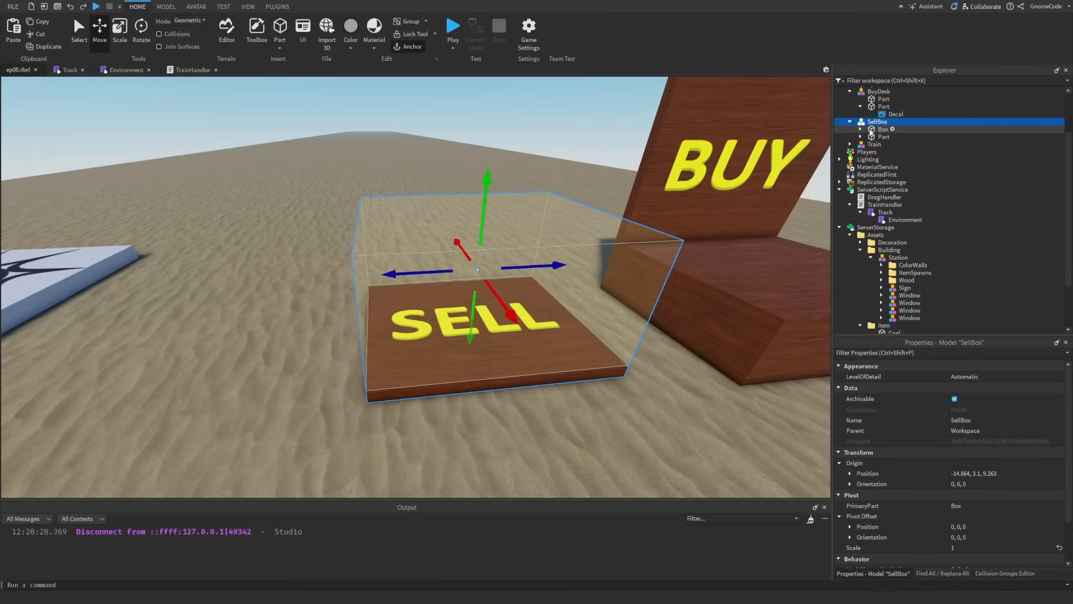
left_click(884, 144)
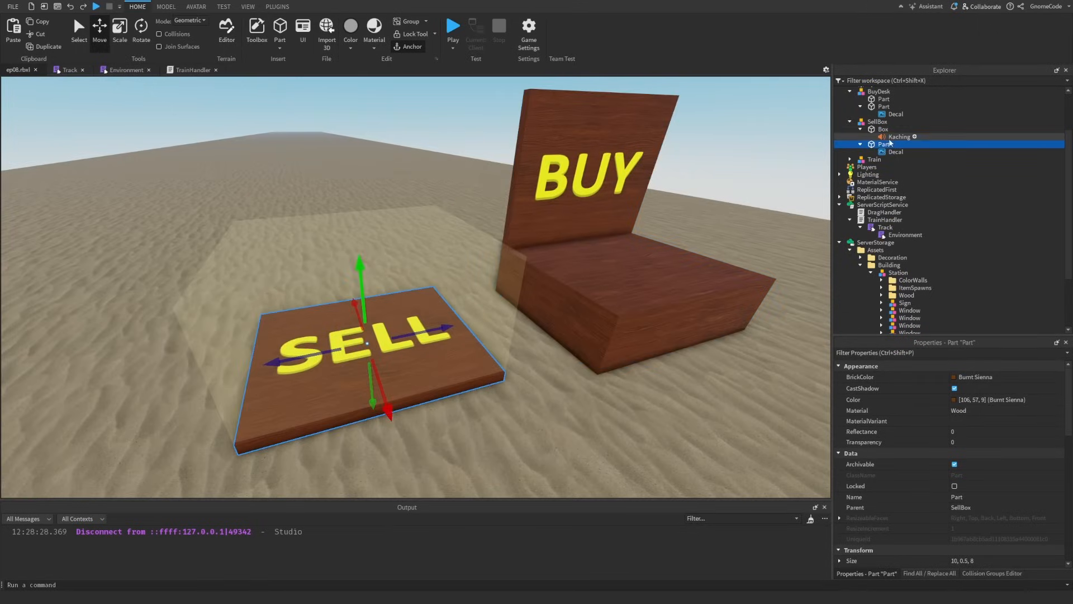
left_click(899, 136)
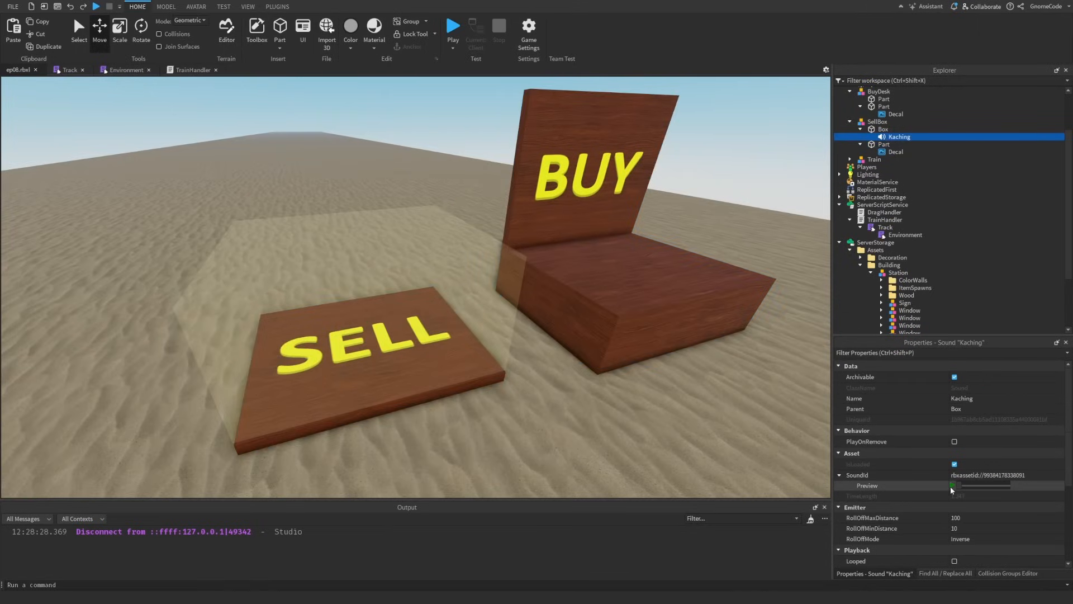
left_click(952, 485)
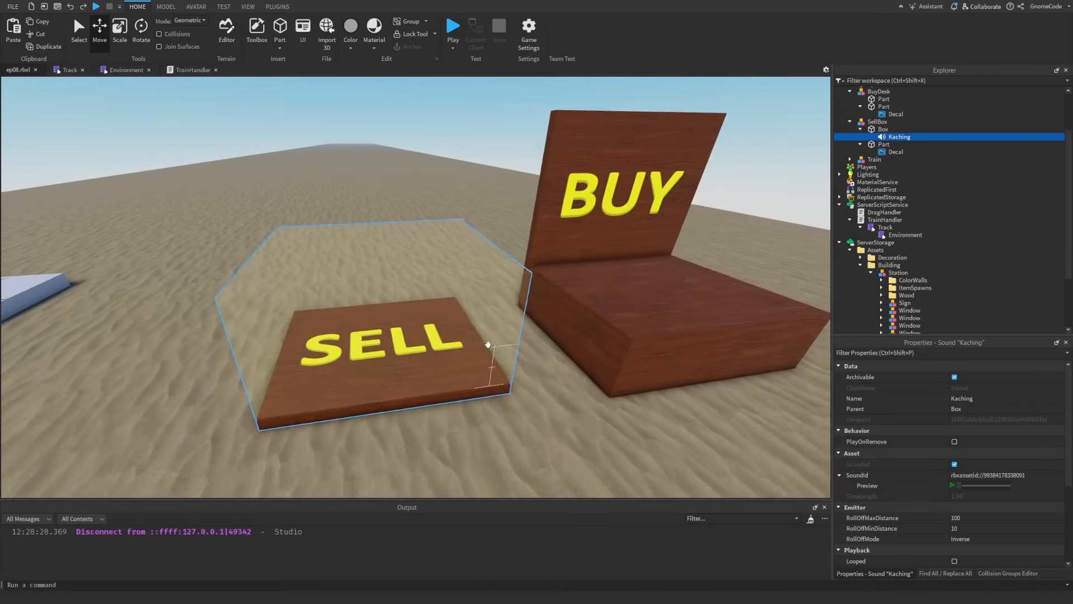
left_click(879, 91)
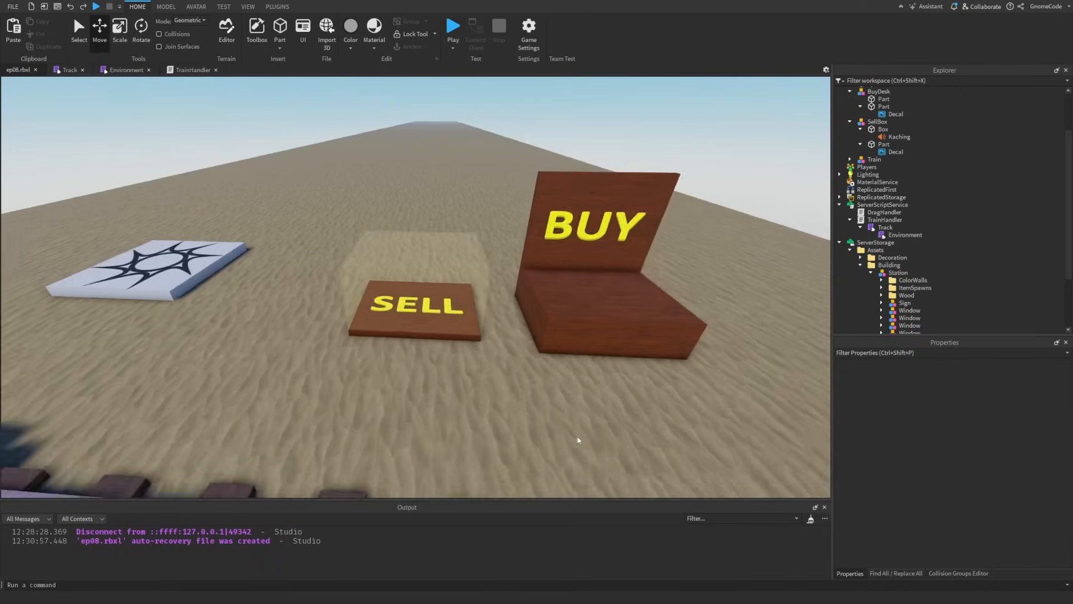
Step: Bring Coal, Gold Bar and Pottery into the Workspace and place Coal on the Buy desk
left_click(894, 269)
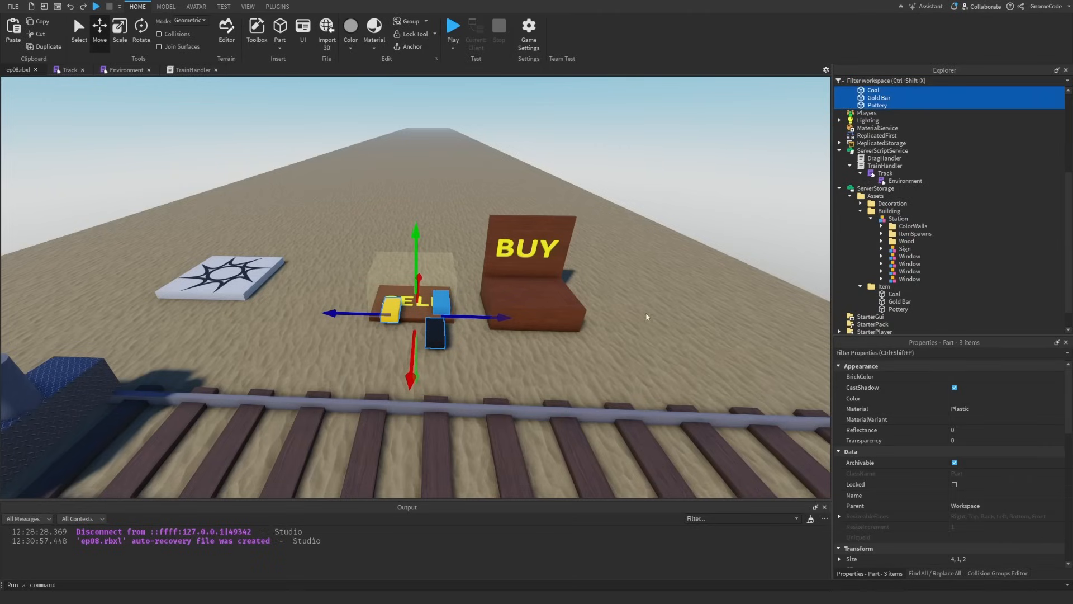
left_click_drag(417, 301, 324, 339)
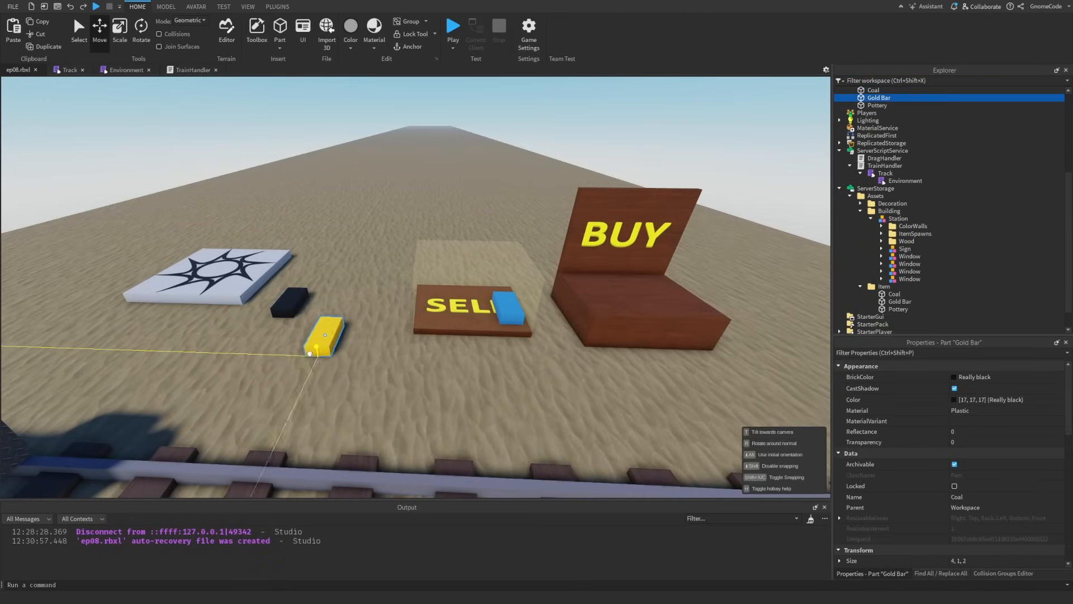
left_click(873, 89)
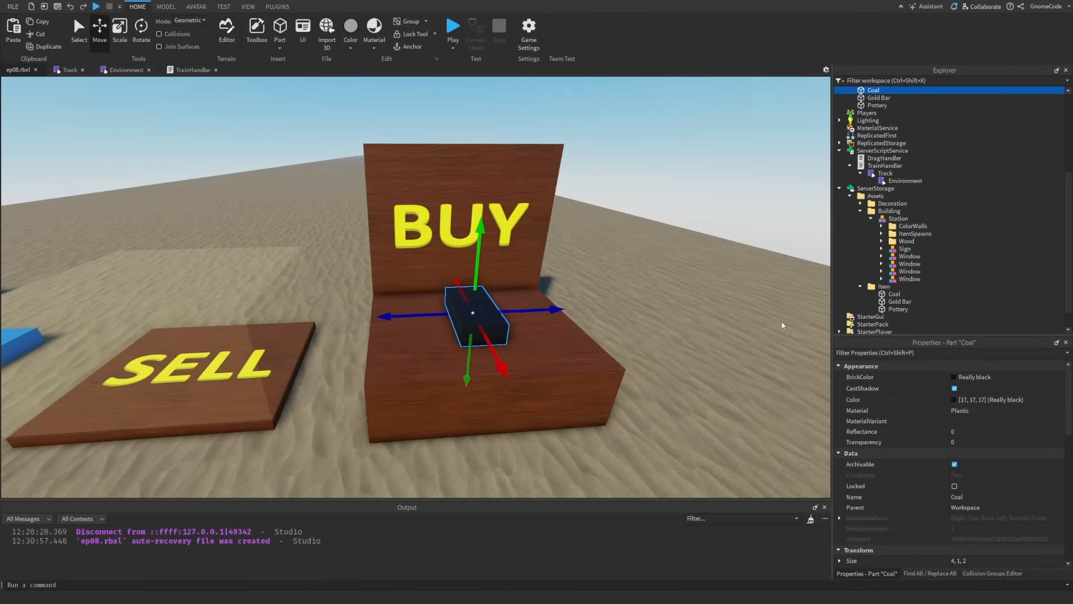
Step: Anchor Coal, remove its Draggable tag and give it a ForSale tag
scroll("down", 3)
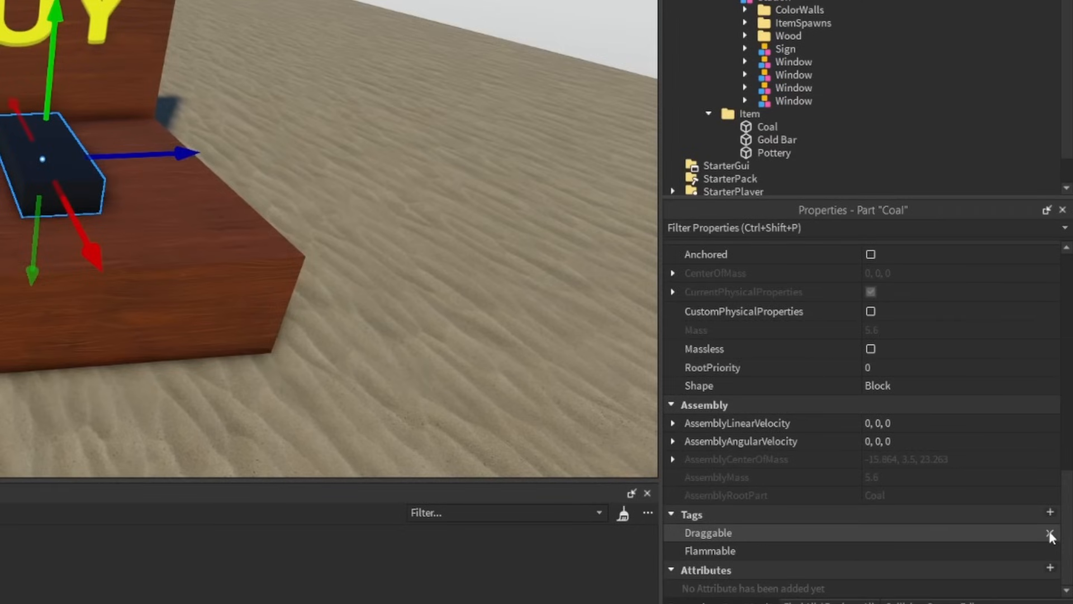
left_click(1050, 532)
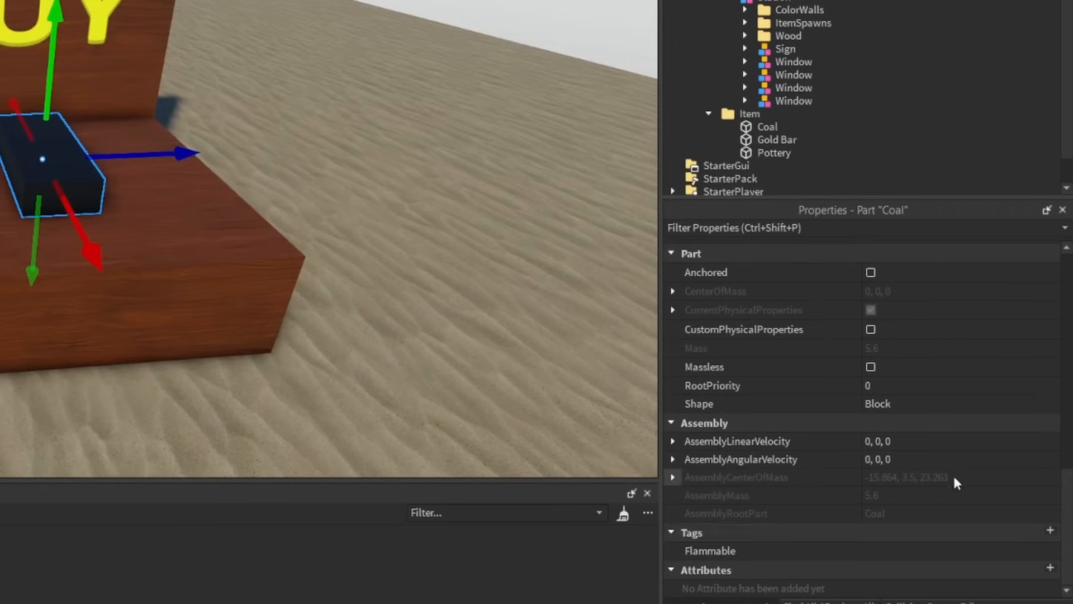
left_click(870, 479)
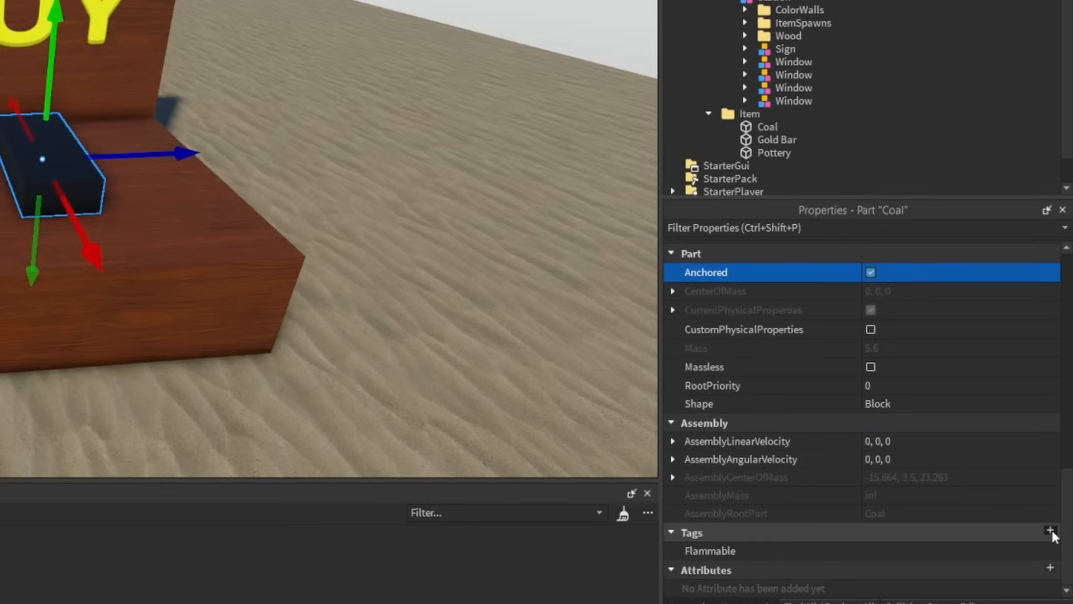
type("ForS")
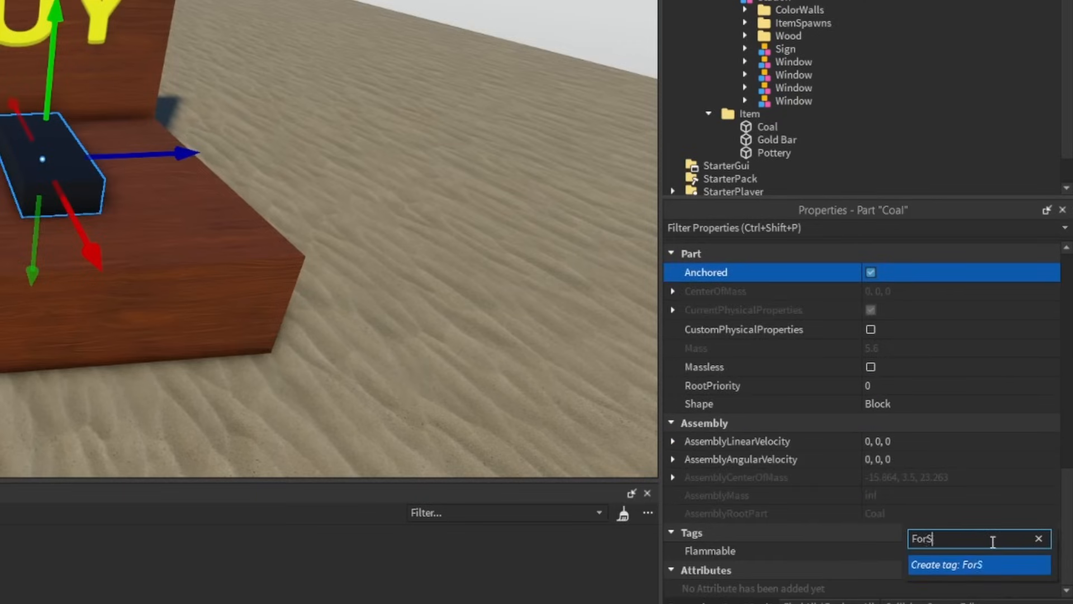
type("ale")
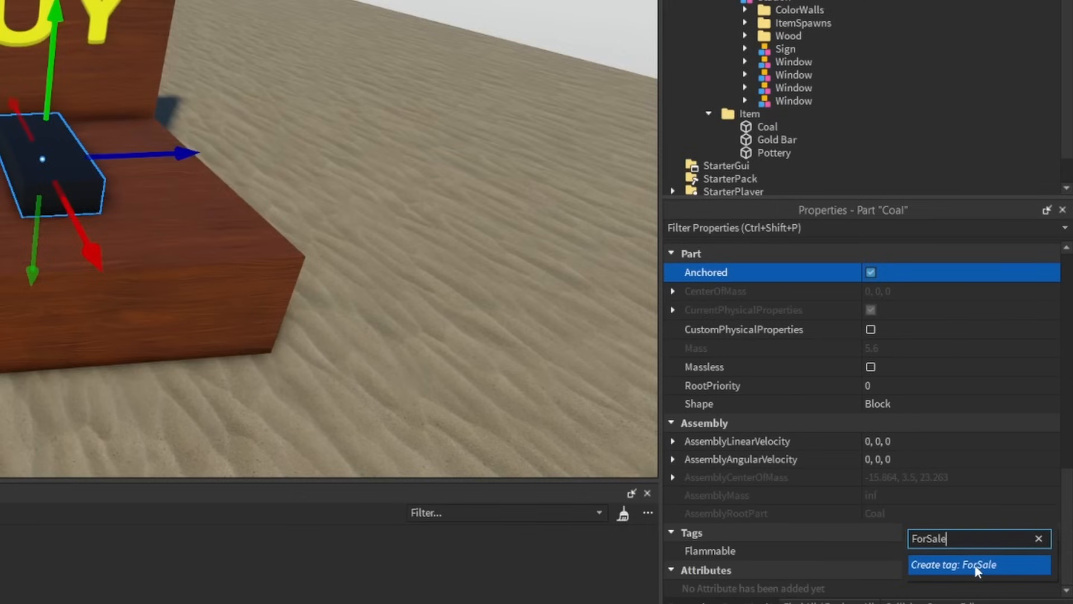
left_click(953, 565)
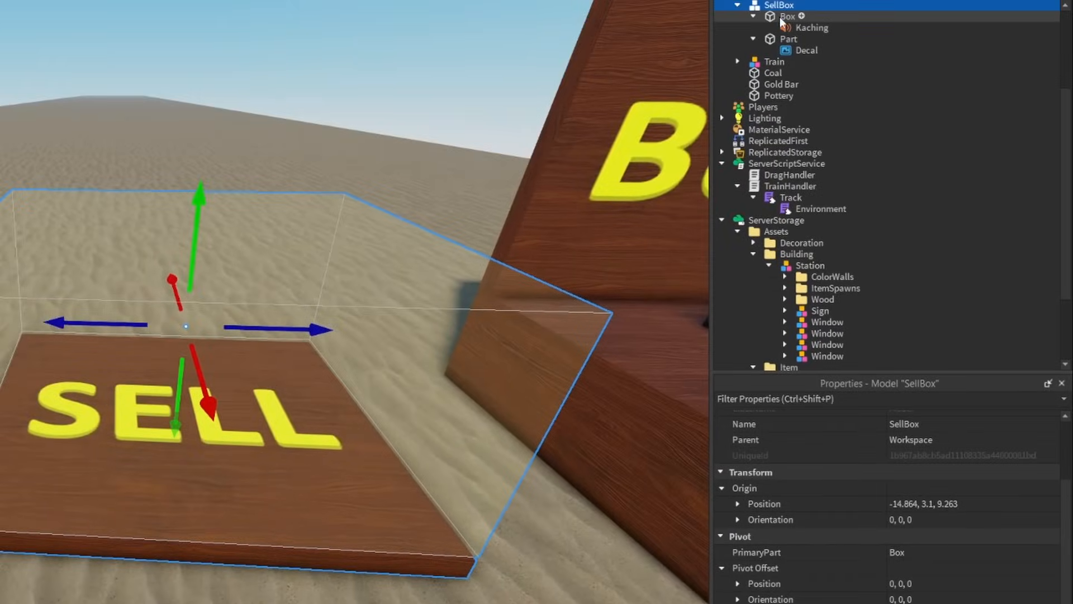
Step: Tag the SellBox model's Box part with a SellBox tag
left_click(785, 17)
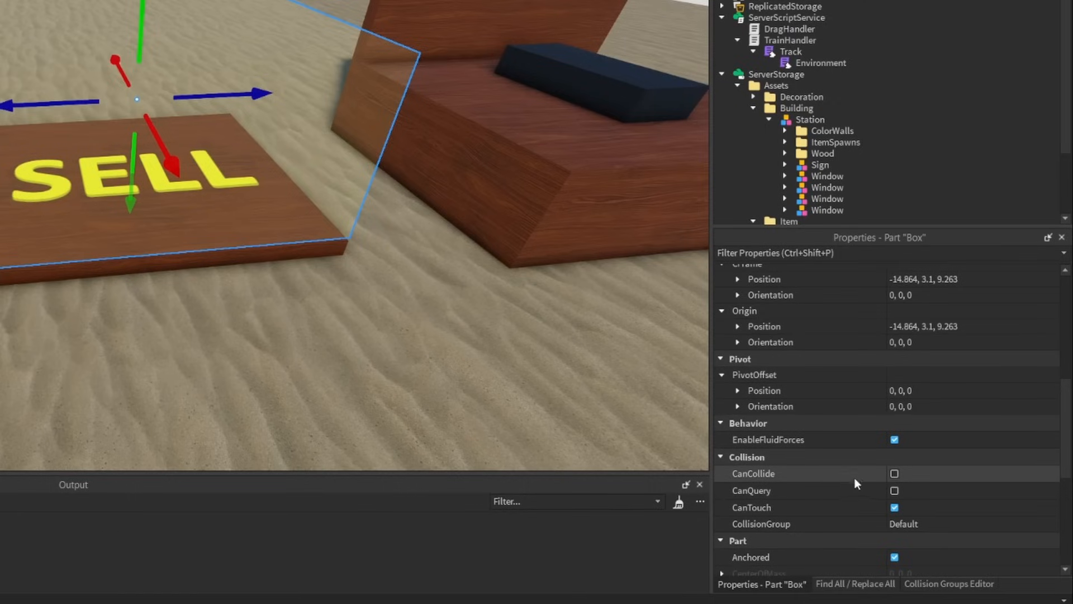
mouse_move(894, 490)
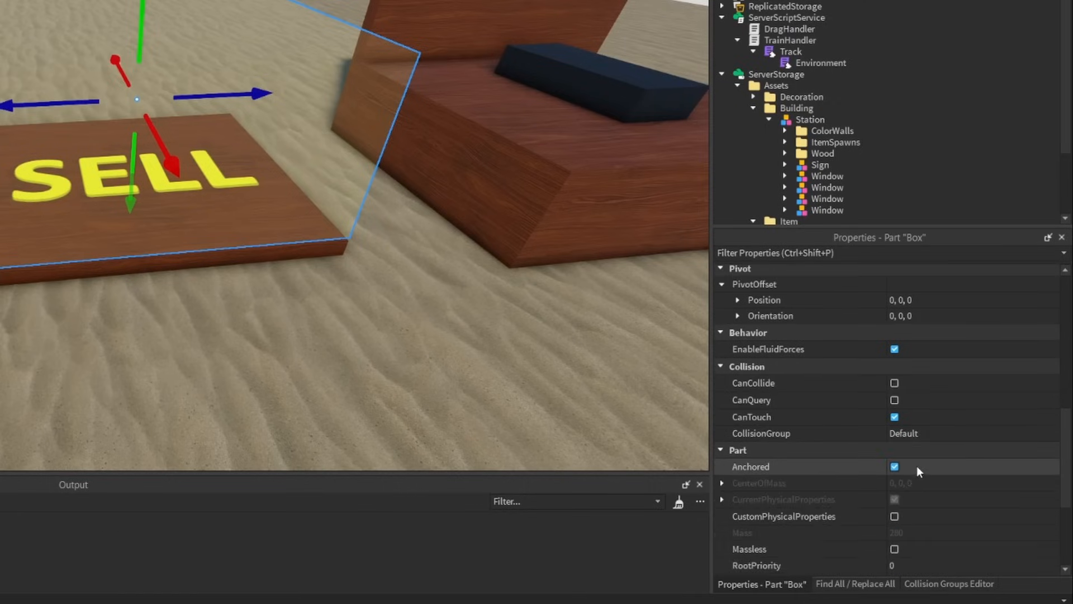
scroll("down", 3)
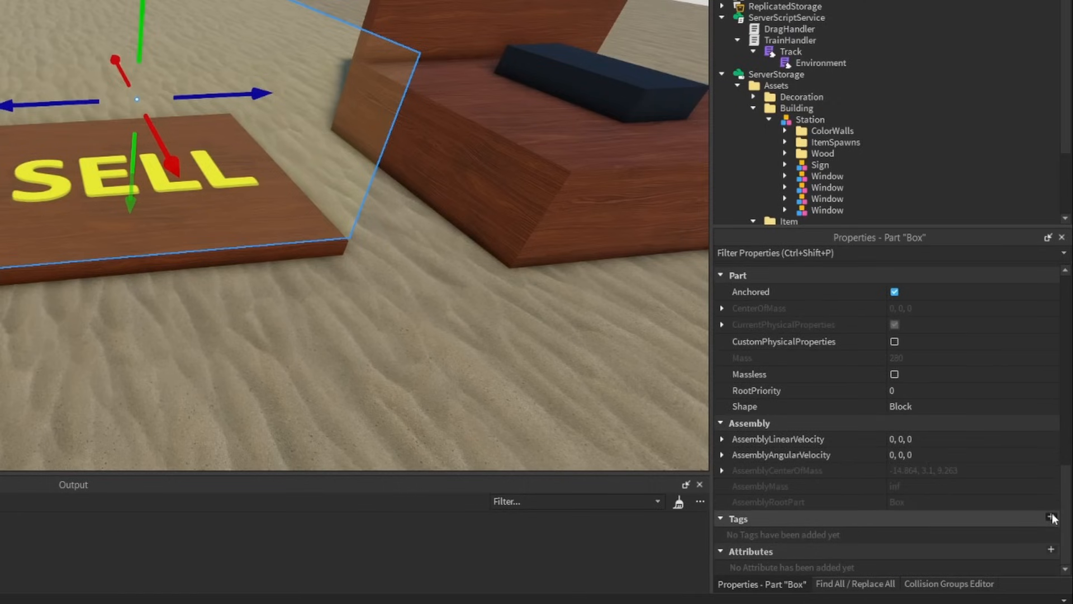
type("SellBox")
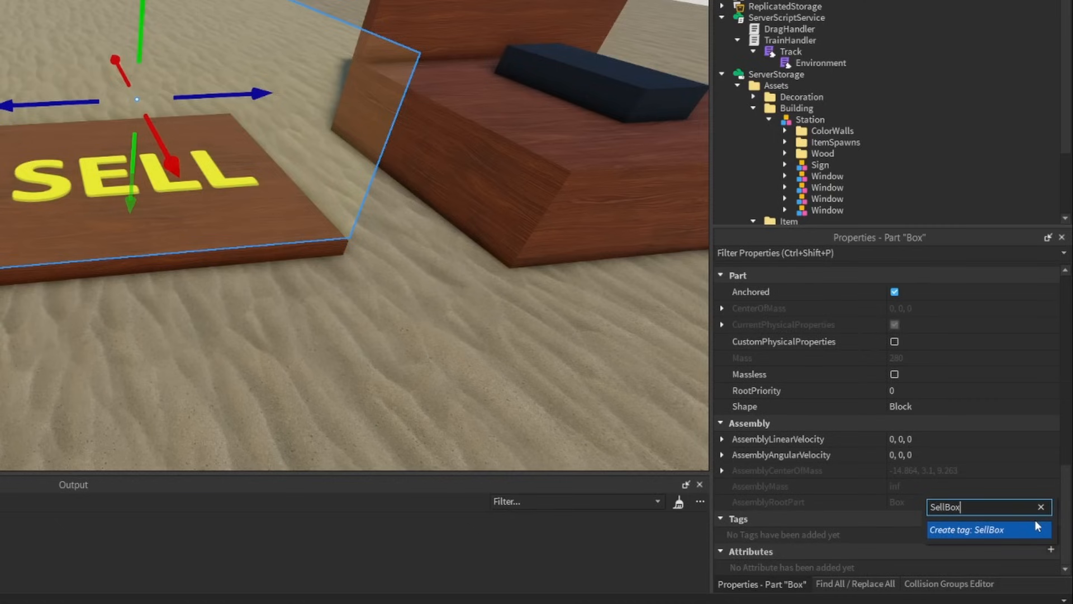
left_click(966, 528)
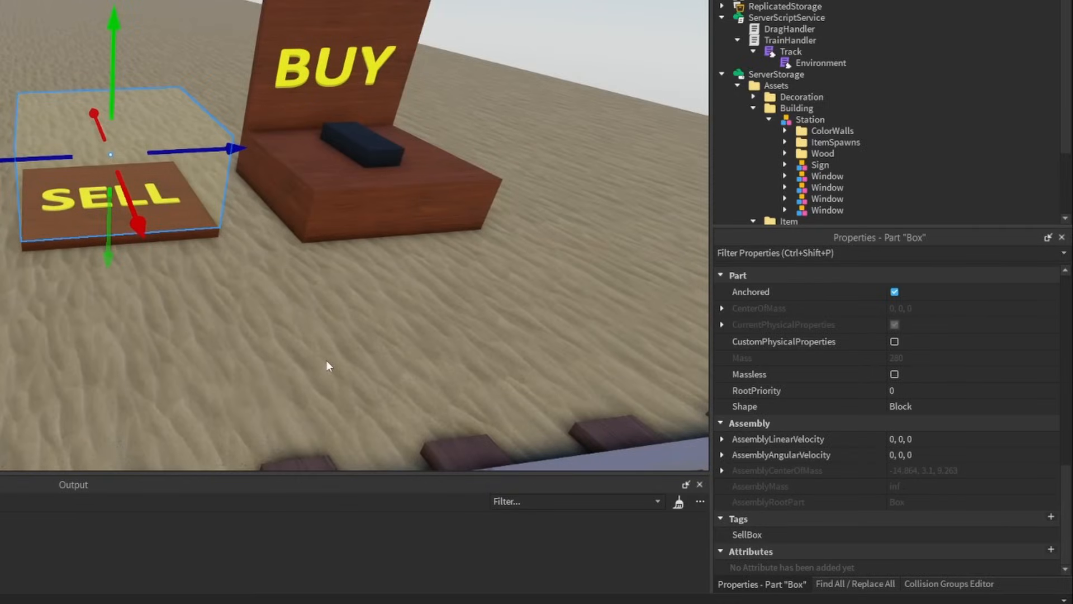
left_click(786, 17)
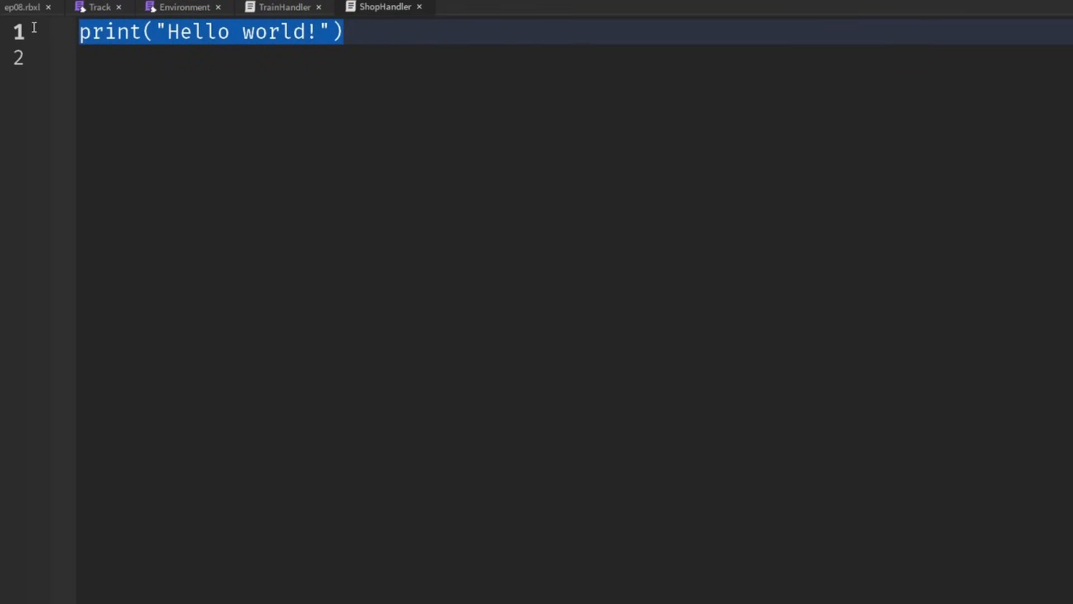
Step: Declare CollectionService, Players and ServerStorage service variables in ShopHandler
type("local")
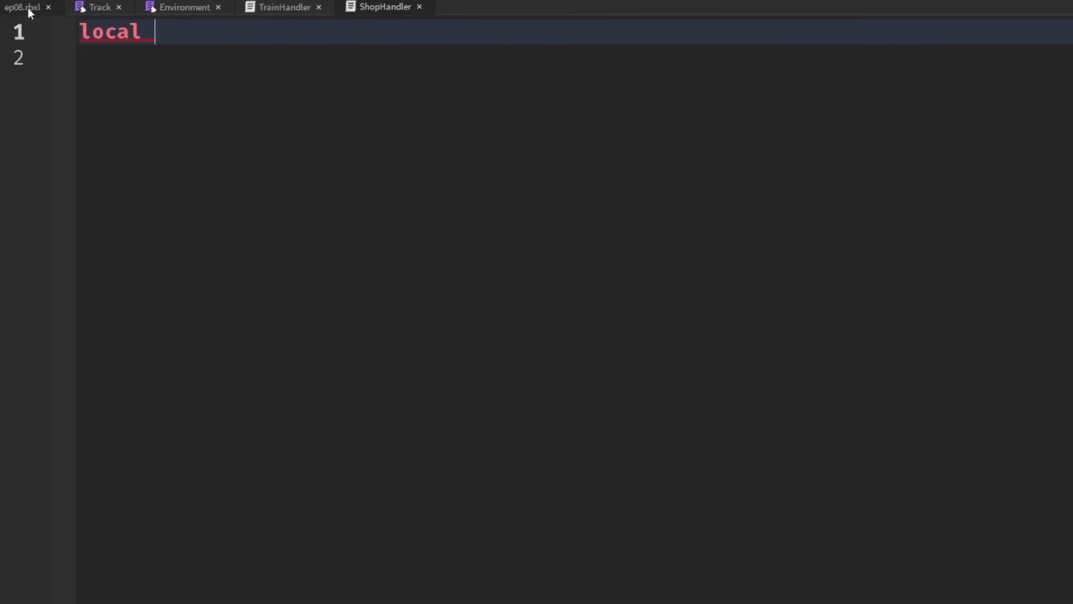
type("CollectionService = game:GetService(\"CollectionService\")")
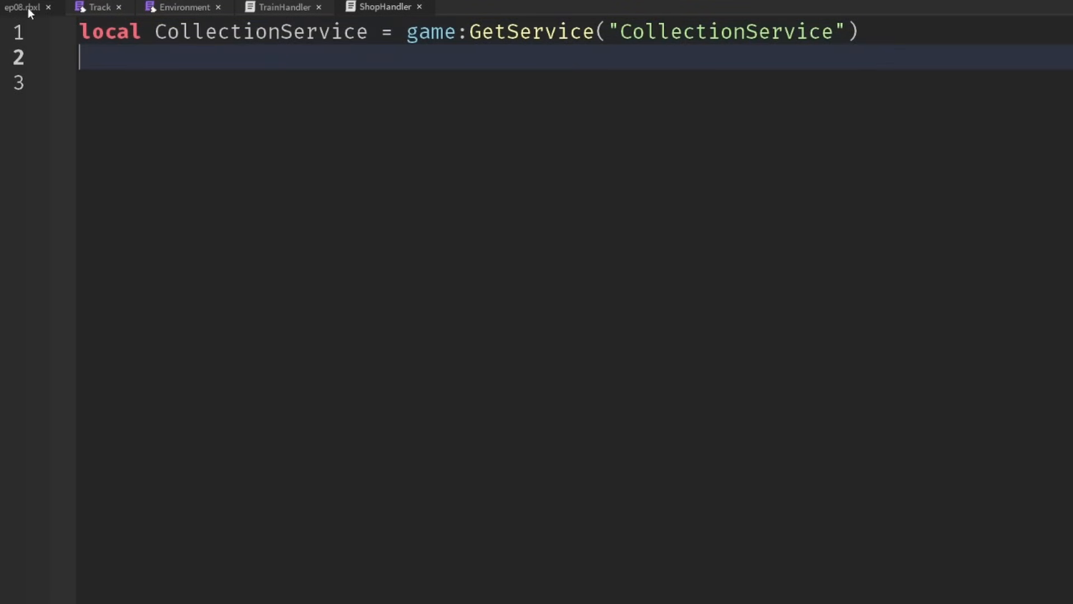
type("local Players = game:GetService(\"Players\")")
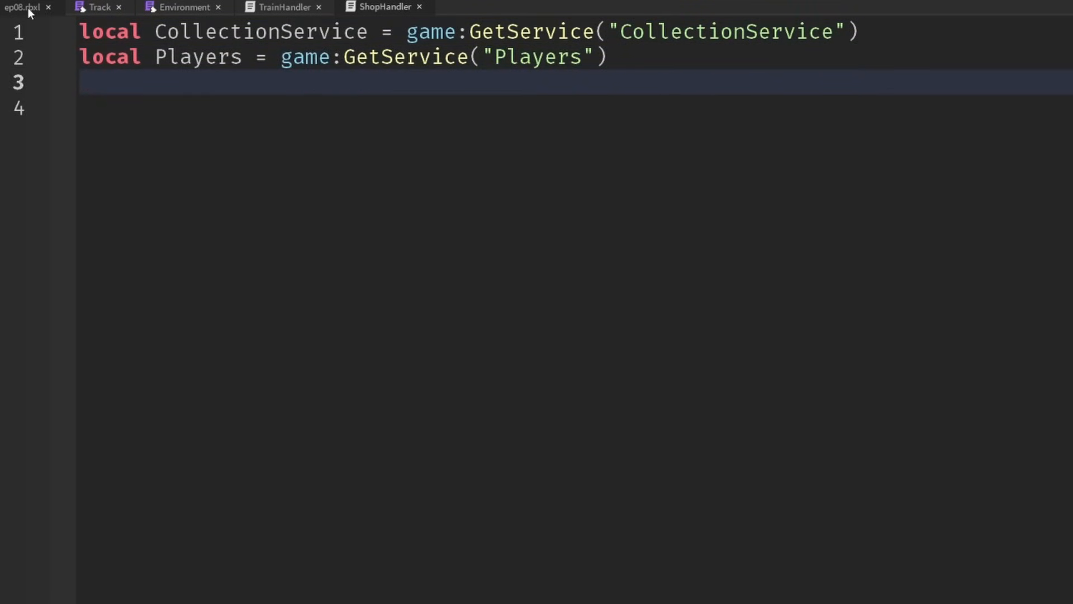
type("local ServerStorage = game:GetService(\"ServerStorage\")")
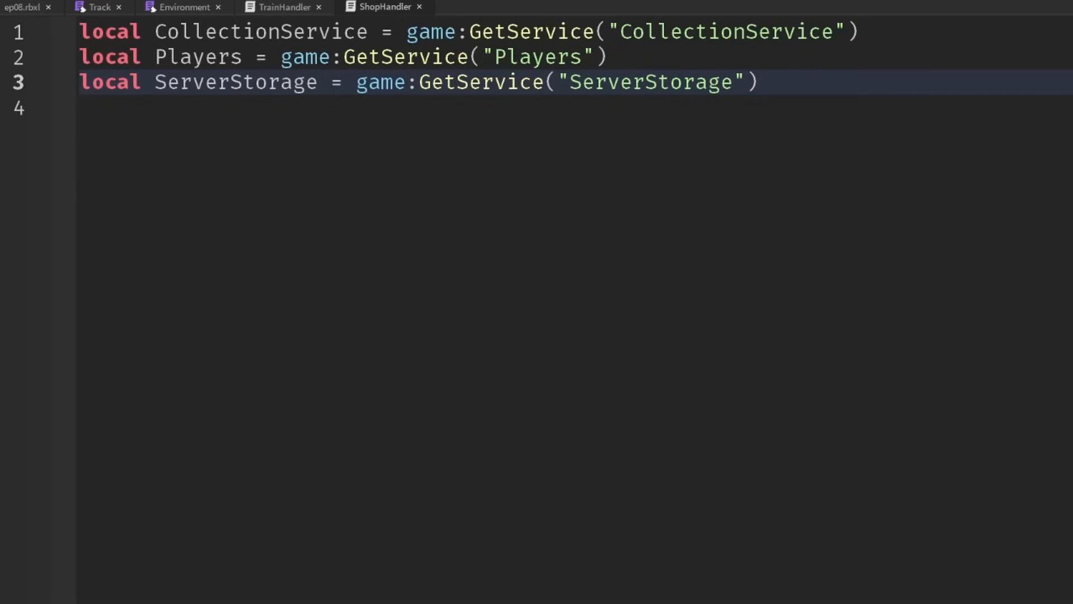
key("Enter")
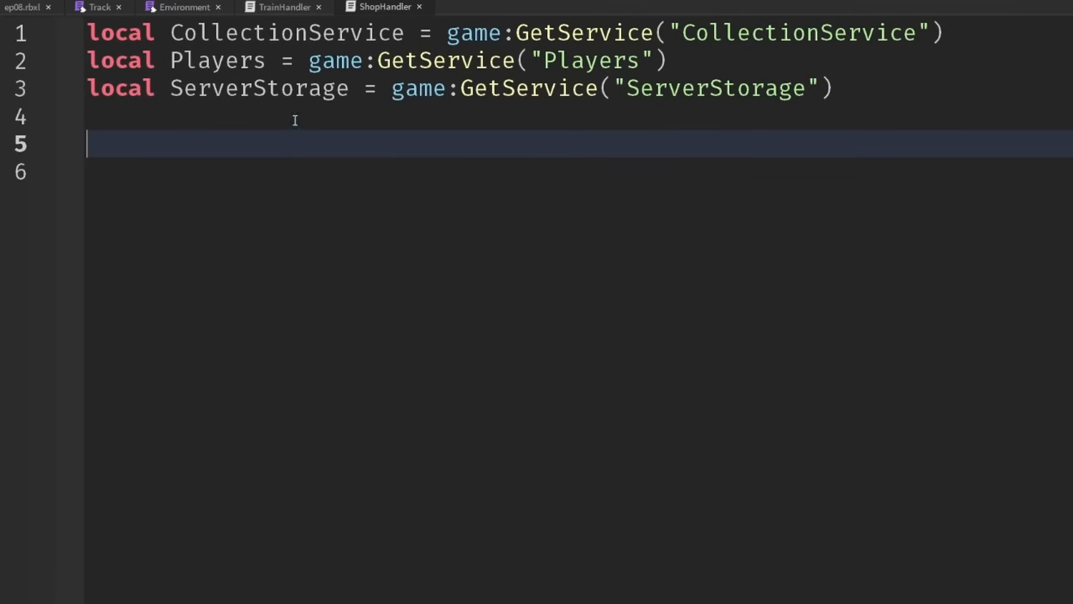
Step: On Players.PlayerAdded, create a Folder named leaderstats for the player
type("Players.PlayerAdded:Connect(function(player")
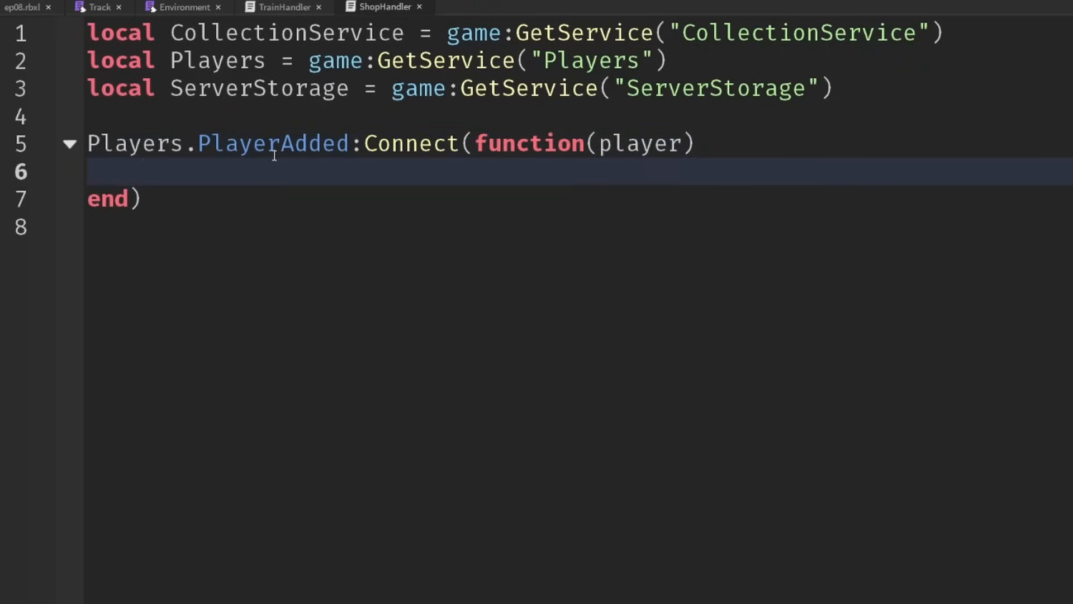
type("local")
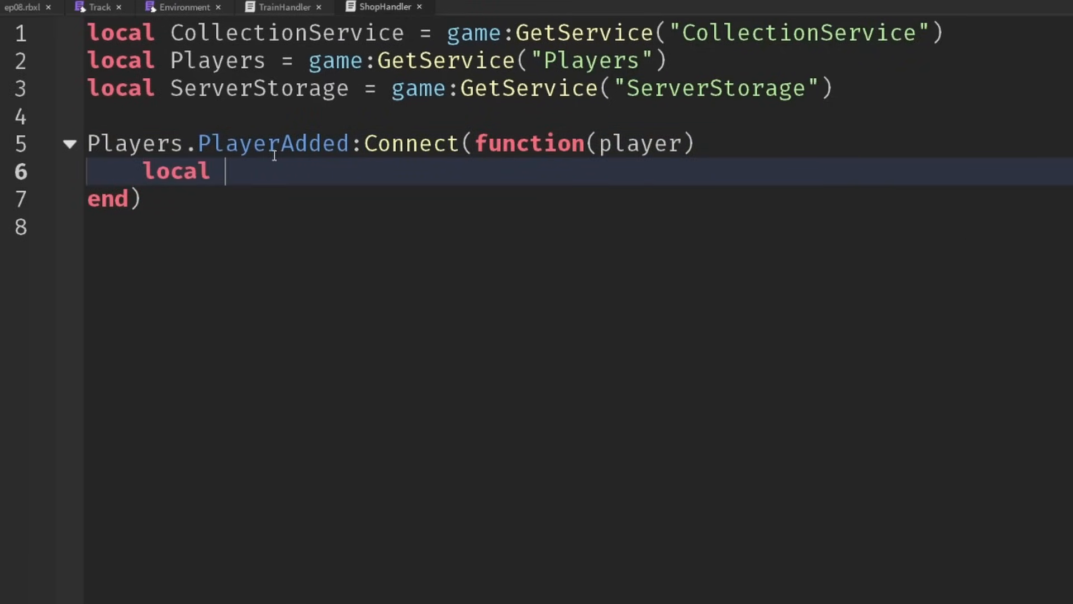
type("leaderstats = Instance.new(\"Folder\")")
type("leader.")
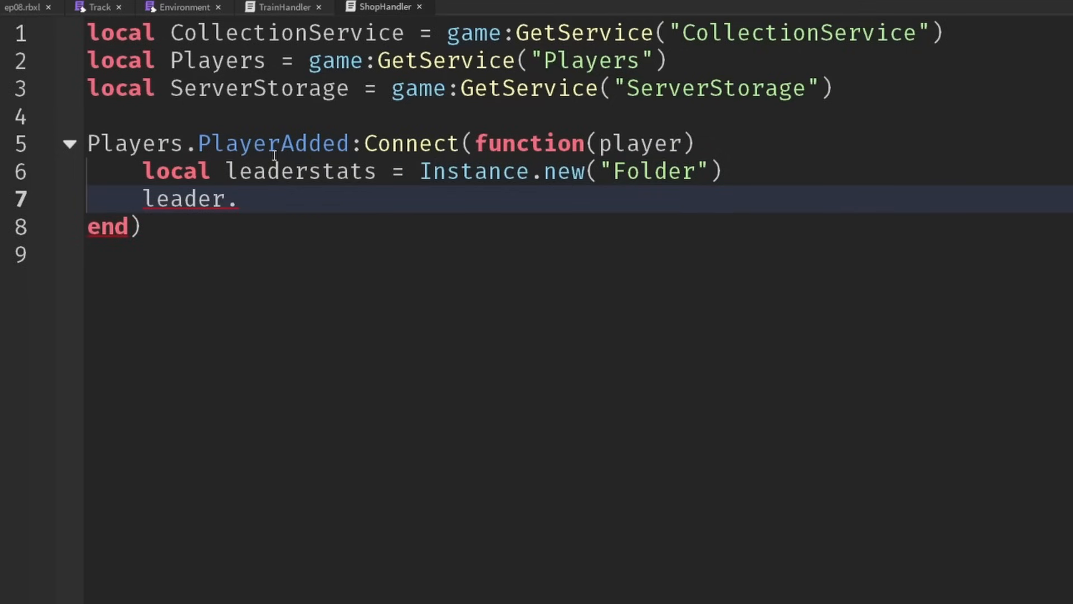
type("stats.Name = \"leaderstats\"")
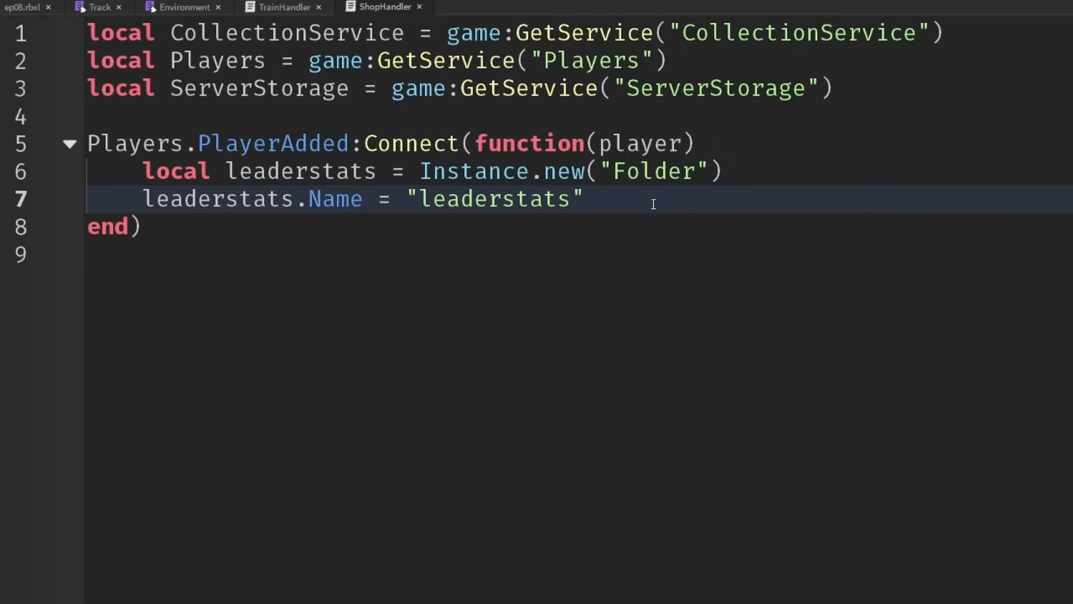
double_click(218, 199)
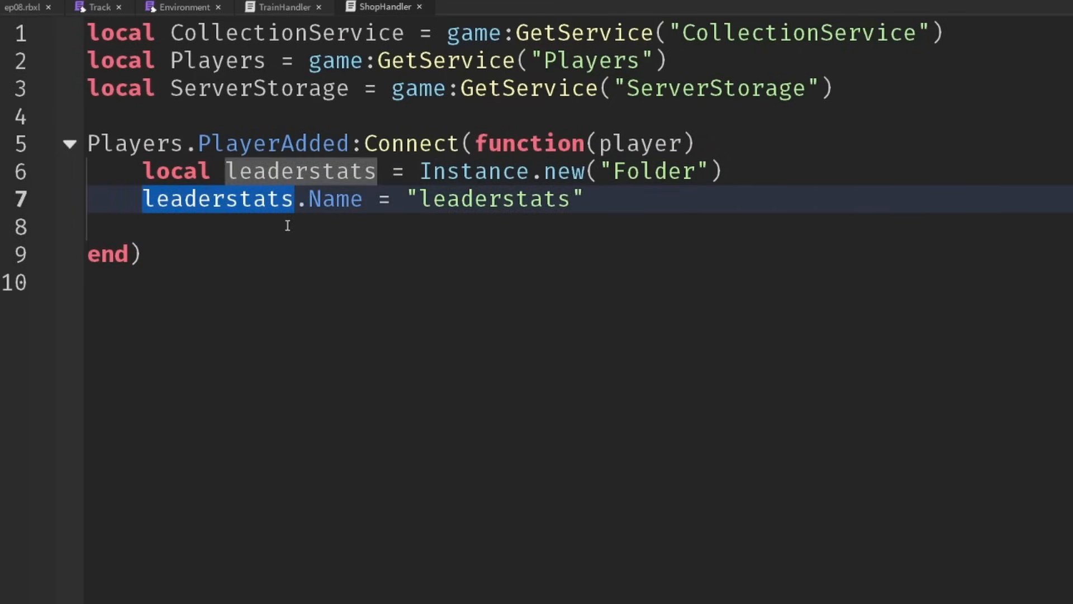
Step: Create an IntValue named Money with Value 10 parented to leaderstats
type("local money = Inh")
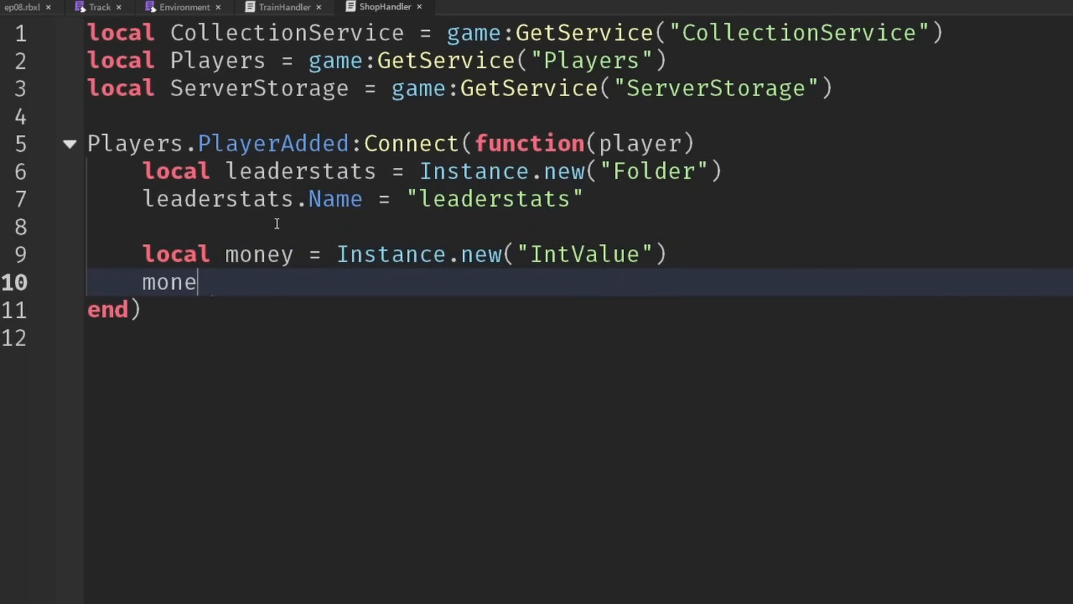
type("y.Value = 10")
type("money.")
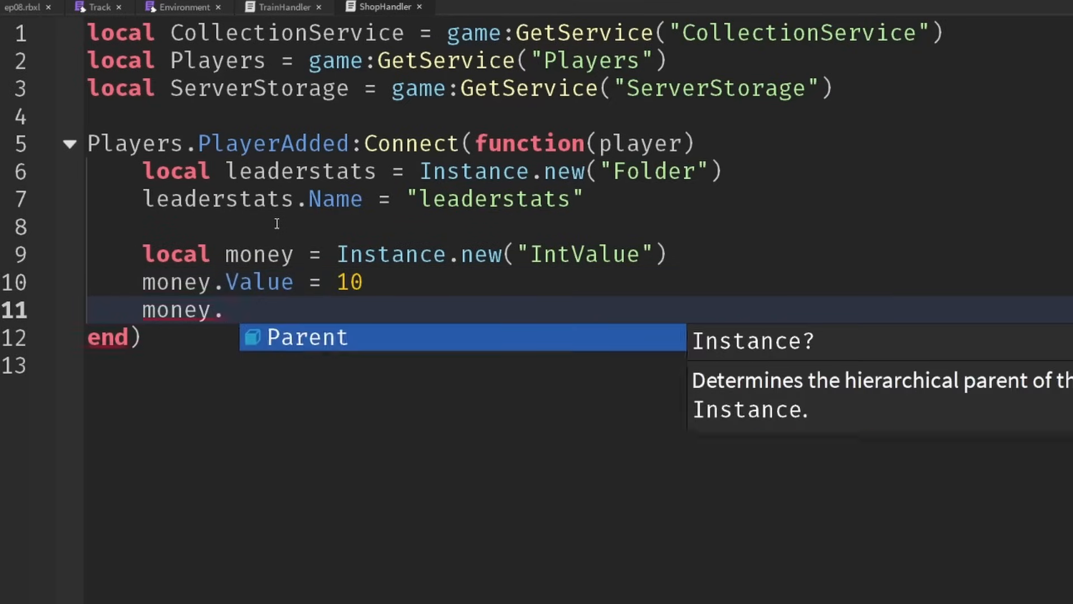
type("Name = \"M\"")
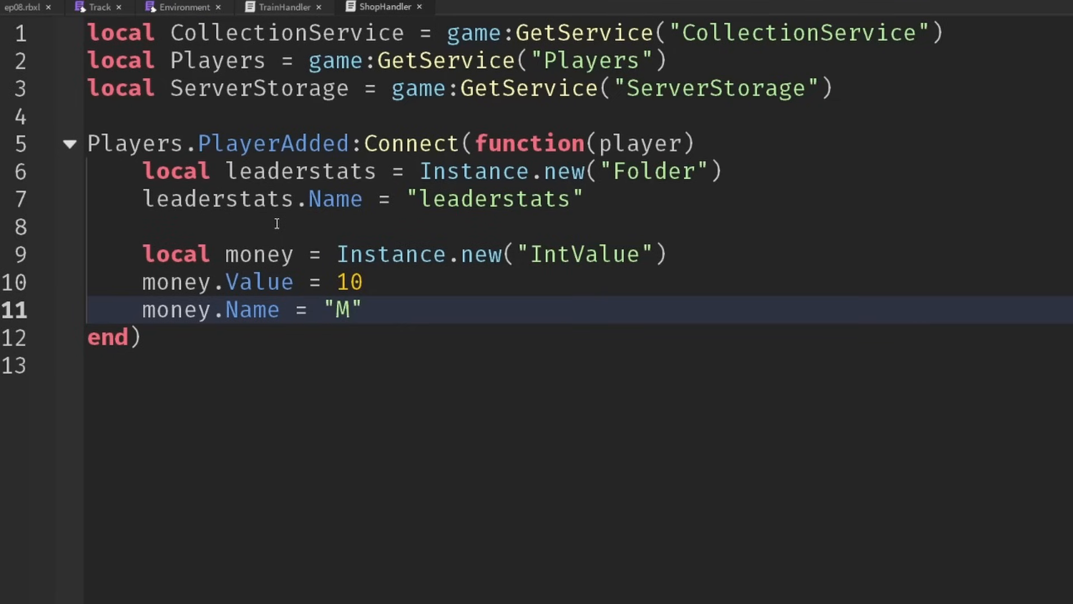
type("oney")
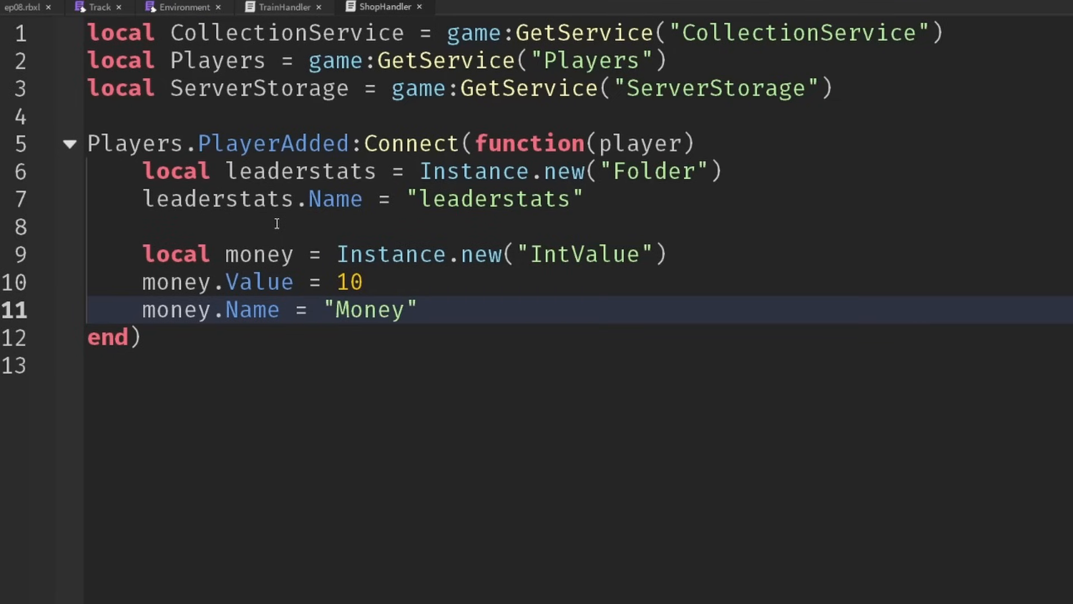
type("money.Parent =-")
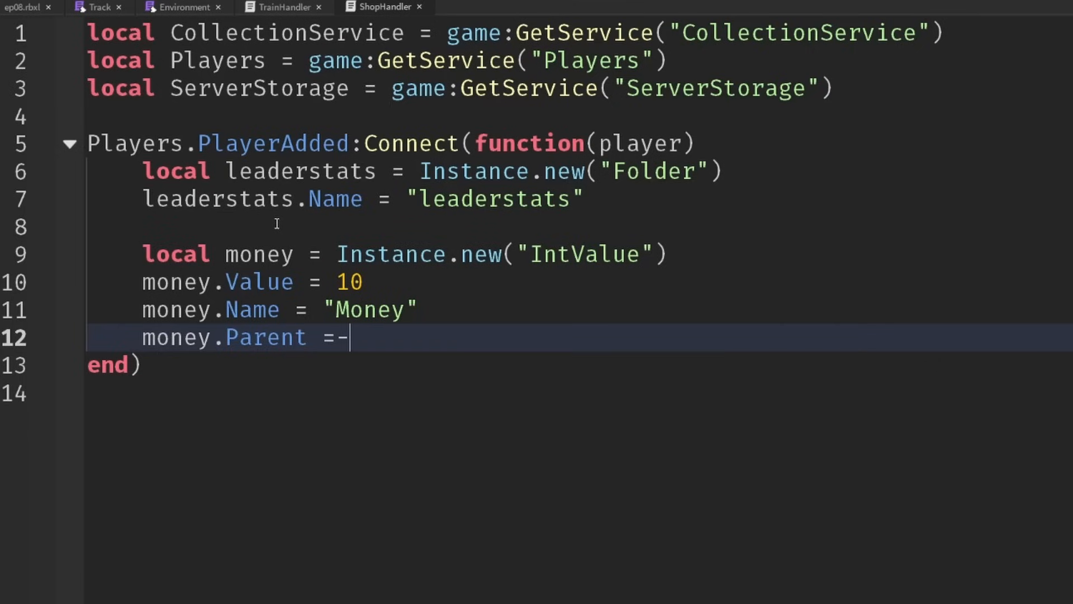
type("leaderstats")
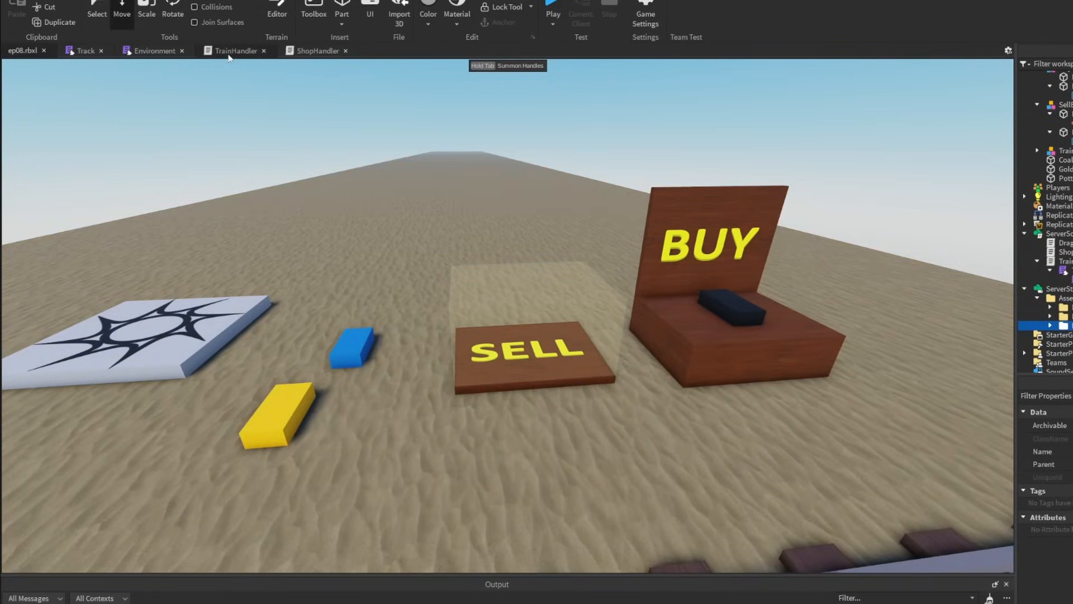
Step: Declare a SetupSellBox(sellBox) function in ShopHandler
left_click(315, 50)
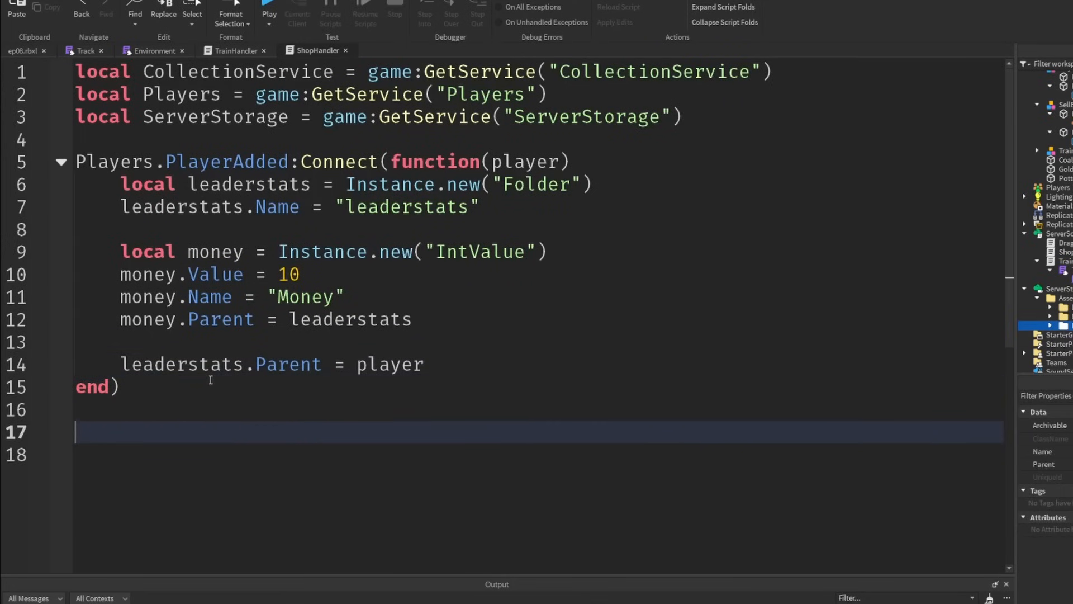
type("function Setup")
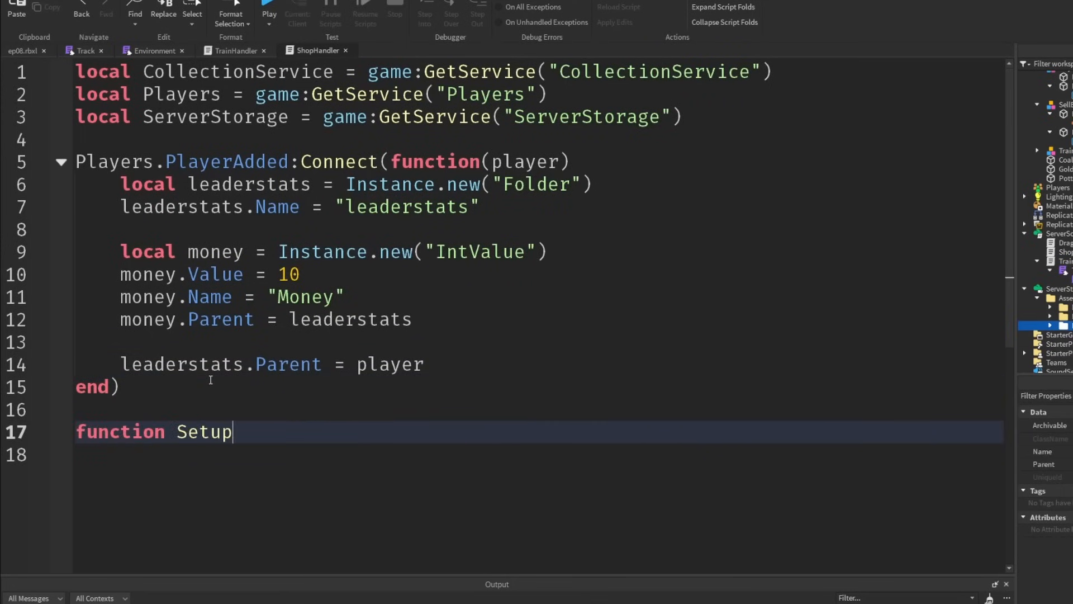
type("SellBox()")
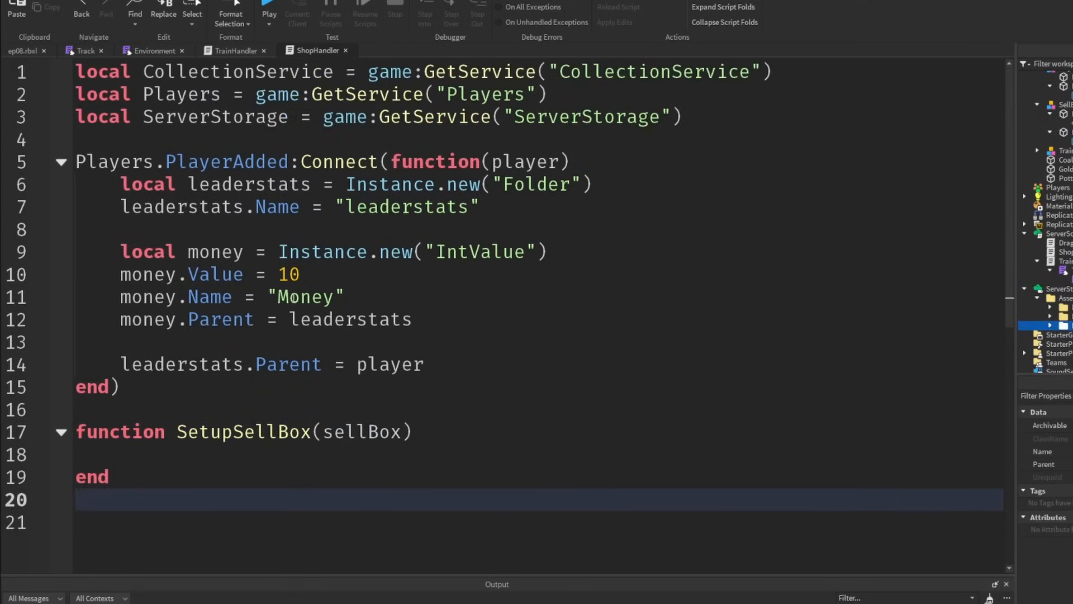
Step: Connect GetInstanceAddedSignal("SellBox") to SetupSellBox and print "Setting up" with the box
scroll("down", 3)
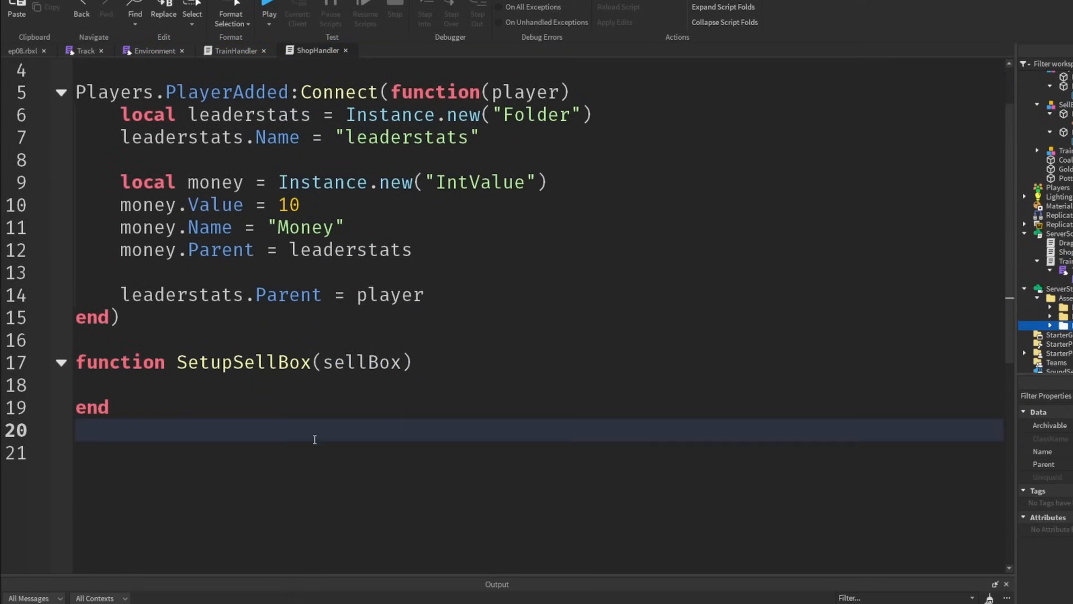
type("CollectionService.")
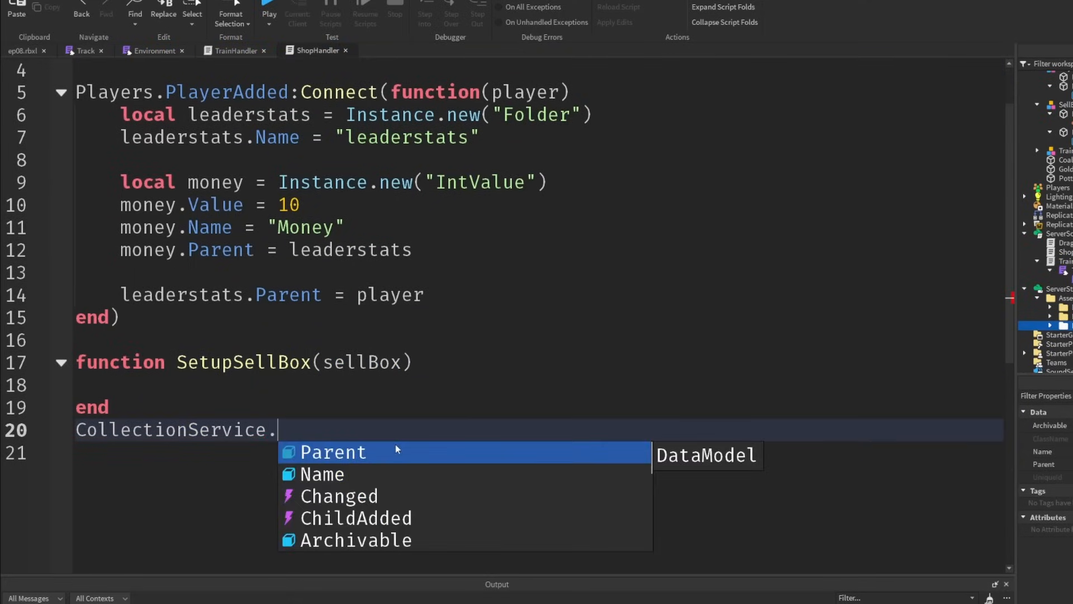
type(":GetInstanceAddedSignal(\"")
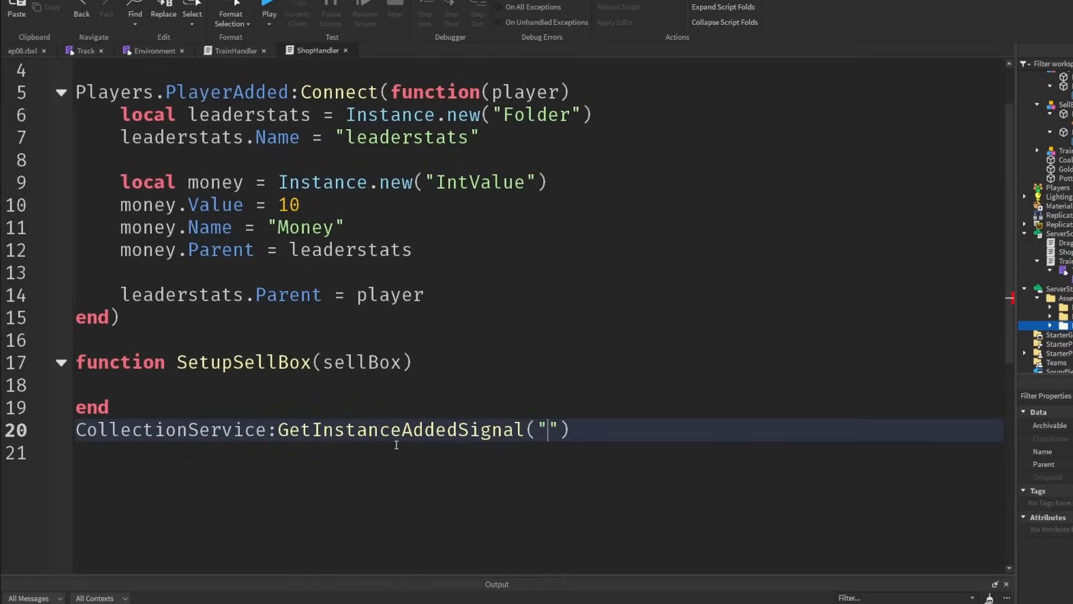
type("SellB")
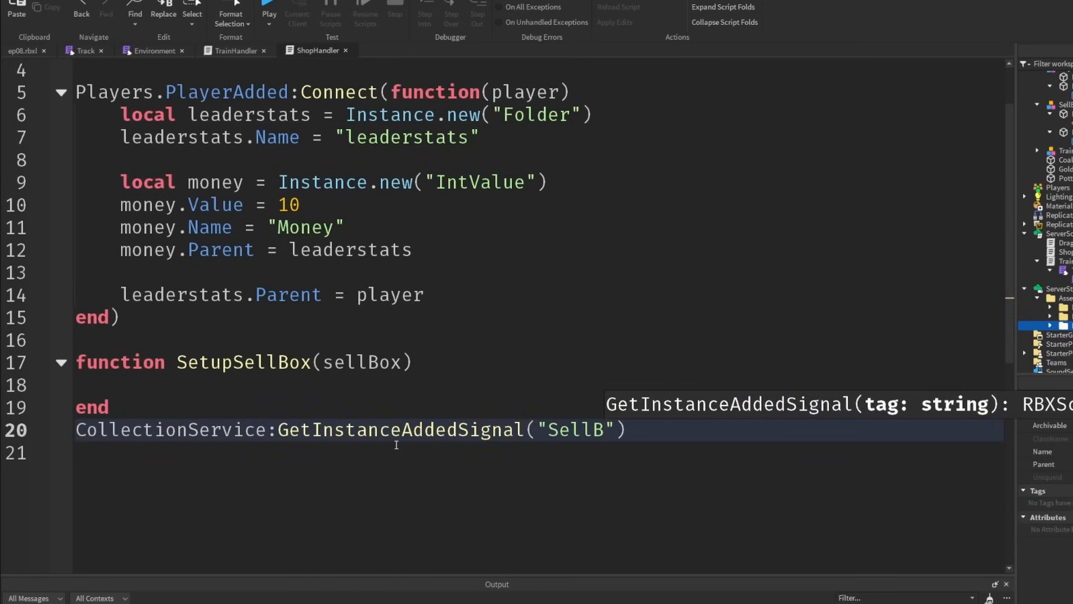
type("ox")
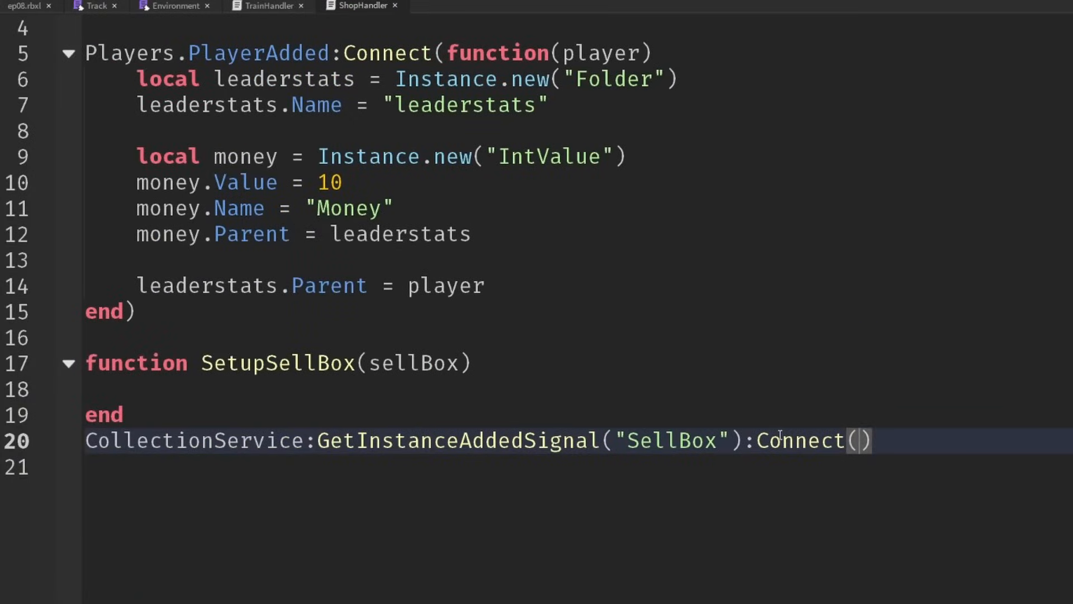
double_click(277, 362)
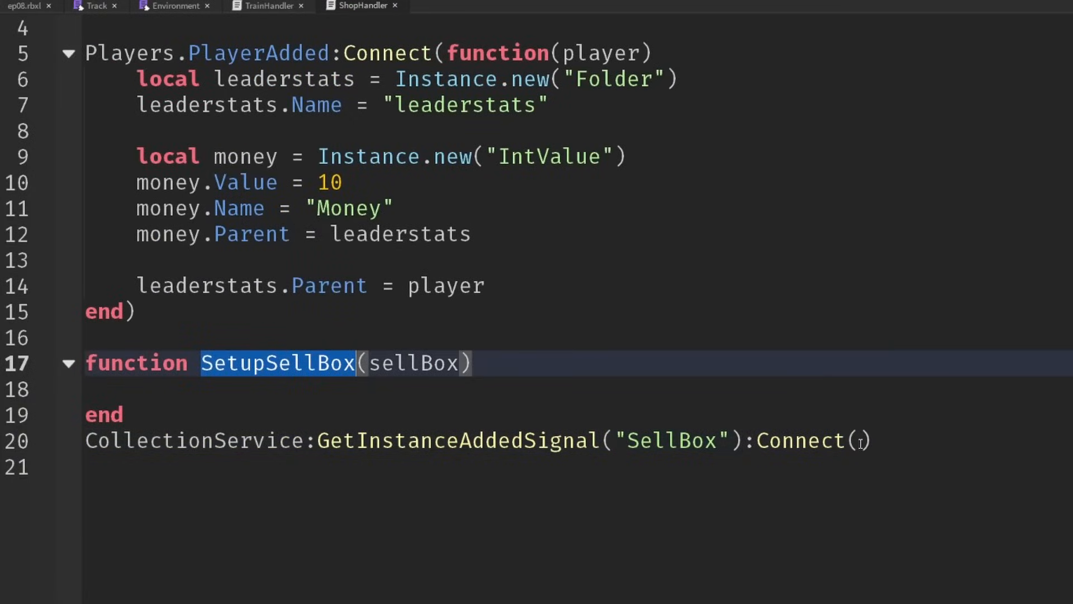
type("print(\"Setting up")
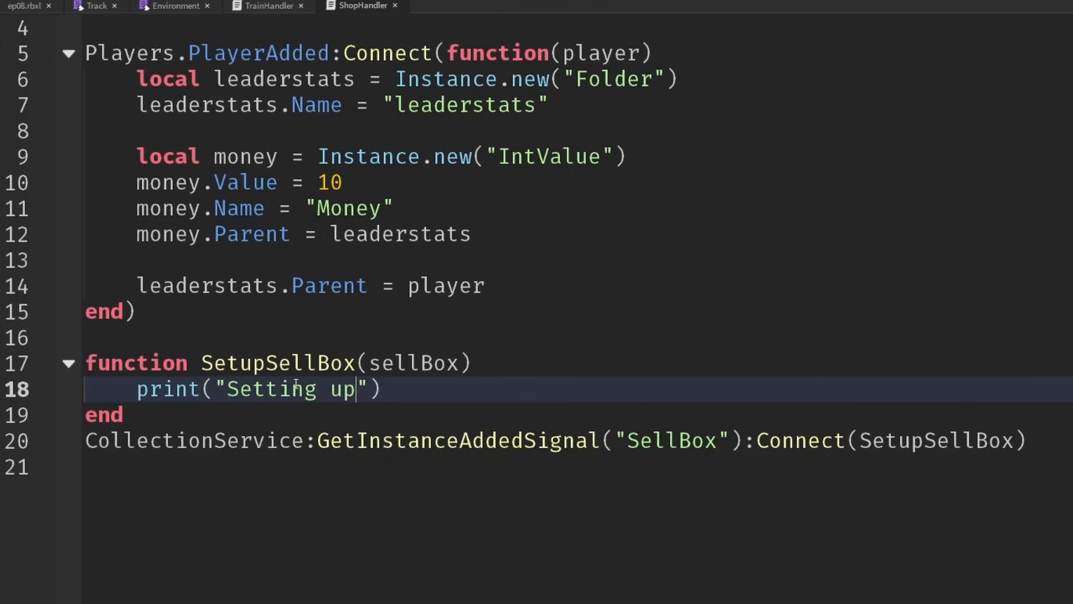
type(", sellBox")
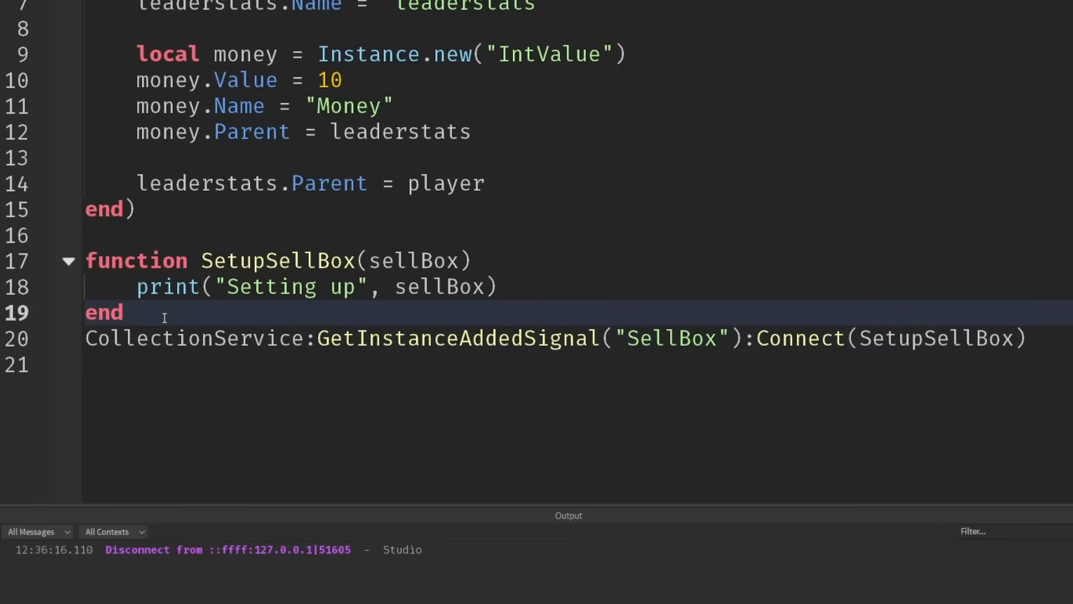
Step: Loop over CollectionService:GetTagged("SellBox") calling SetupSellBox on each object
type("for i, object i")
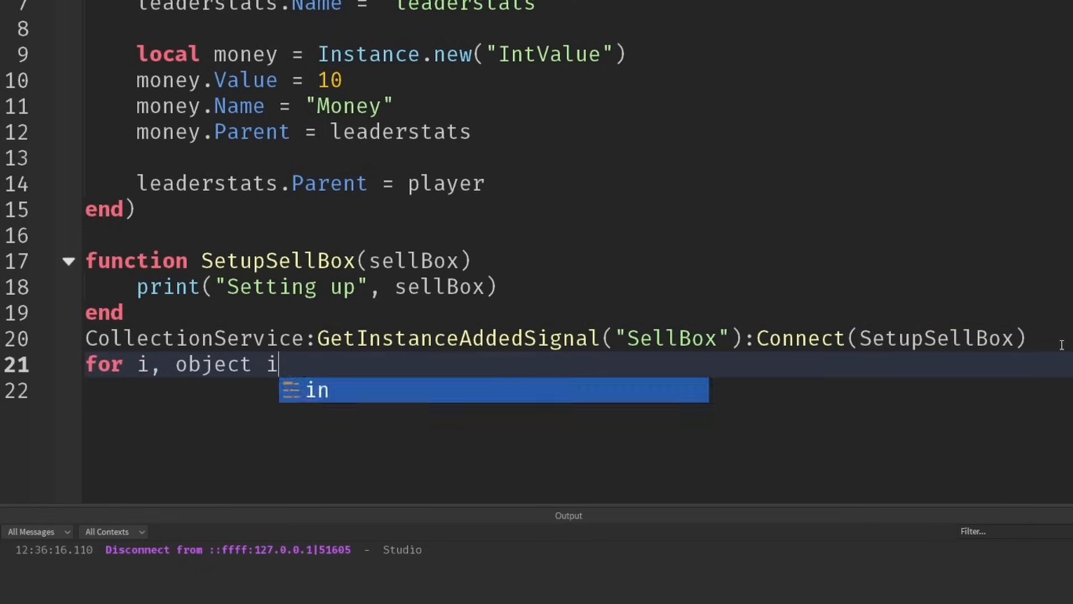
type("n CollectionService:GetTagged(")
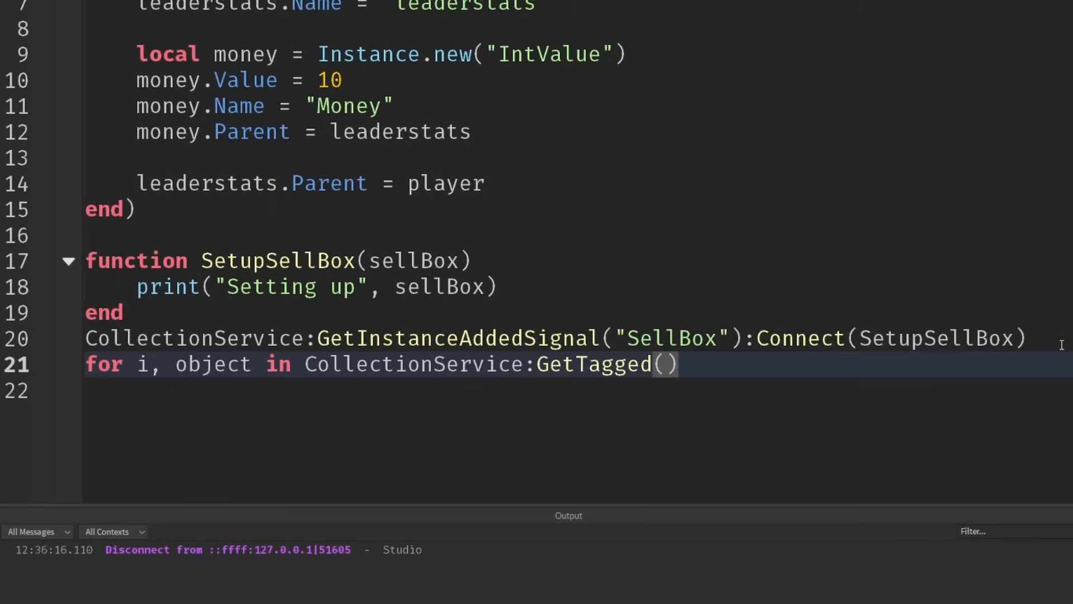
type("\"Sellb")
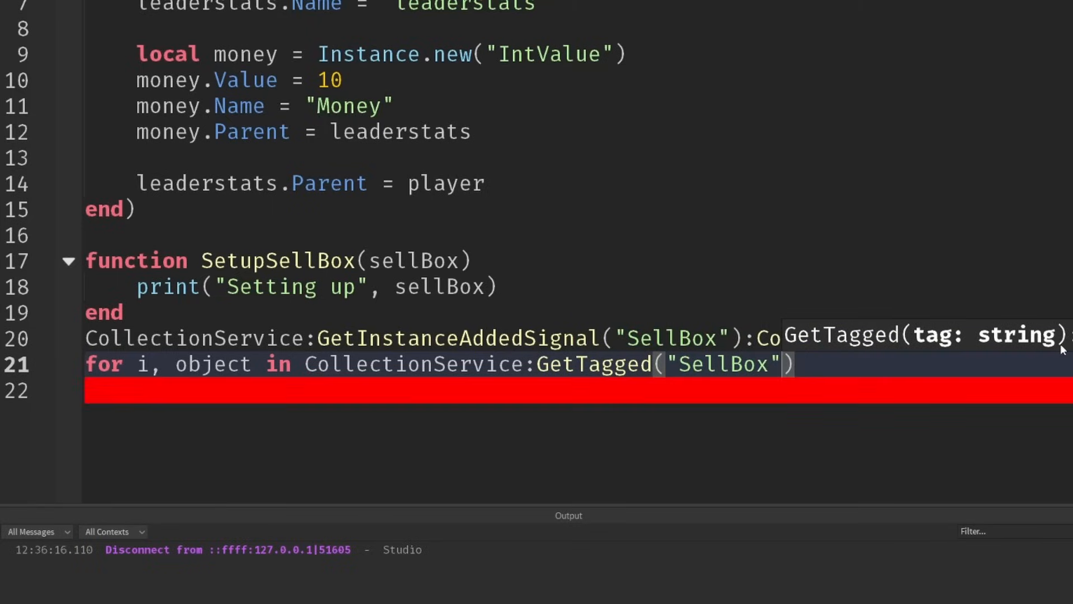
type("do")
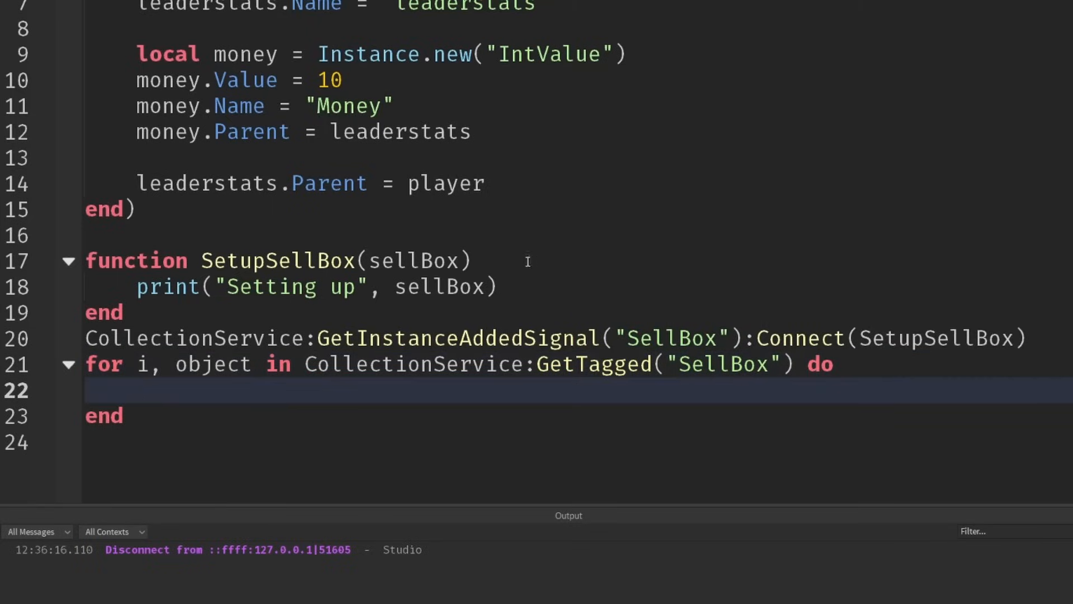
type("SetupSellBox(sellBox)")
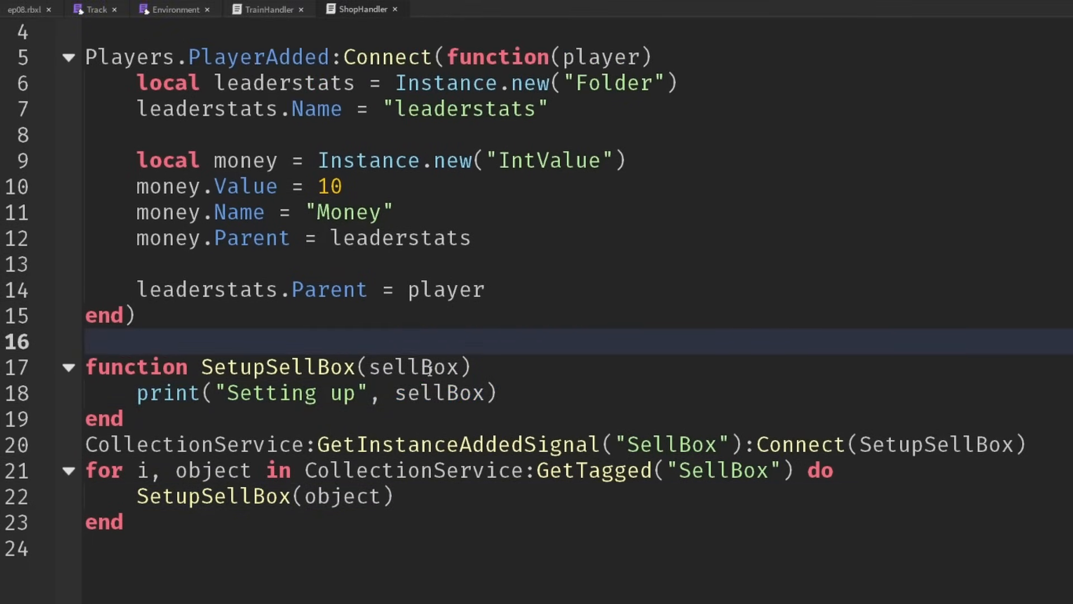
double_click(273, 366)
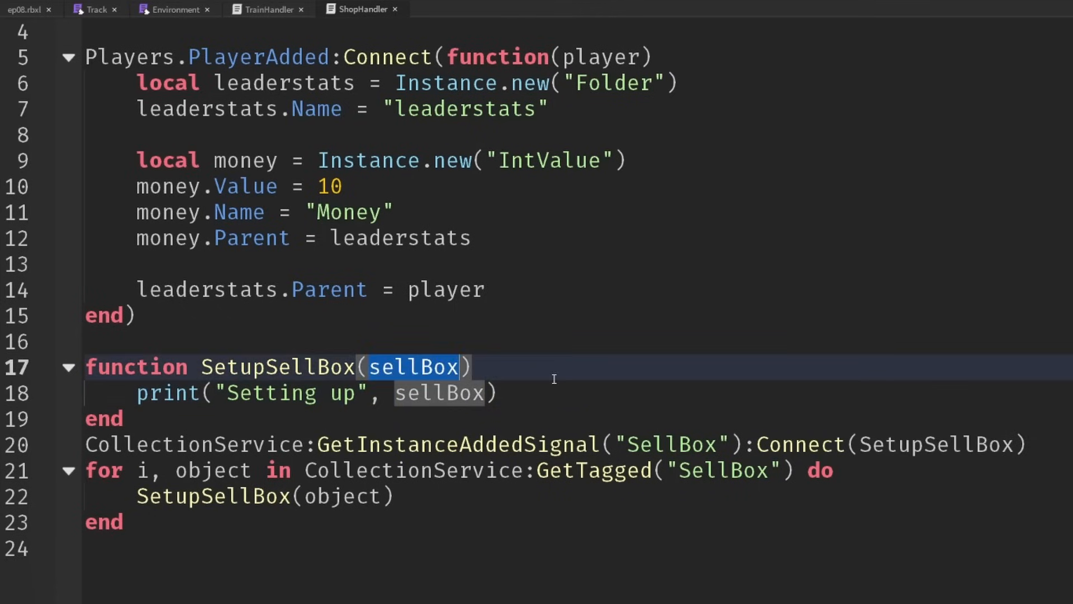
Step: Return early from SetupSellBox if the box has no Workspace ancestor
type("i")
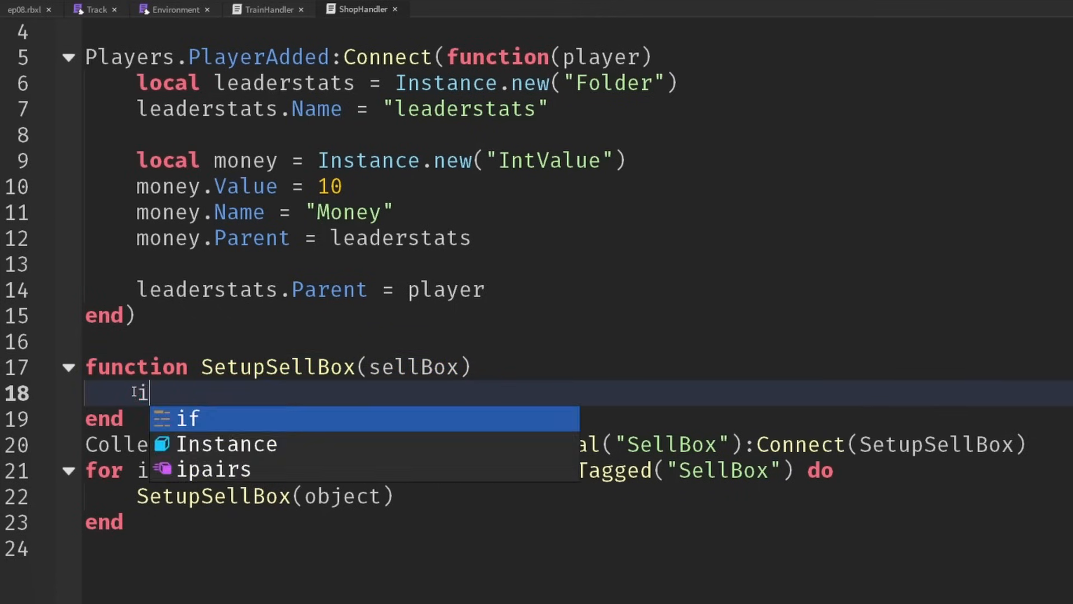
type("f not sel")
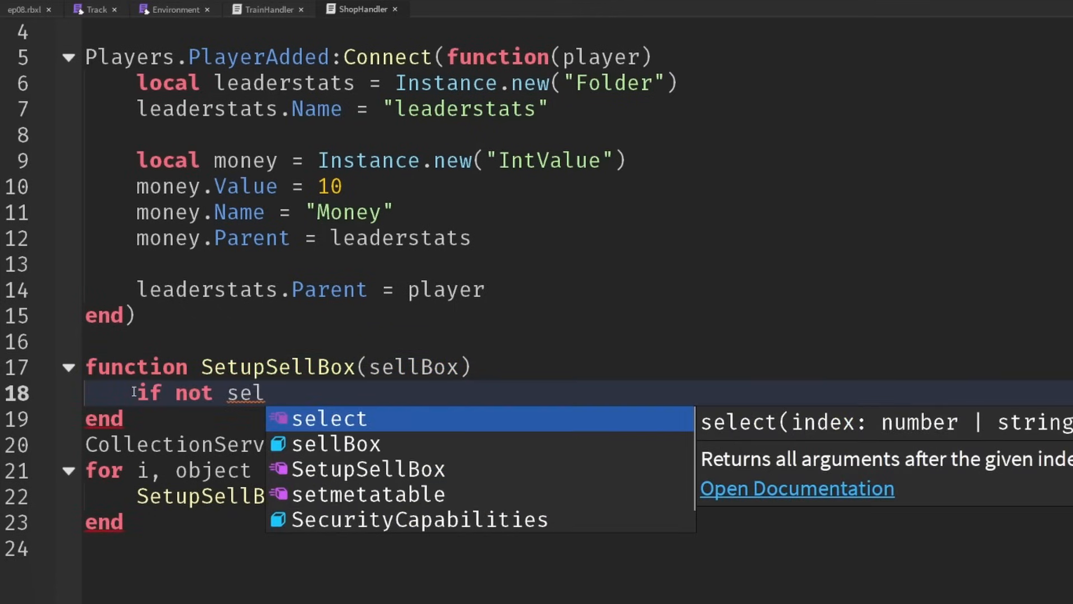
type("lBox:FindFIr")
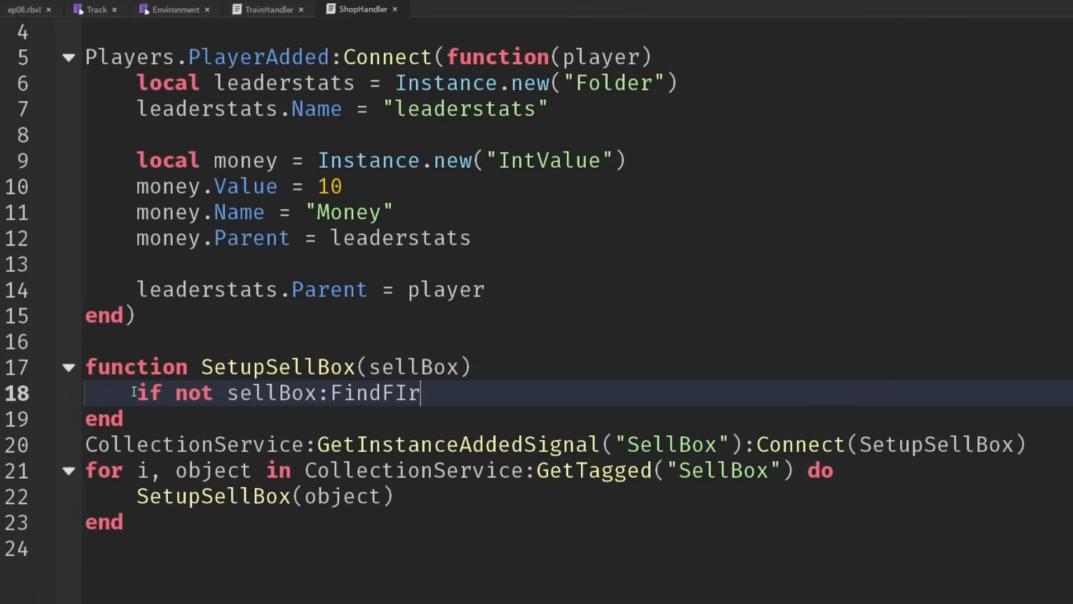
type("stAncestor(\"Workspace\")")
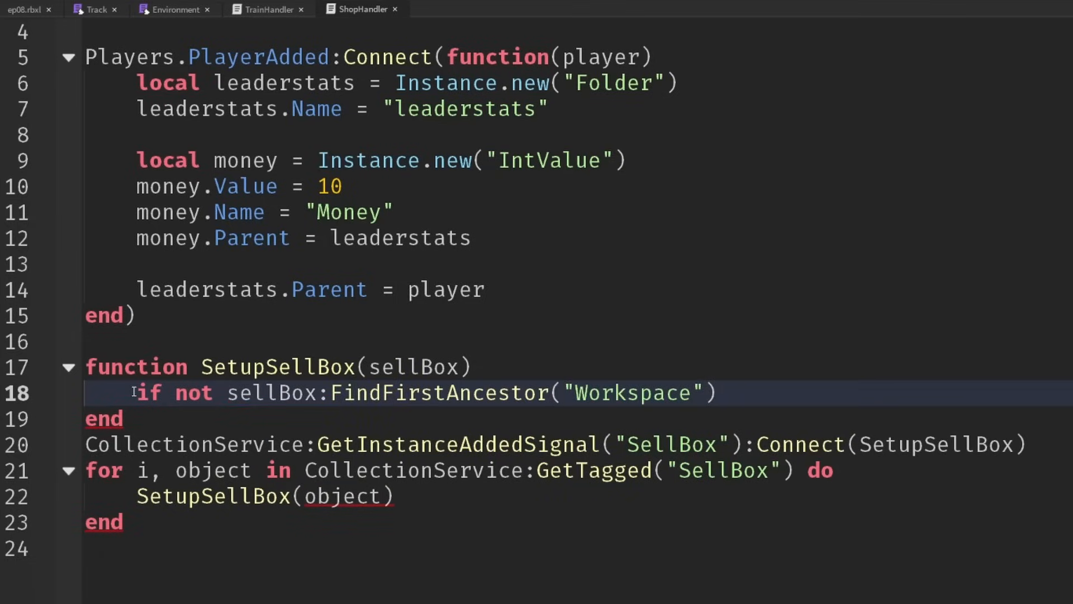
type("thj")
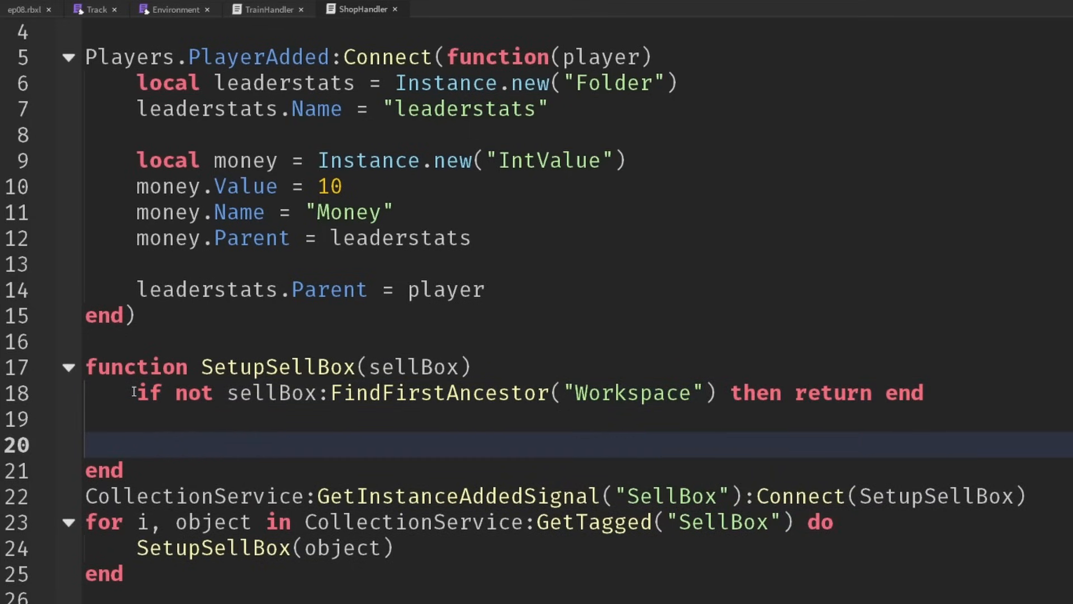
Step: Connect sellBox.Touched and return unless otherPart has the Sellable tag
type("sellBox.")
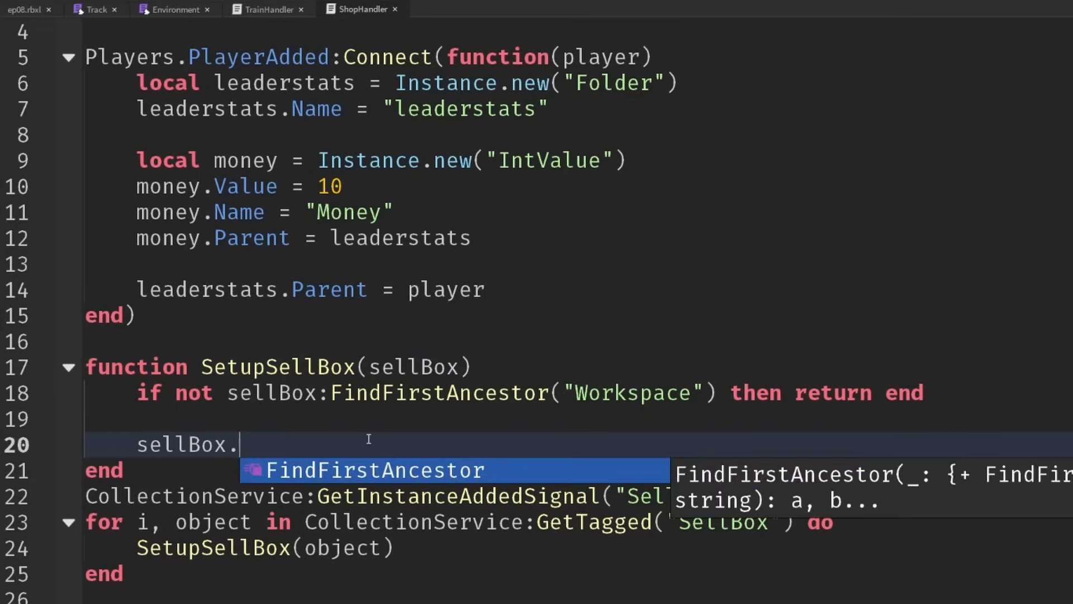
type("Touched:Connect(function(otherPart")
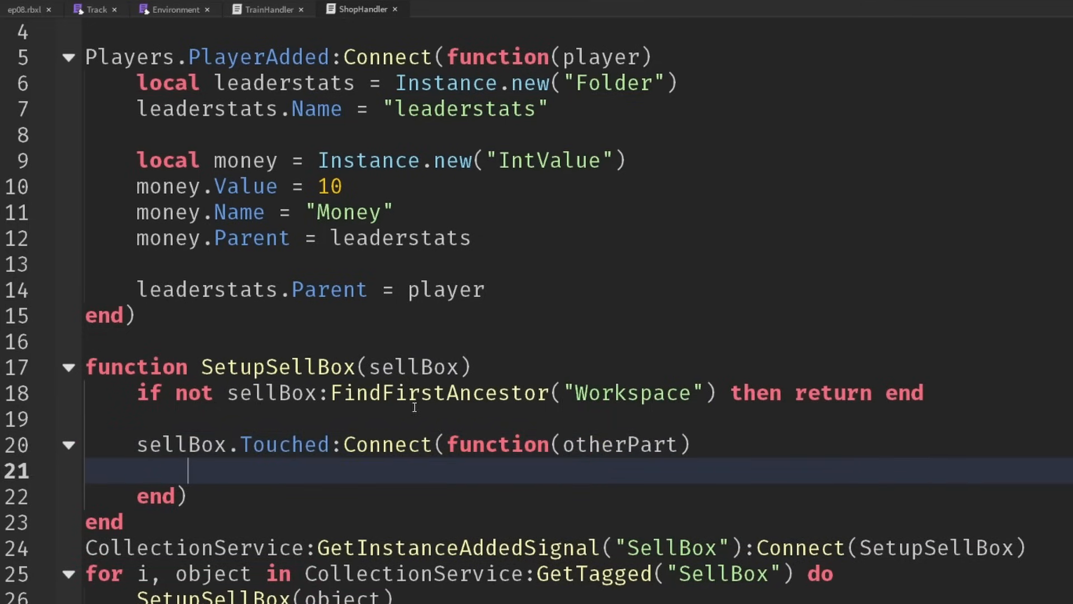
double_click(619, 367)
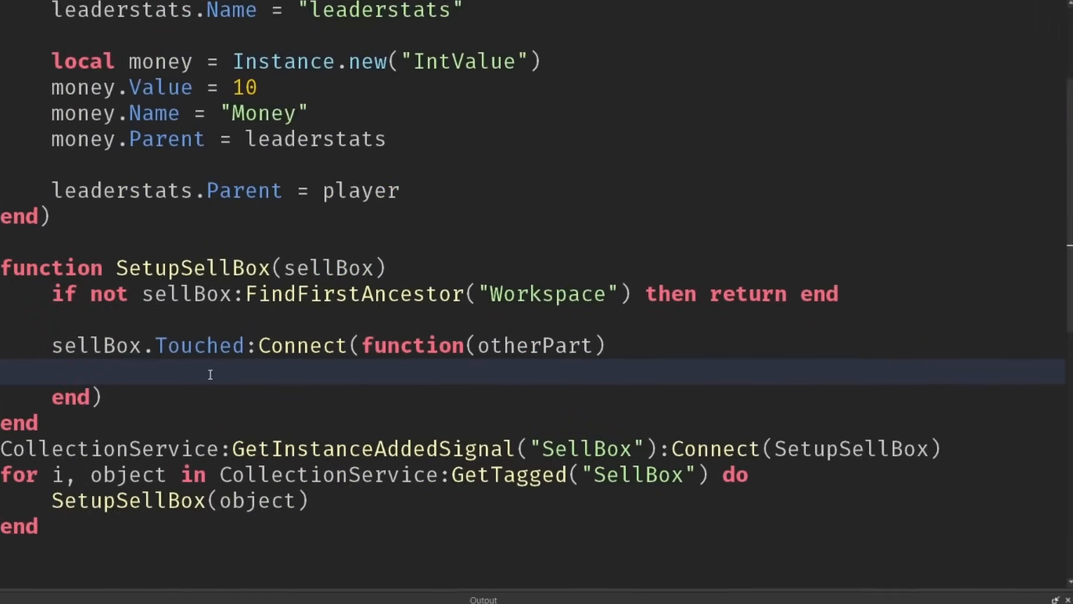
type("if not otherPart:HasTag(\"Sellable")
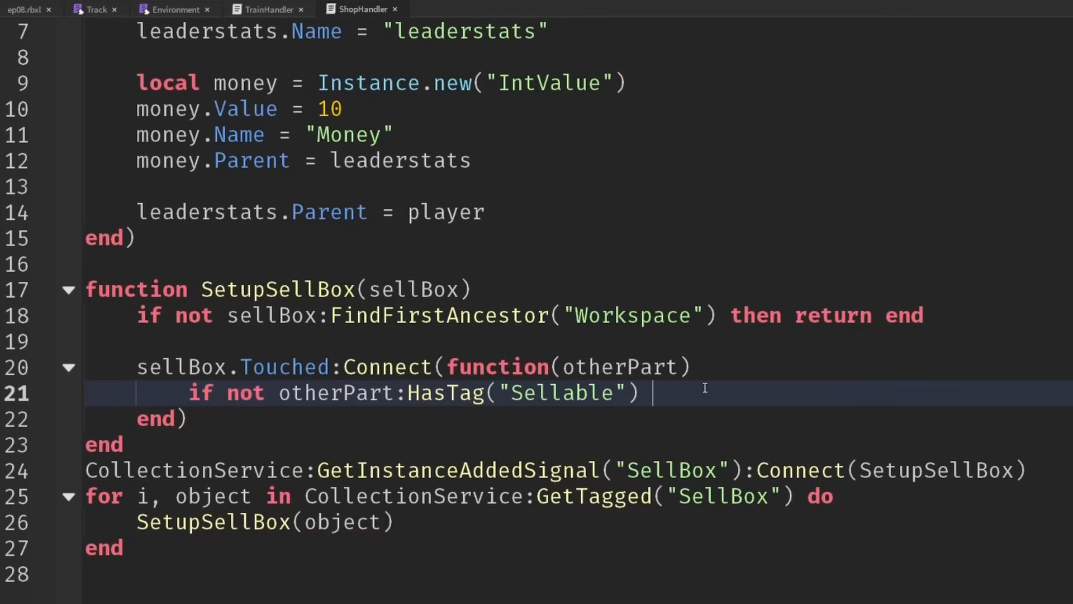
type("then return end")
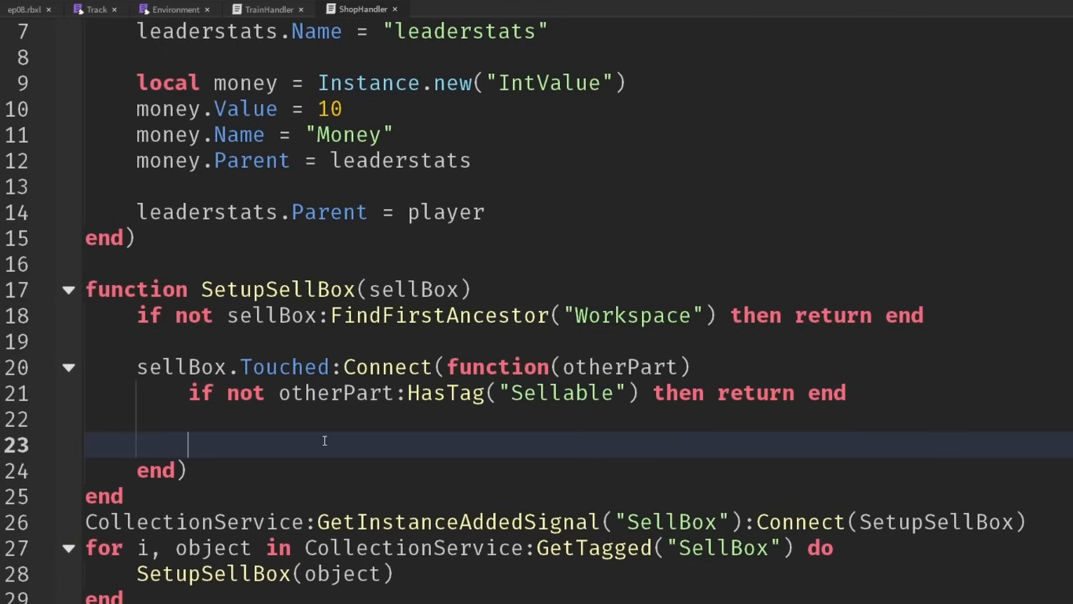
Step: Look up the touching player with local player = otherPart:GetNetworkOwner()
type("local playe")
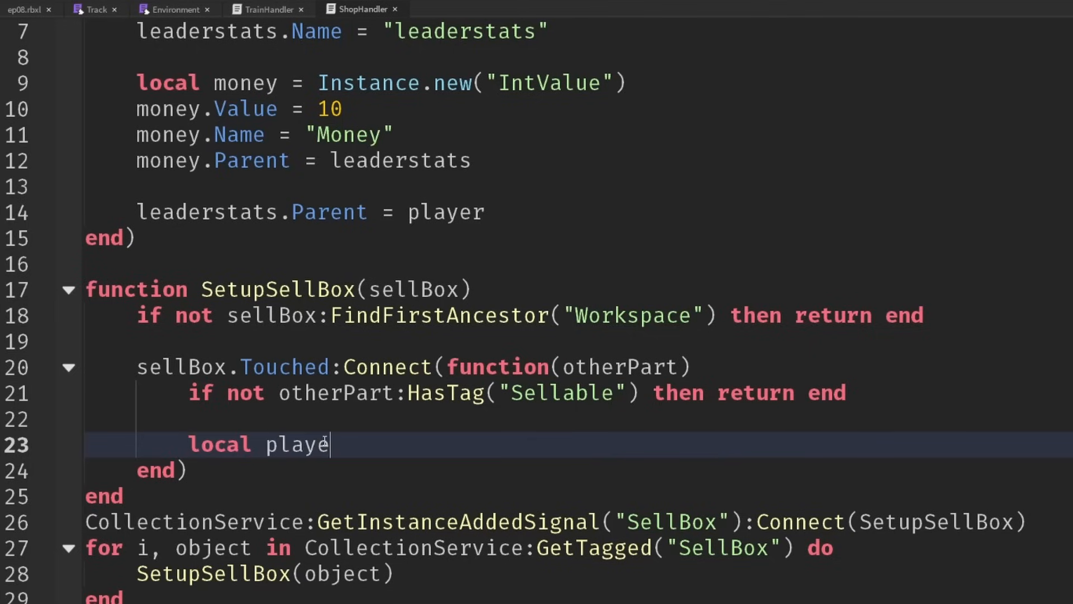
type("= to")
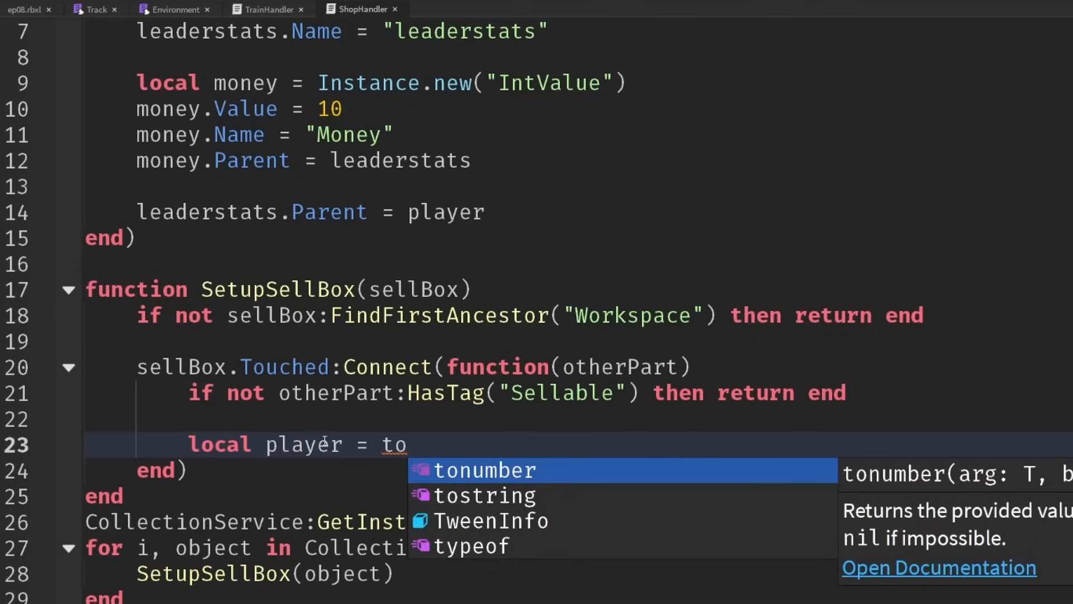
type("otherPart:Get")
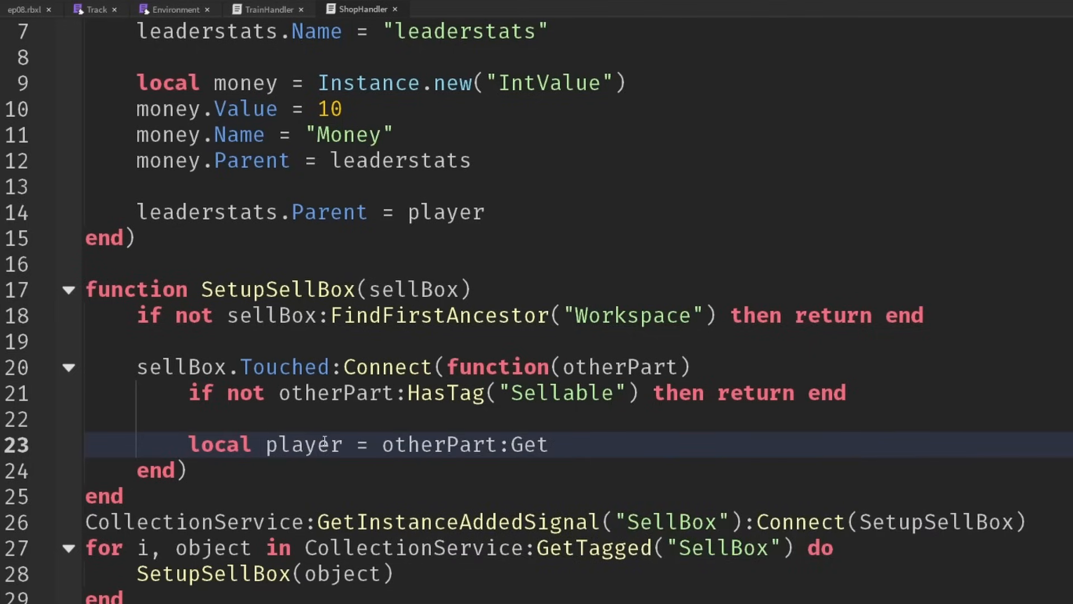
type("NetworkOwner")
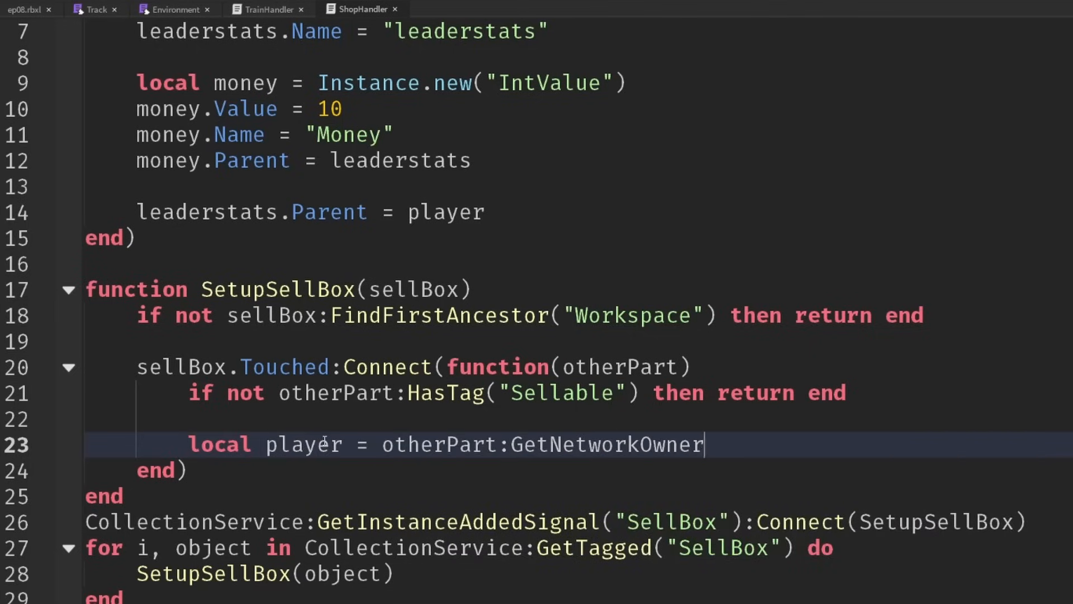
type("()")
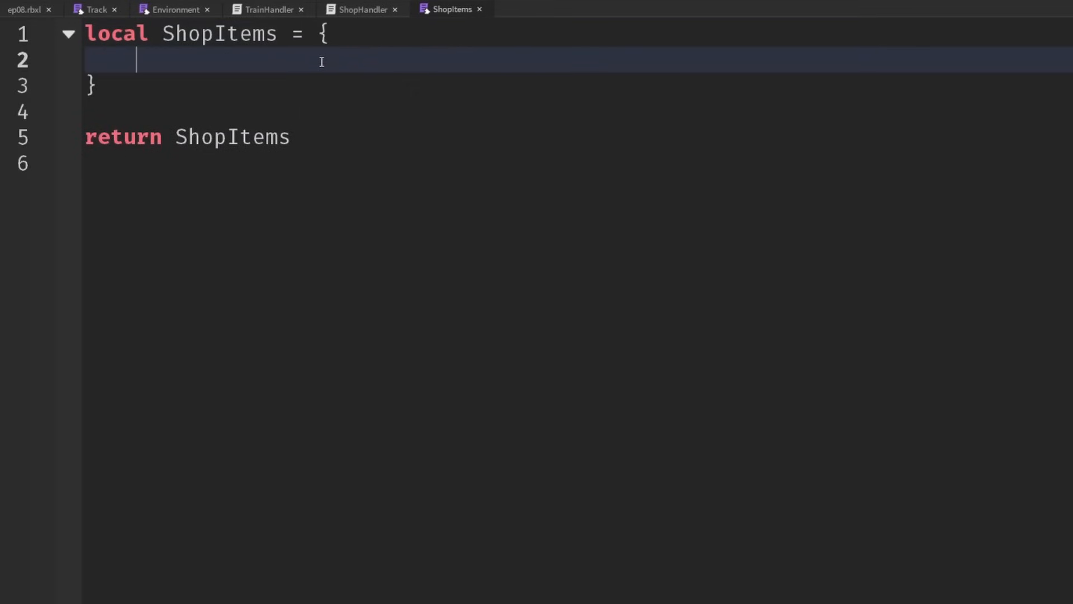
Step: Add ["Gold Bar"] = {Value = 50} and ["Coal"] = {Value = 10} to ShopItems
type("[\"Gold bar\"] = {")
type("Value")
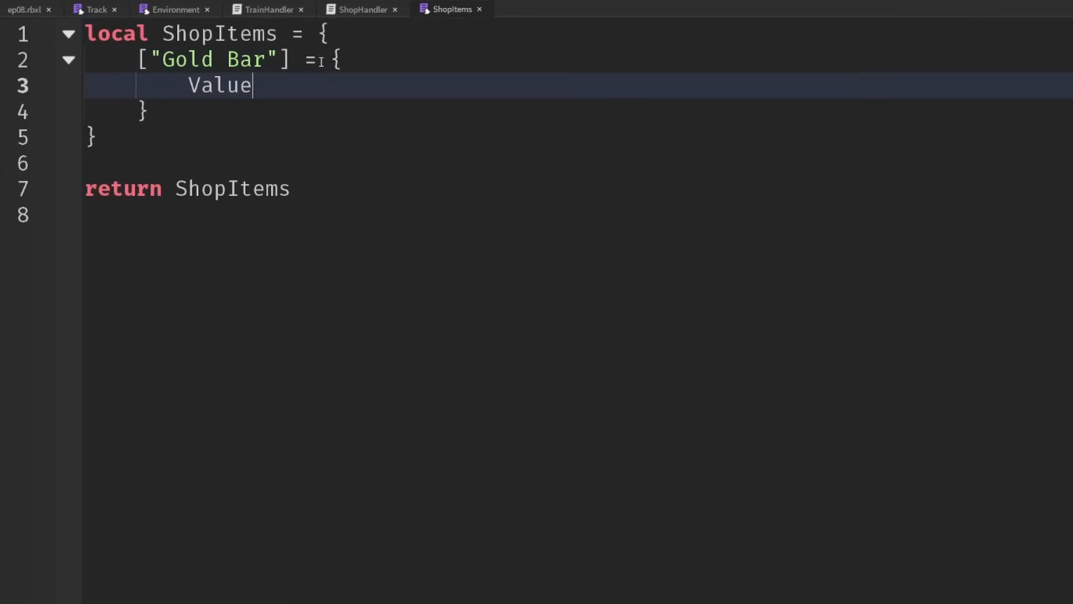
type("= 50")
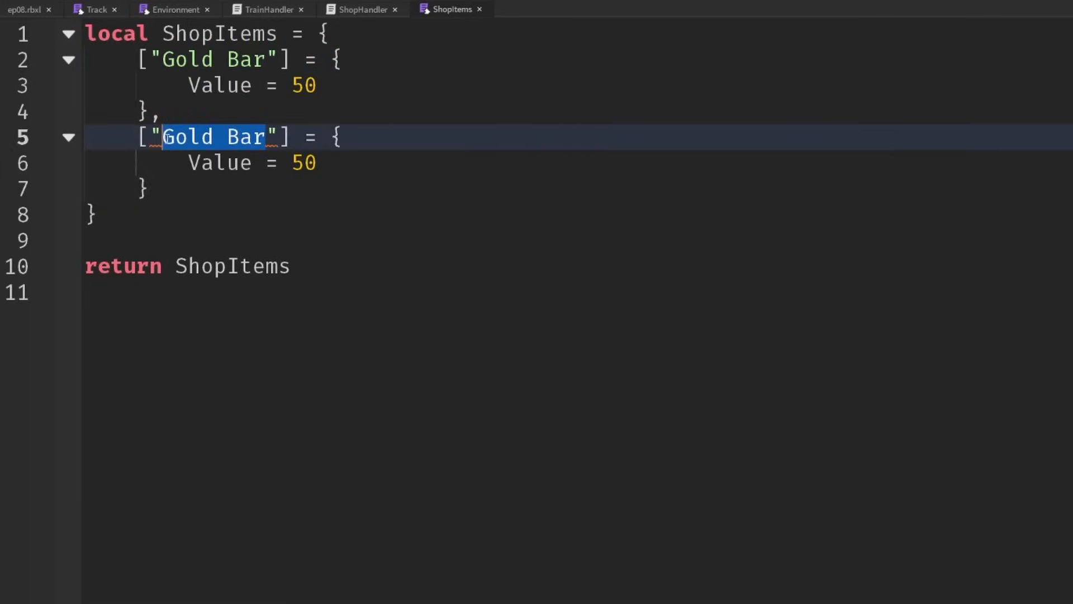
type("Coal")
left_click(578, 163)
type("1")
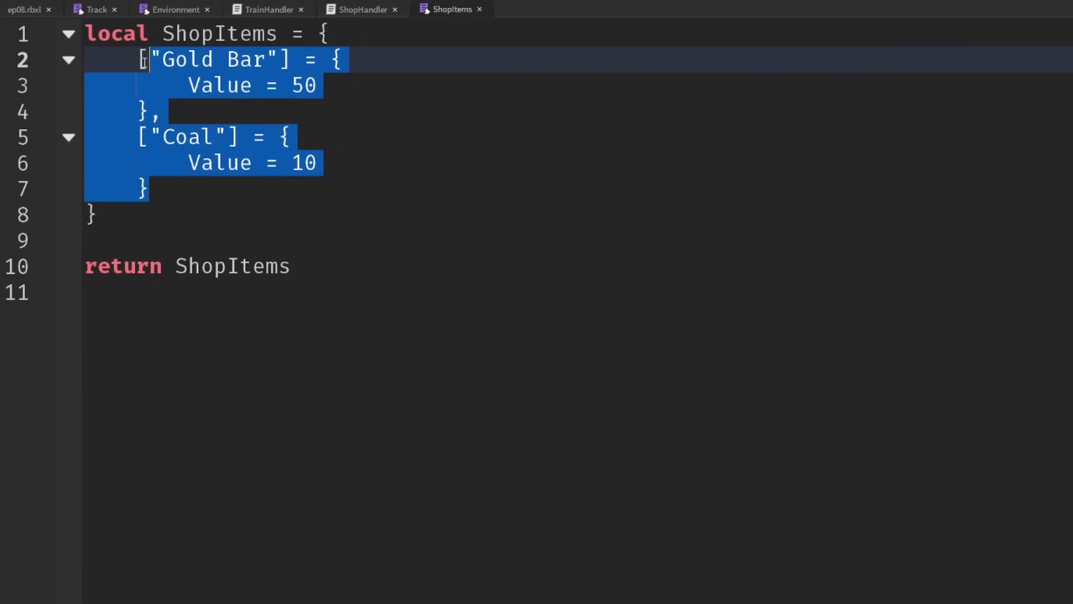
type("D")
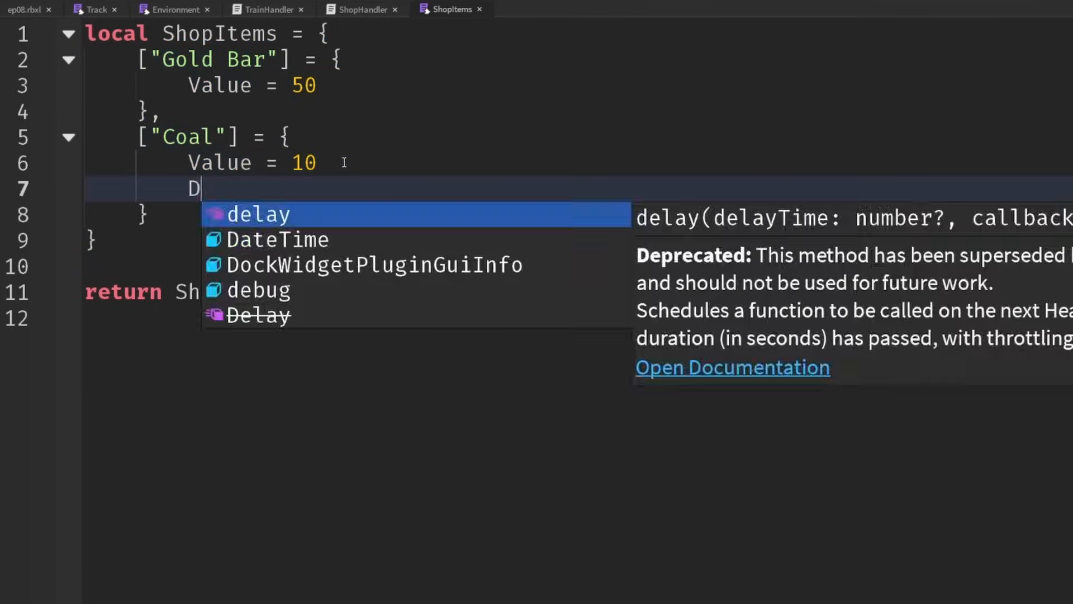
type("esct")
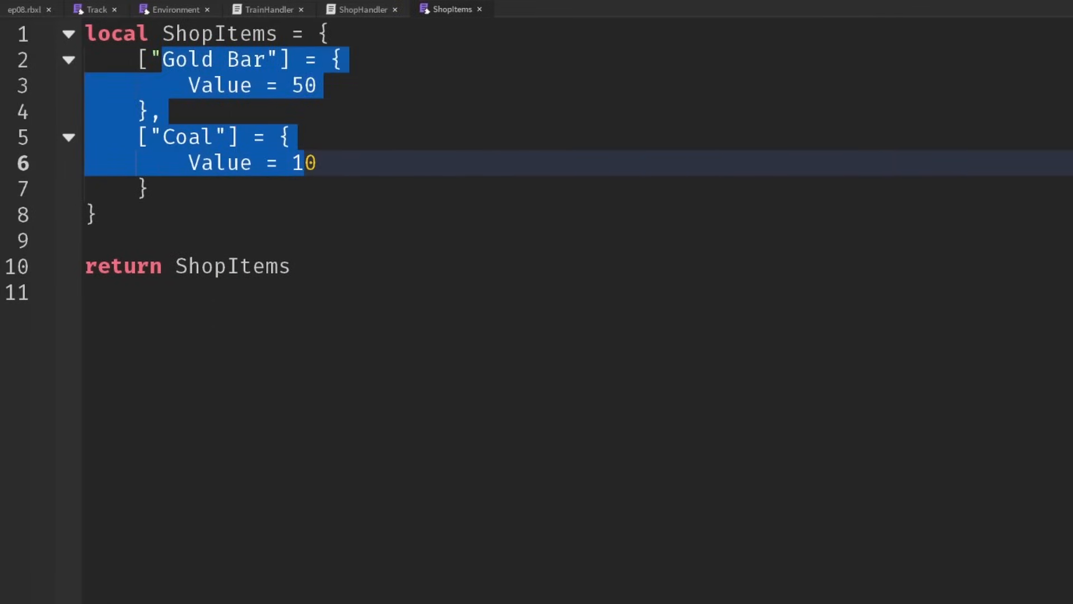
left_click(332, 142)
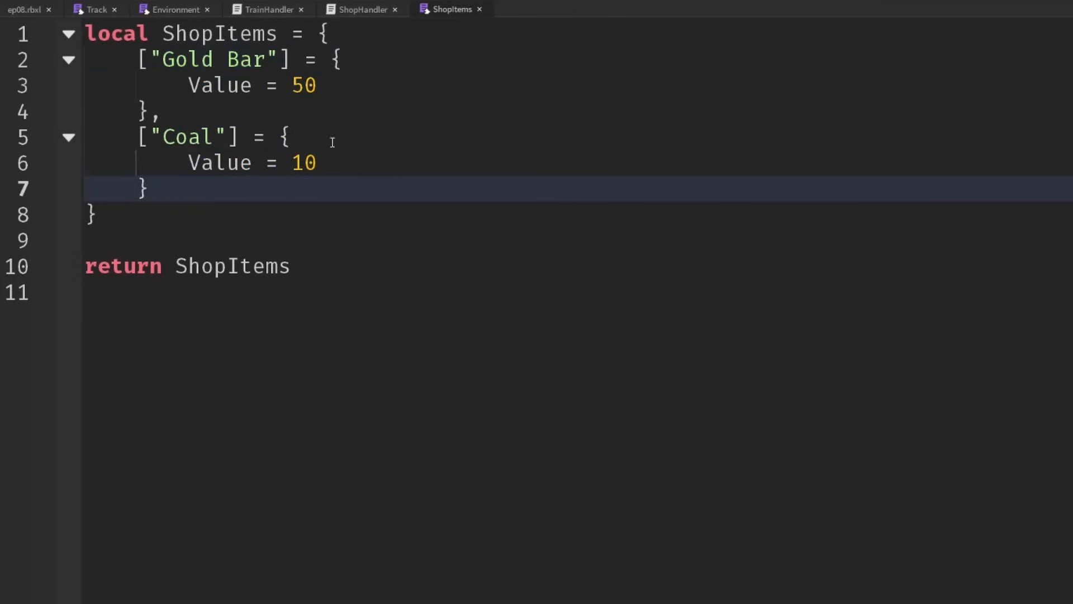
mouse_move(362, 9)
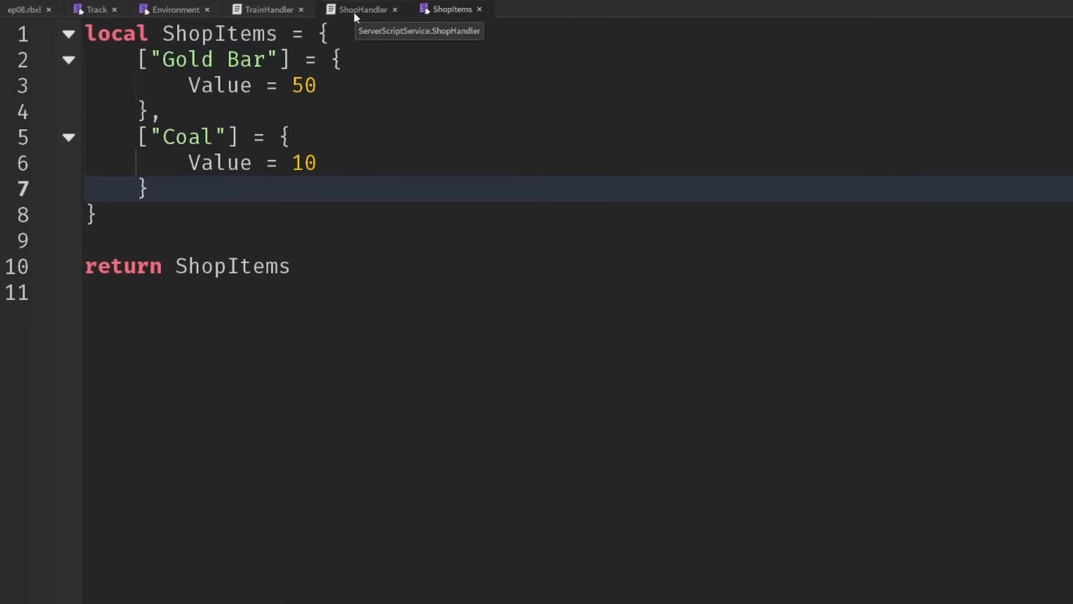
Step: Require the ShopItems module at the top of ShopHandler
left_click(361, 9)
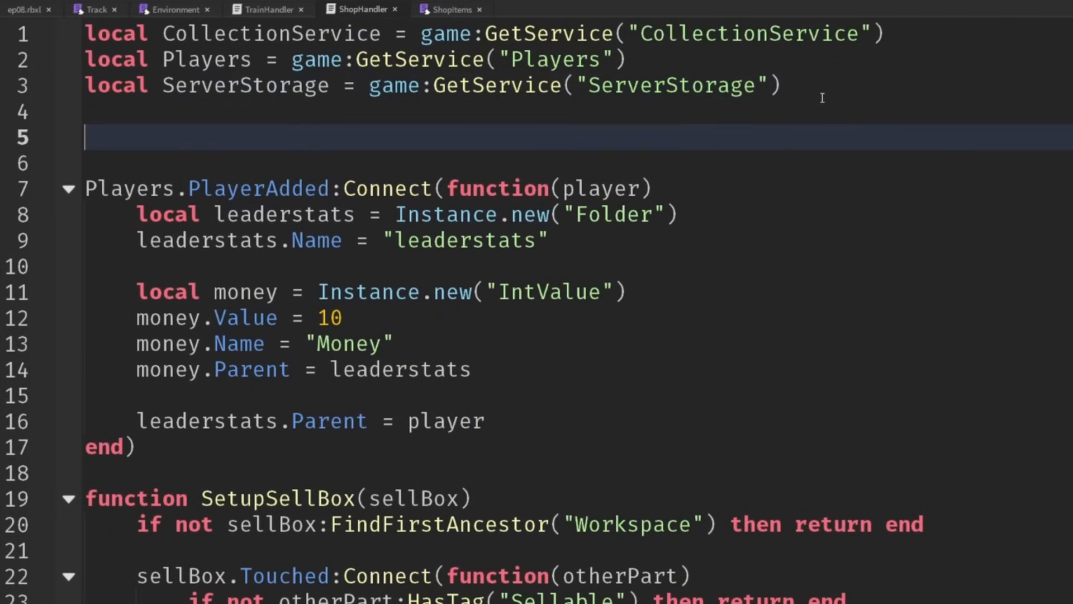
type("local ShopIte")
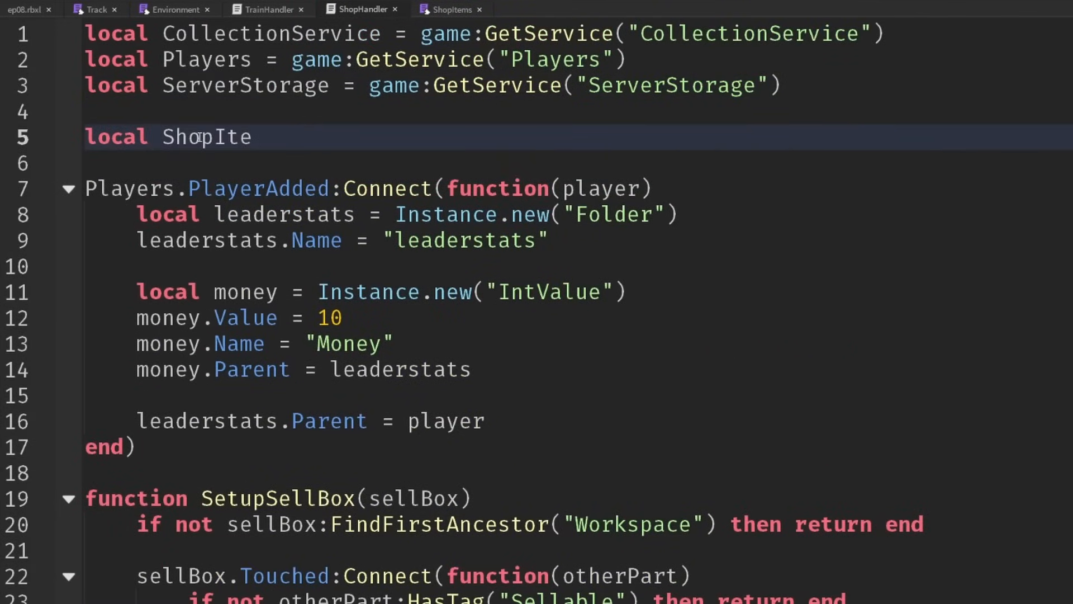
type("ms = require(")
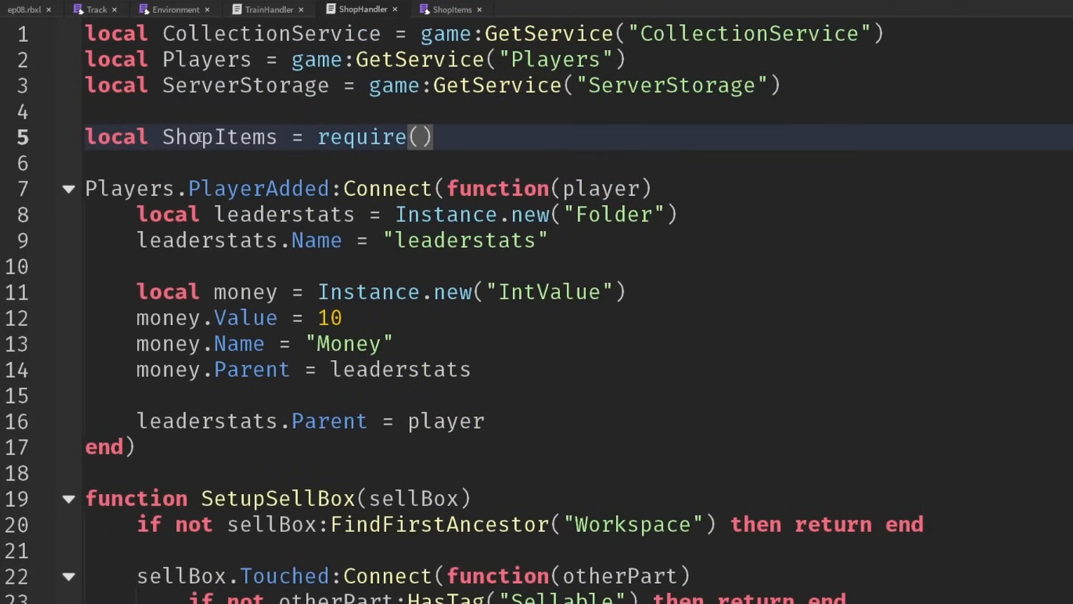
type("script.ShopItems")
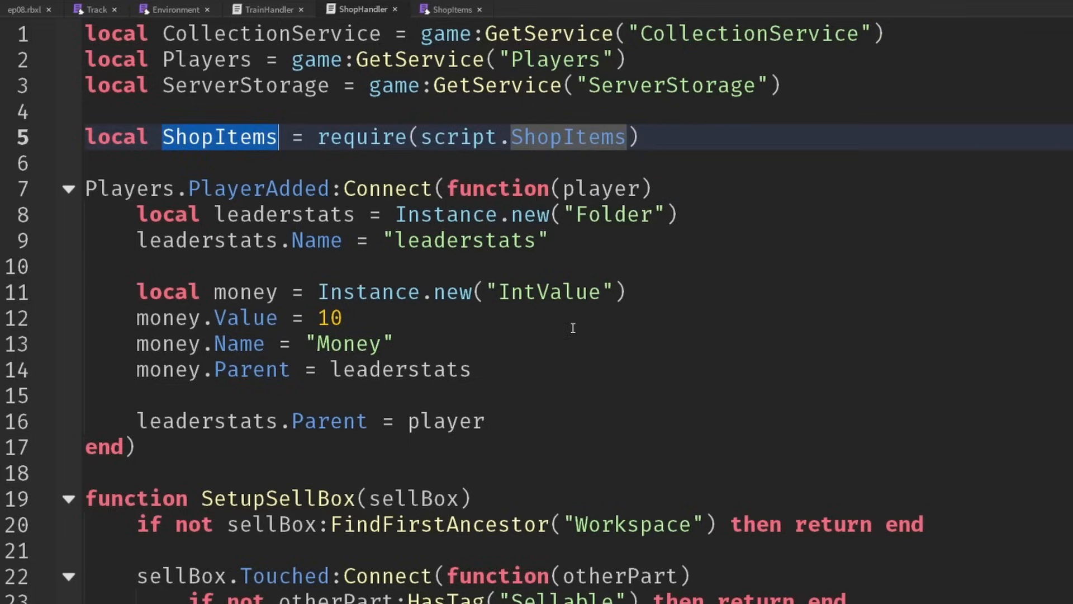
scroll("down", 3)
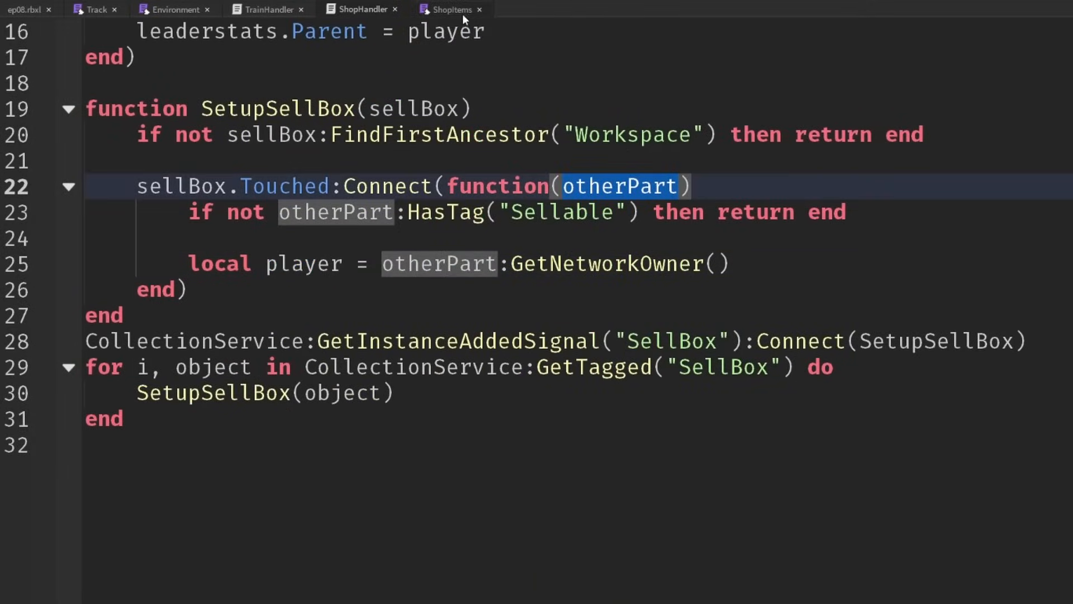
Step: Look up itemData = ShopItems[otherPart.Name] and proceed only if player and itemData exist
left_click(452, 9)
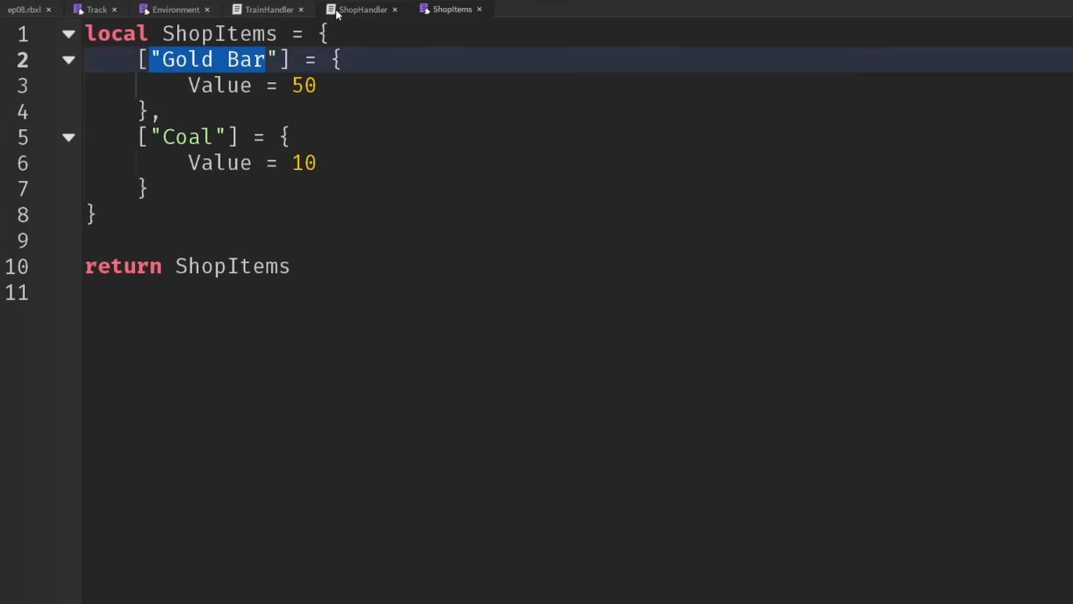
left_click(362, 9)
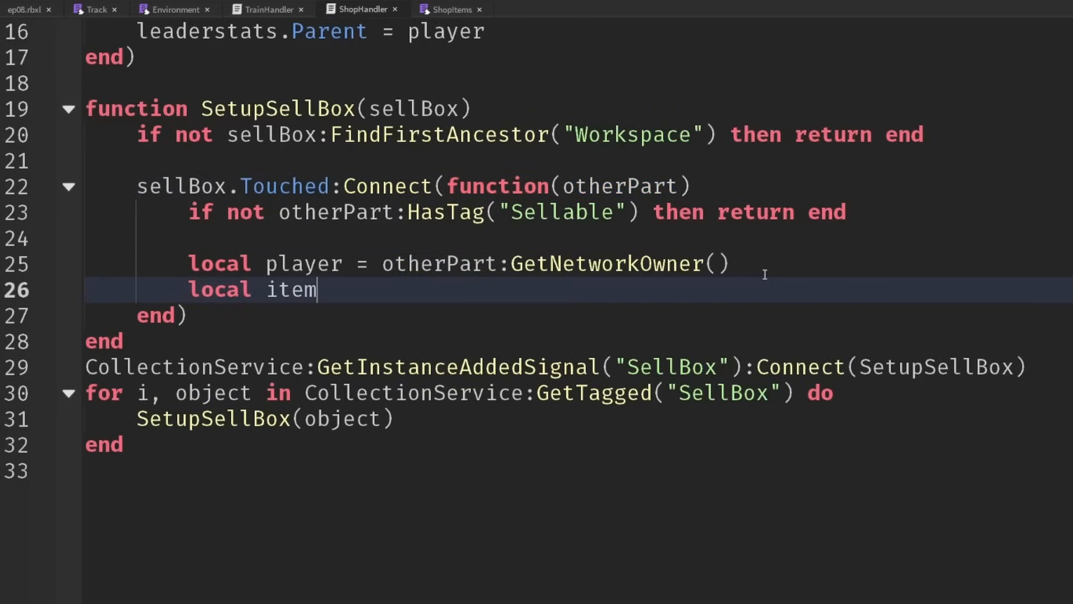
type("Data =")
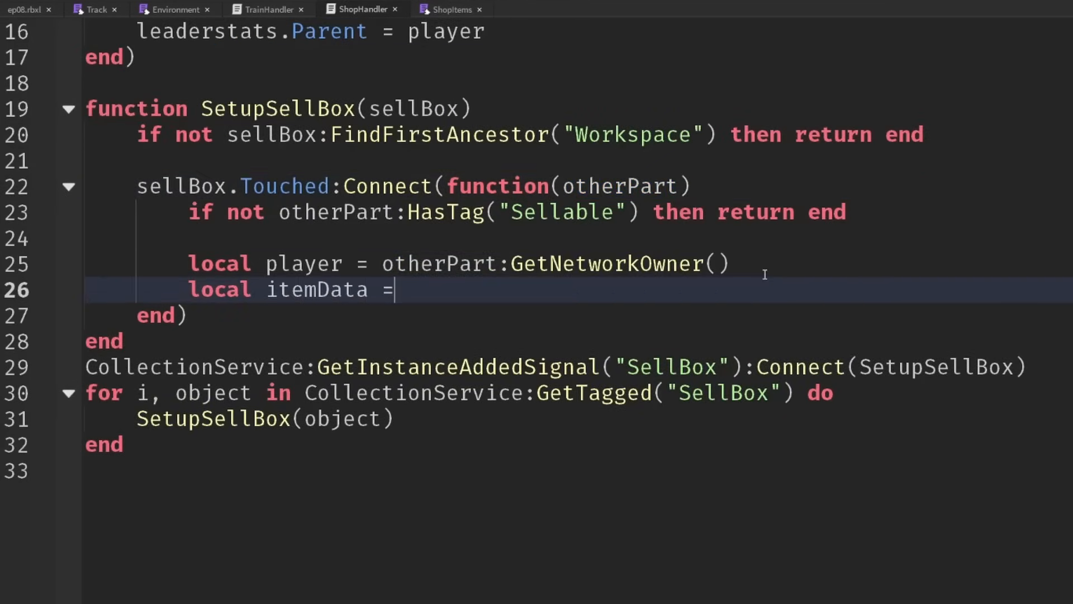
type("ShopItems[]")
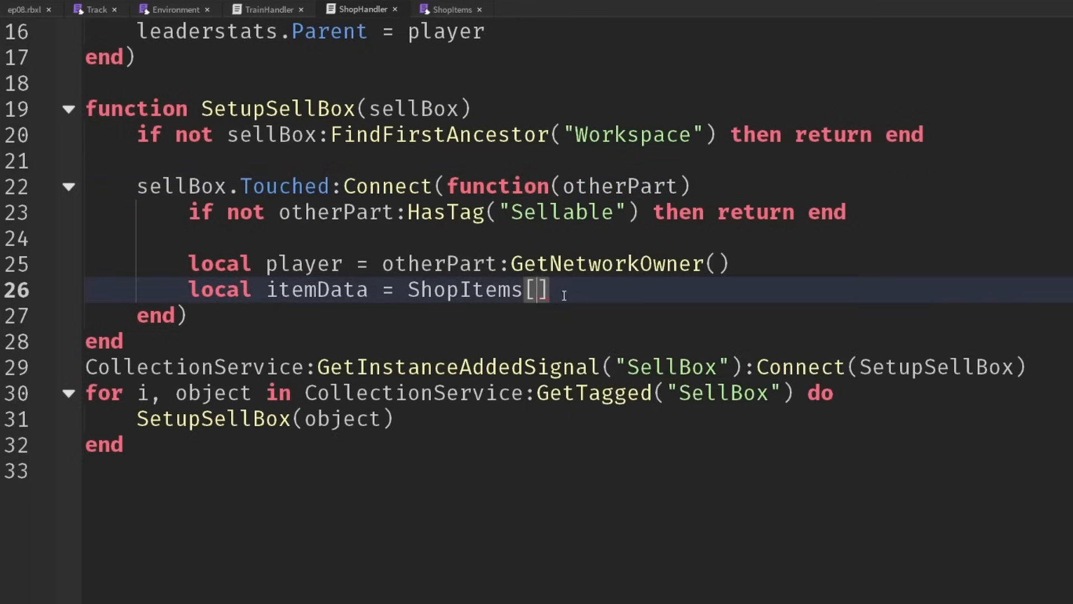
type("otherPart.Name")
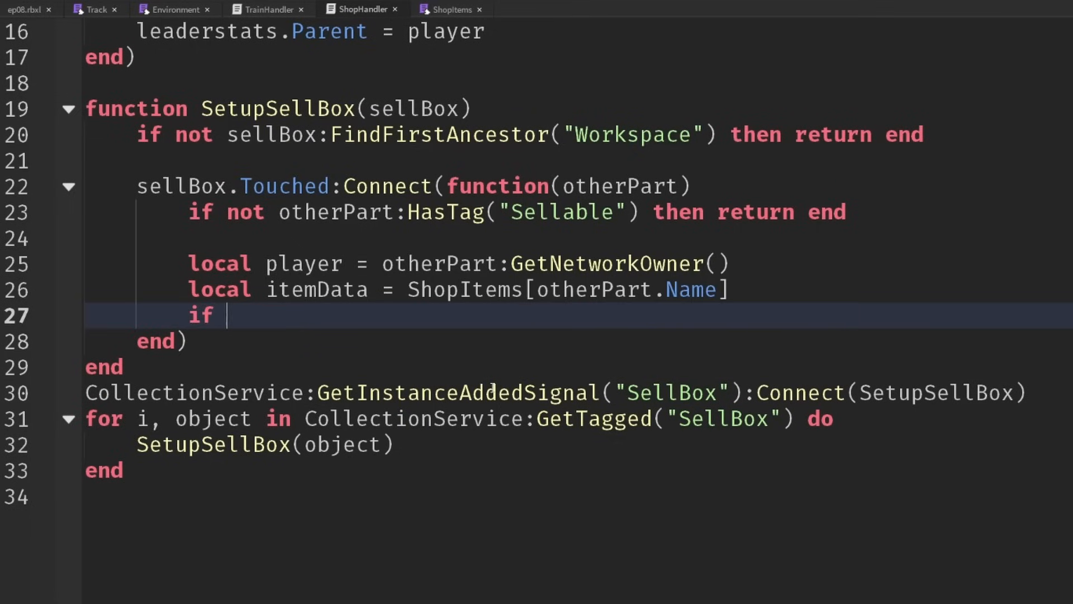
type("player")
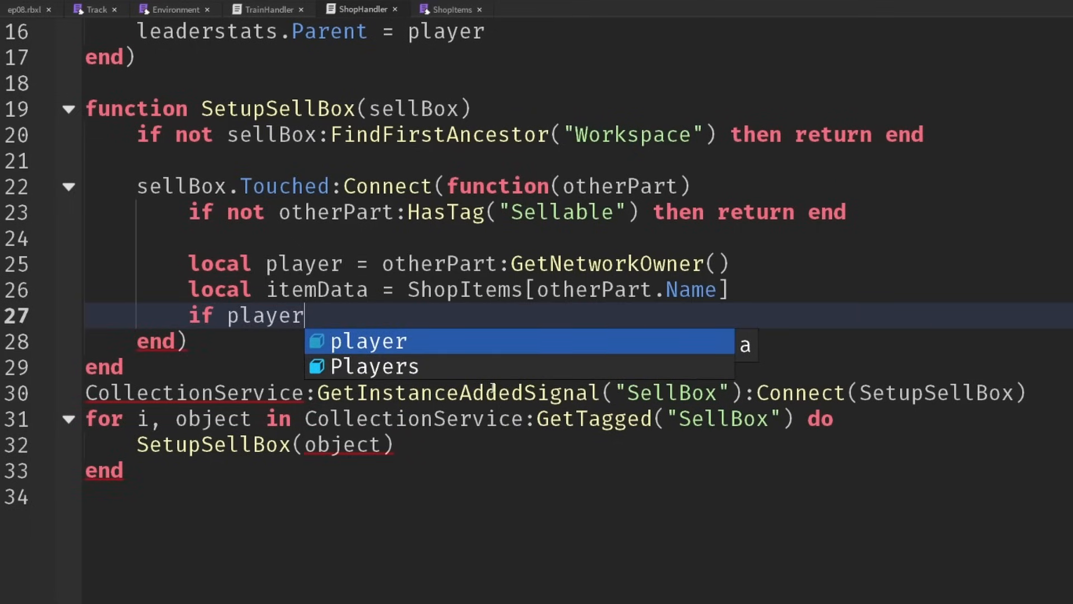
type("and itemData then")
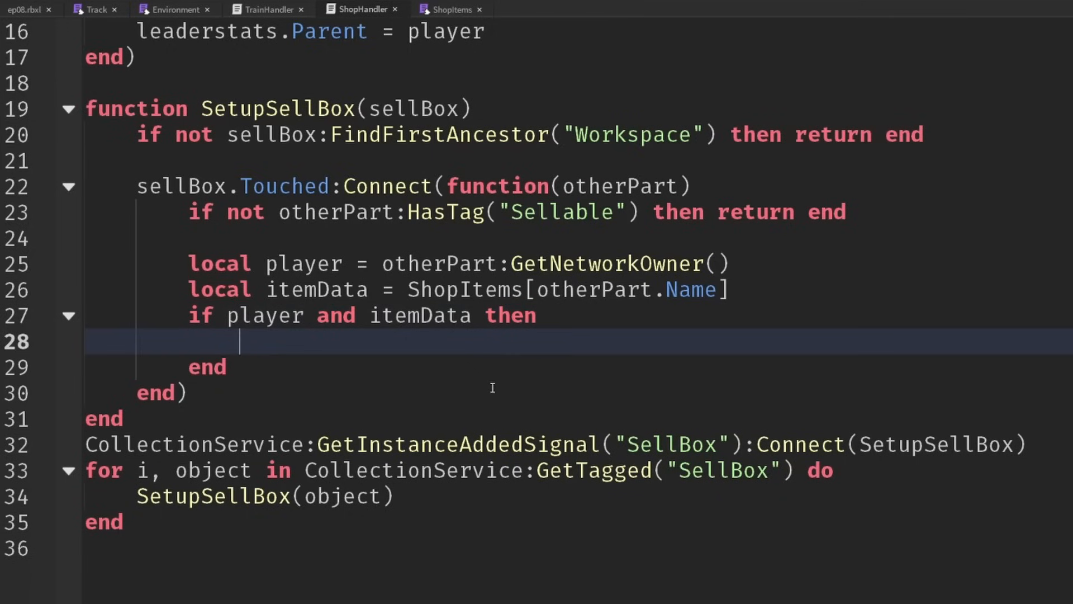
Step: Add itemData.Value to player.leaderstats.Money and destroy otherPart
type("player.kle")
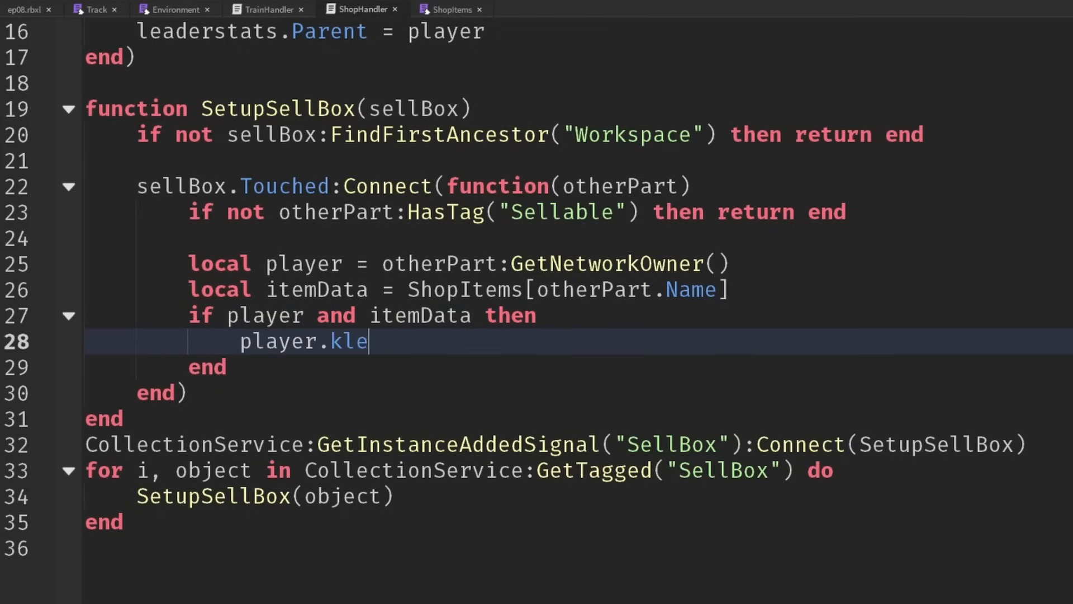
type("leaderstats.")
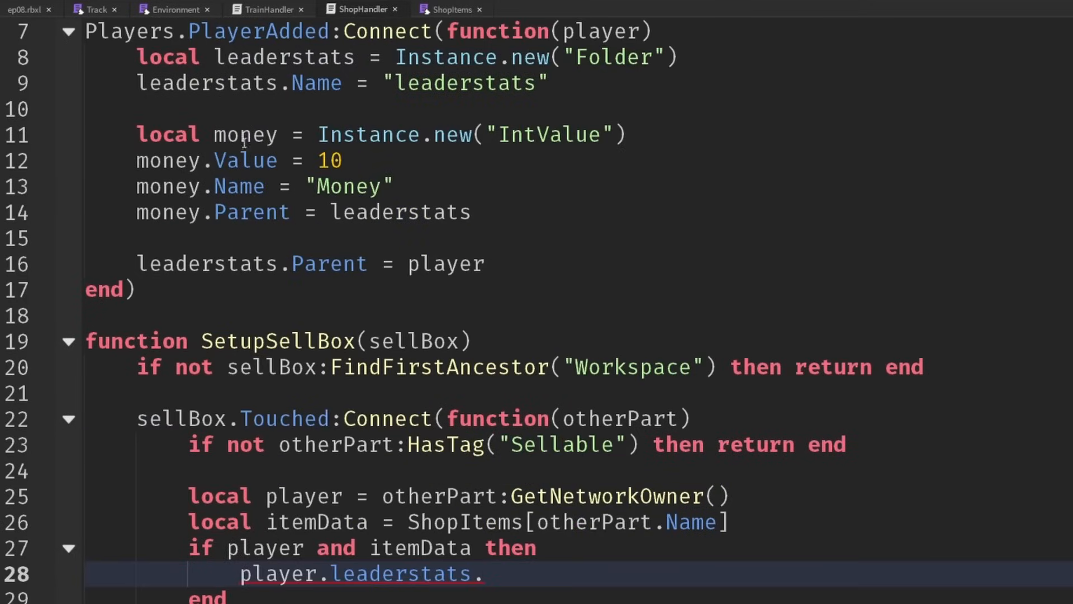
double_click(348, 187)
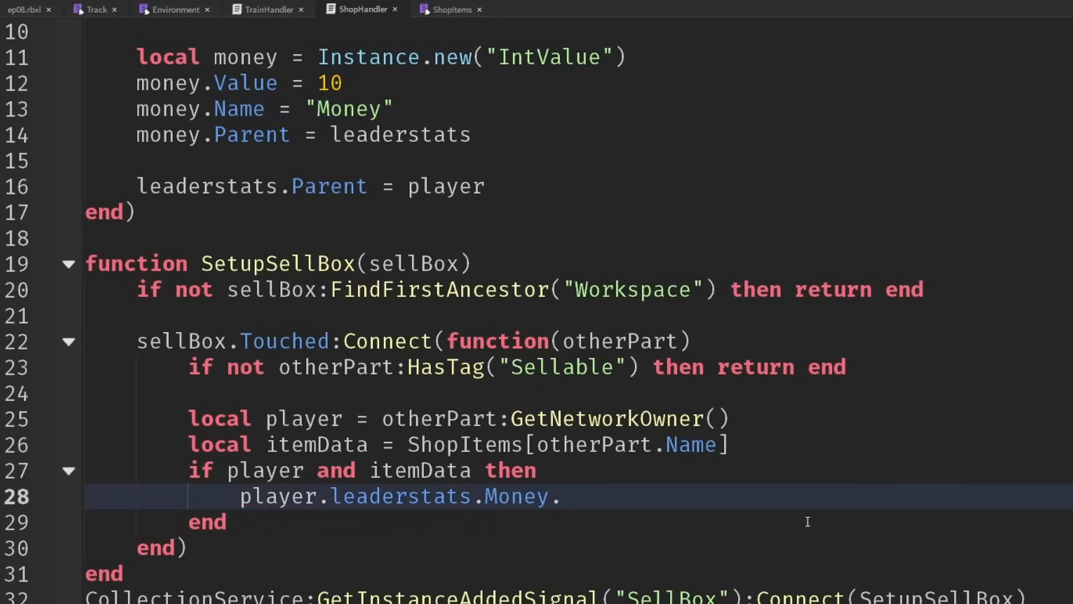
type("Value +=")
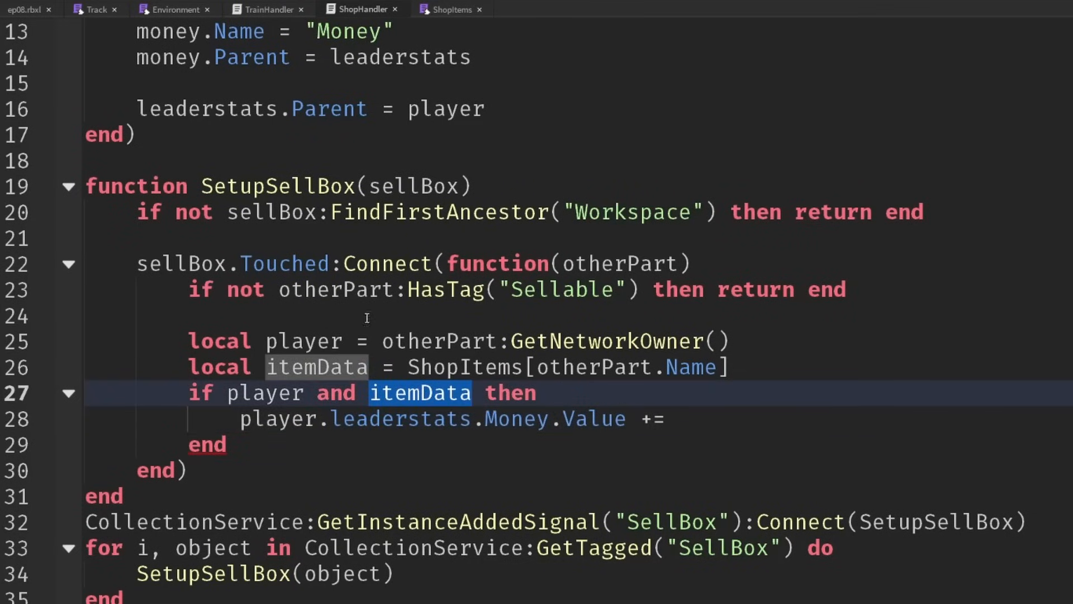
type("itemData.Value")
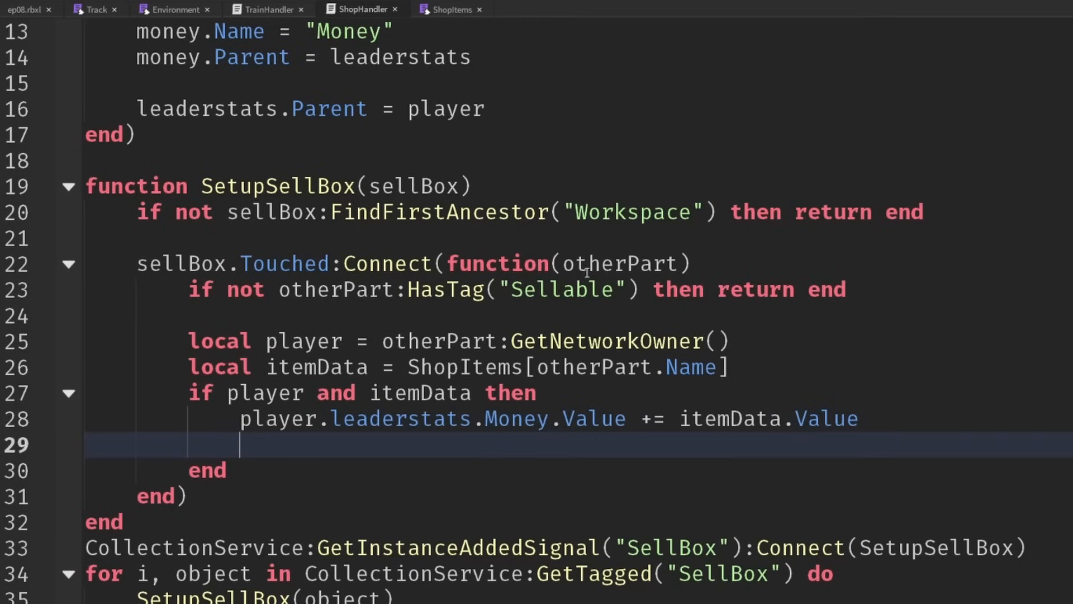
type("otherPart")
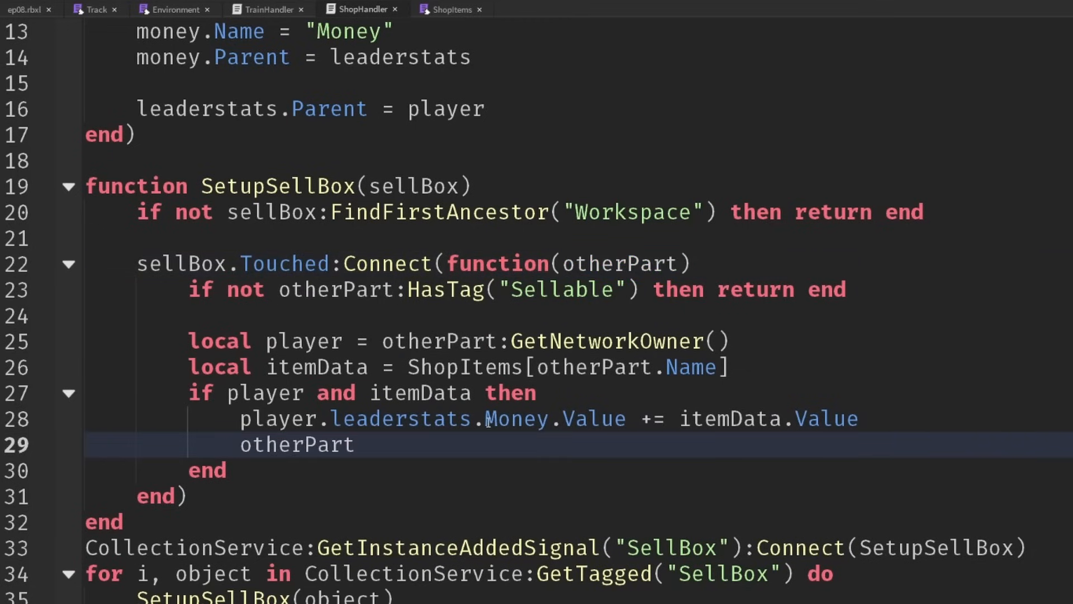
type(":Destroy()")
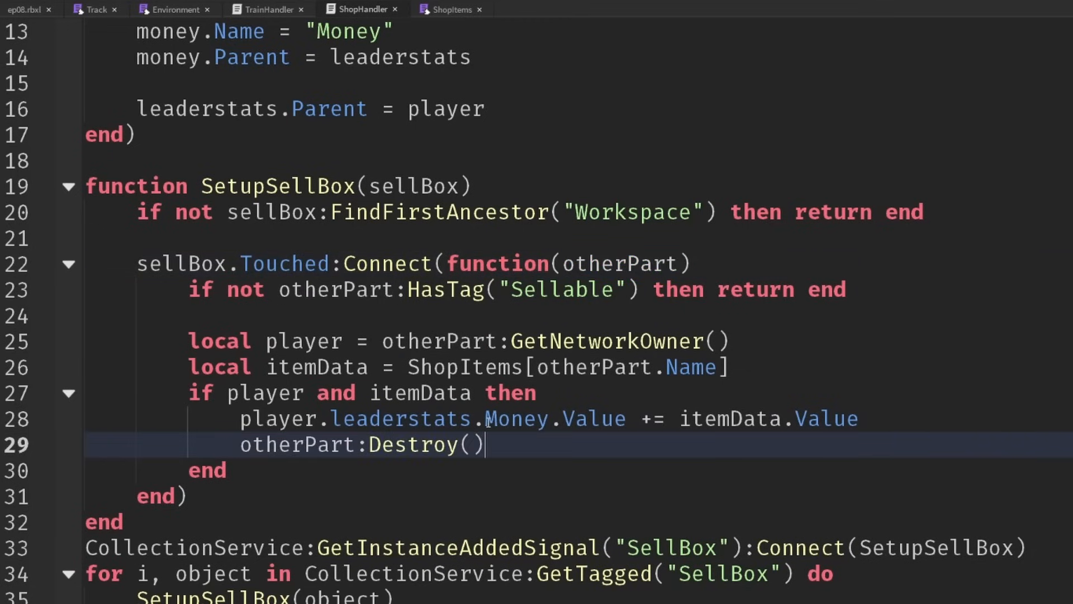
mouse_move(510, 454)
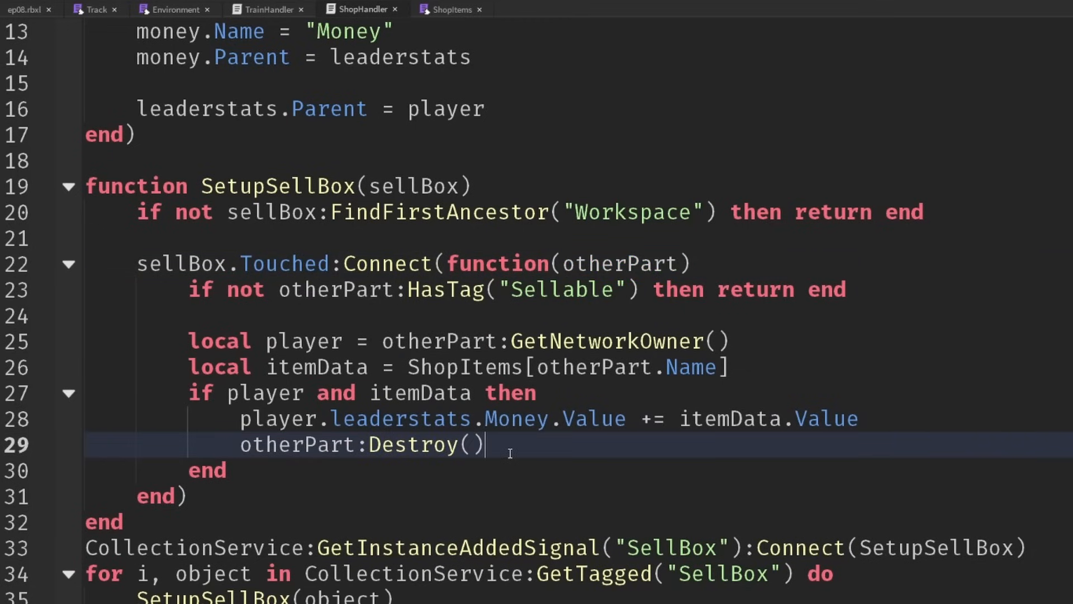
Step: Play sellBox.Kaching right after the sold item is destroyed
double_click(624, 264)
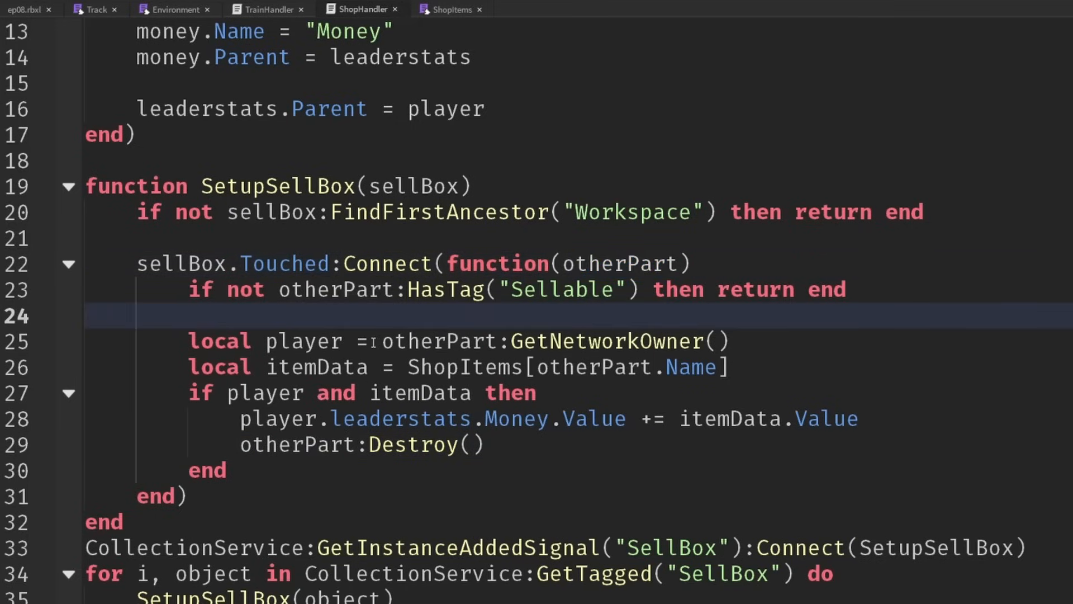
left_click_drag(382, 341, 732, 341)
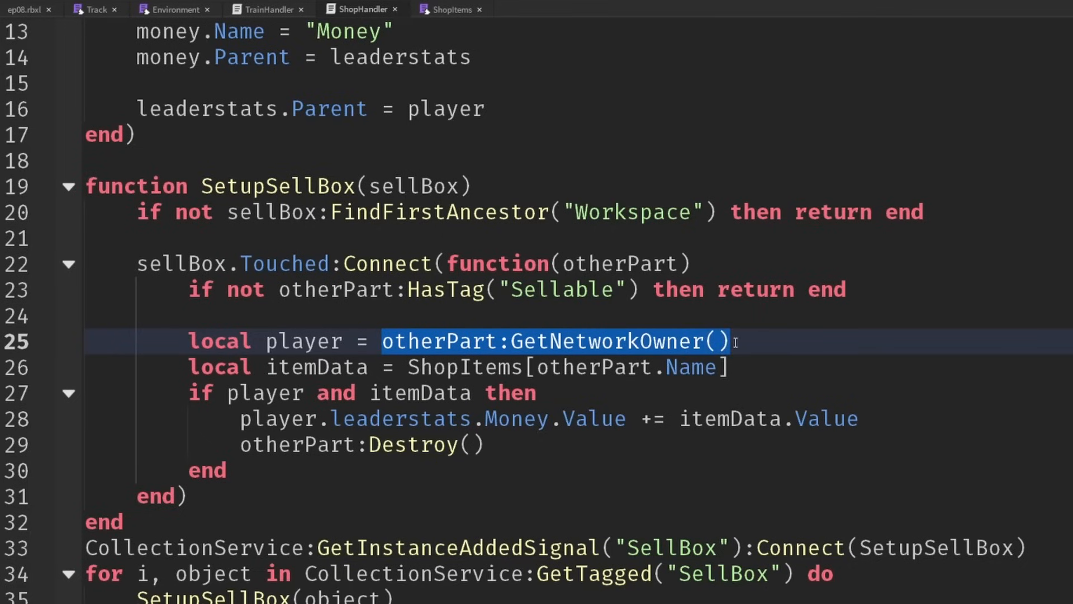
mouse_move(512, 452)
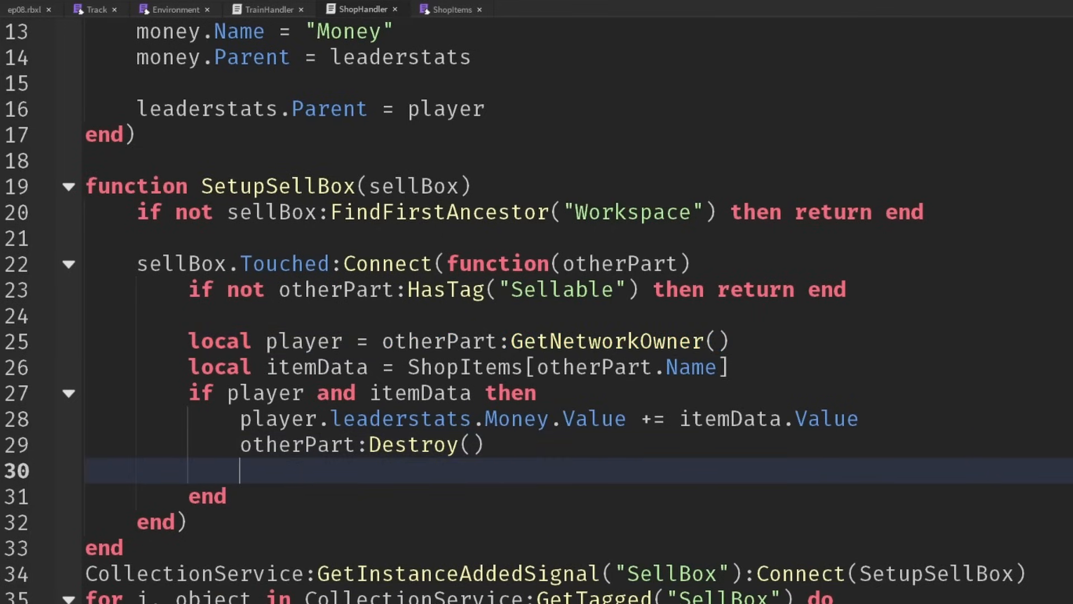
left_click(832, 126)
type("sellBox.K")
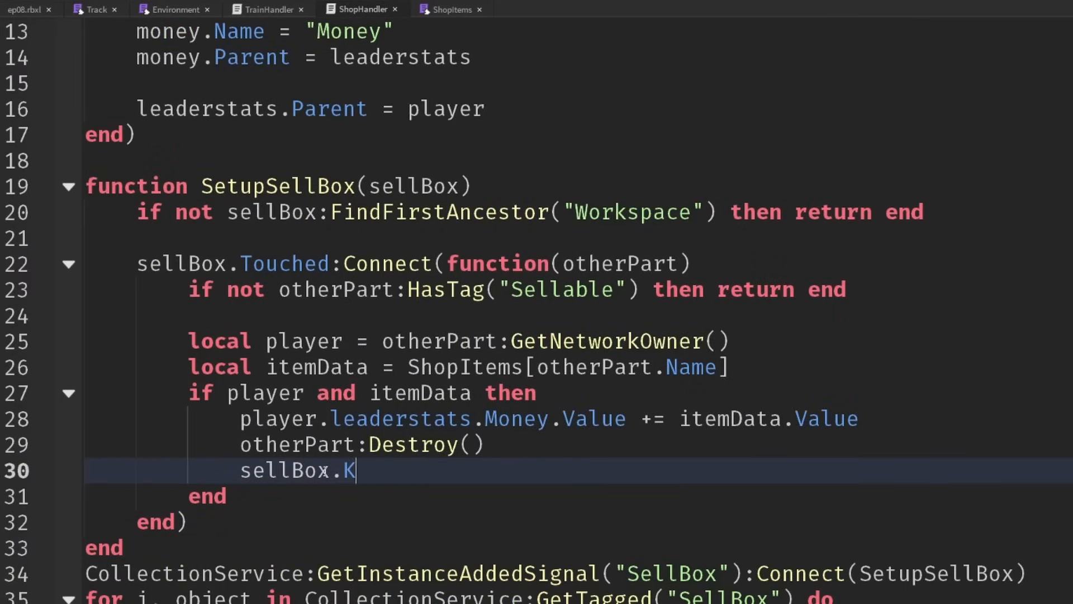
type("aching:Pla")
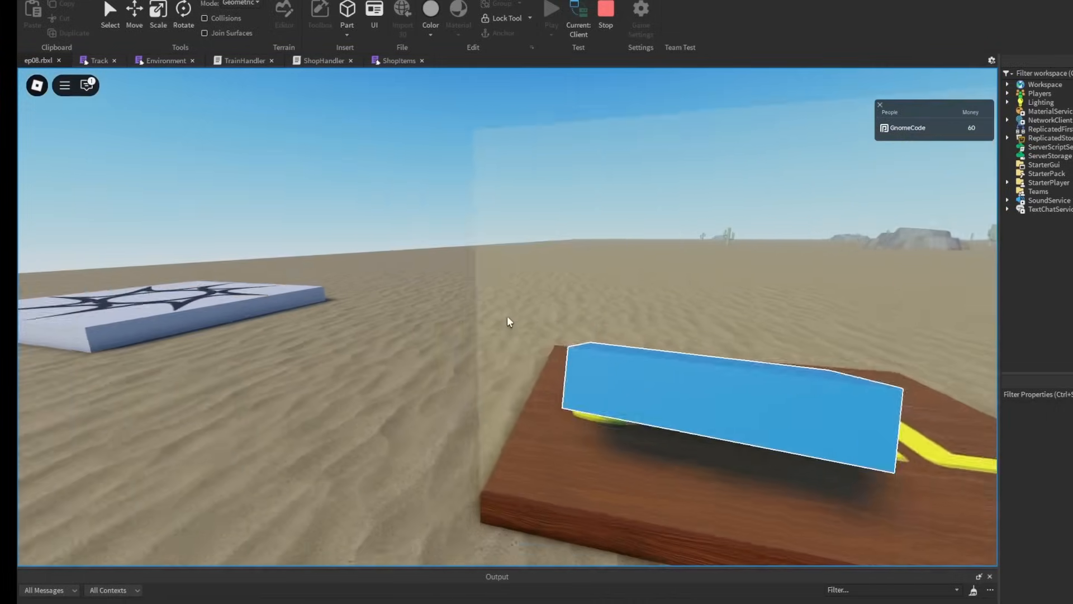
Step: End the play test after seeing Money reach 60 on the leaderboard
left_click(397, 61)
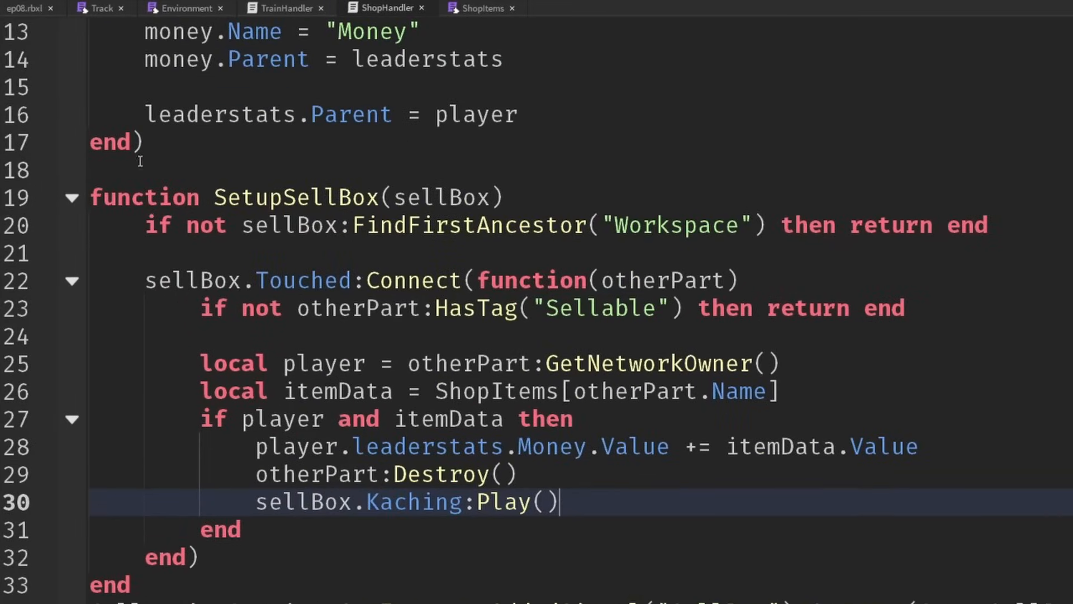
Step: Add an empty function SetupShopItem(item) below the SellBox loop
scroll("down", 3)
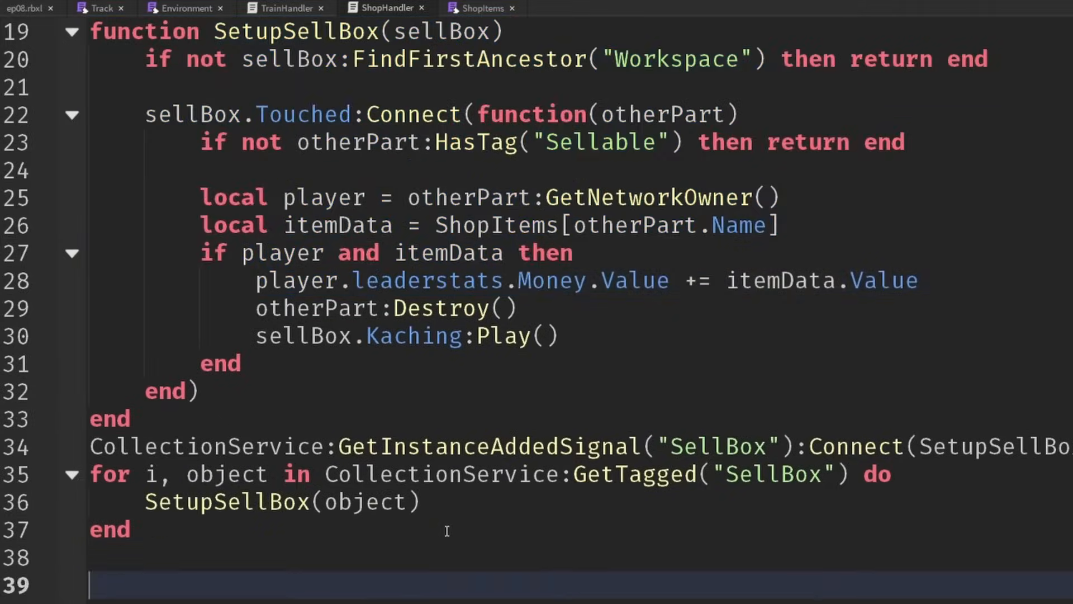
type("function")
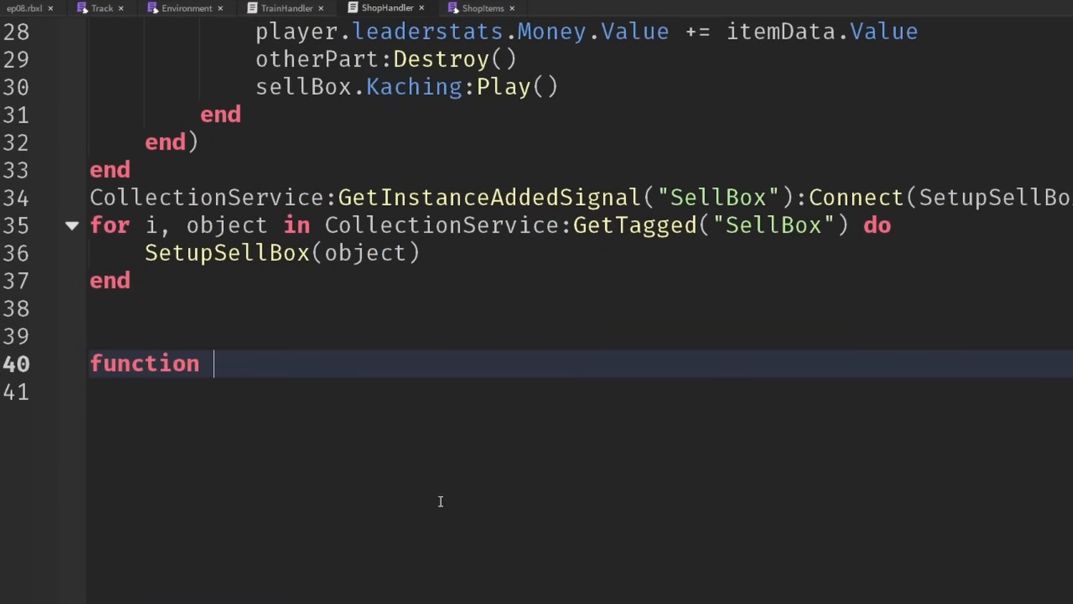
type("SetupShop")
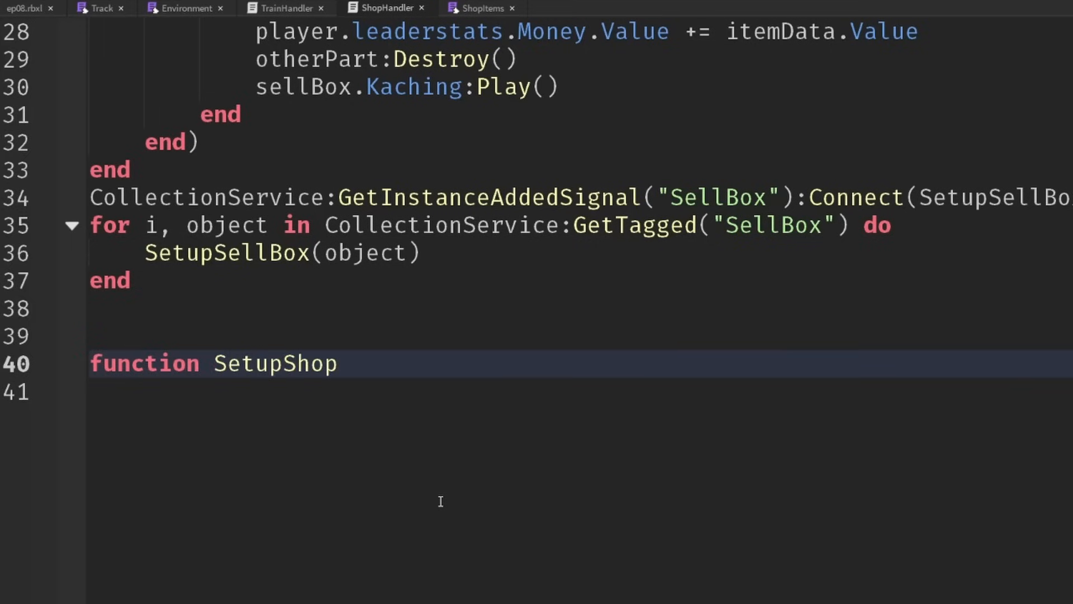
type("Item(item)")
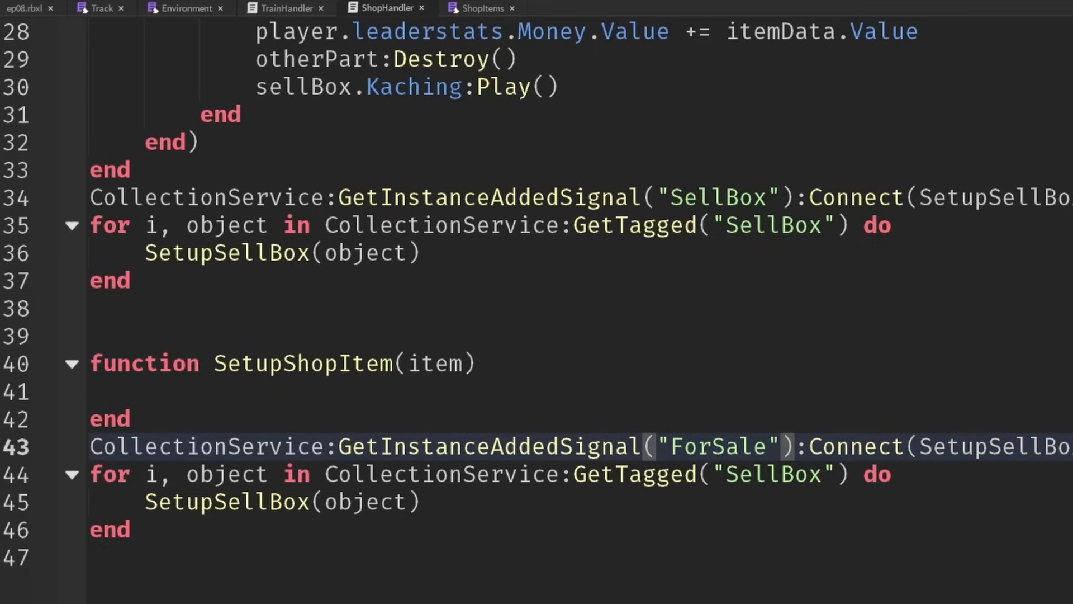
Step: Duplicate the CollectionService connection and loop with the tag changed to "ForSale"
left_click(27, 8)
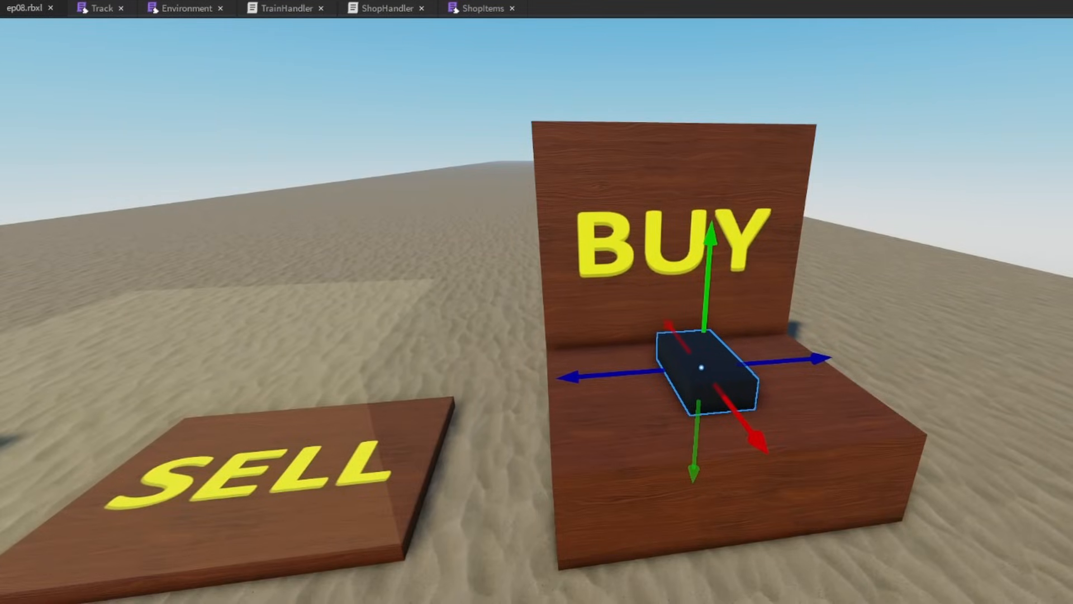
left_click(385, 8)
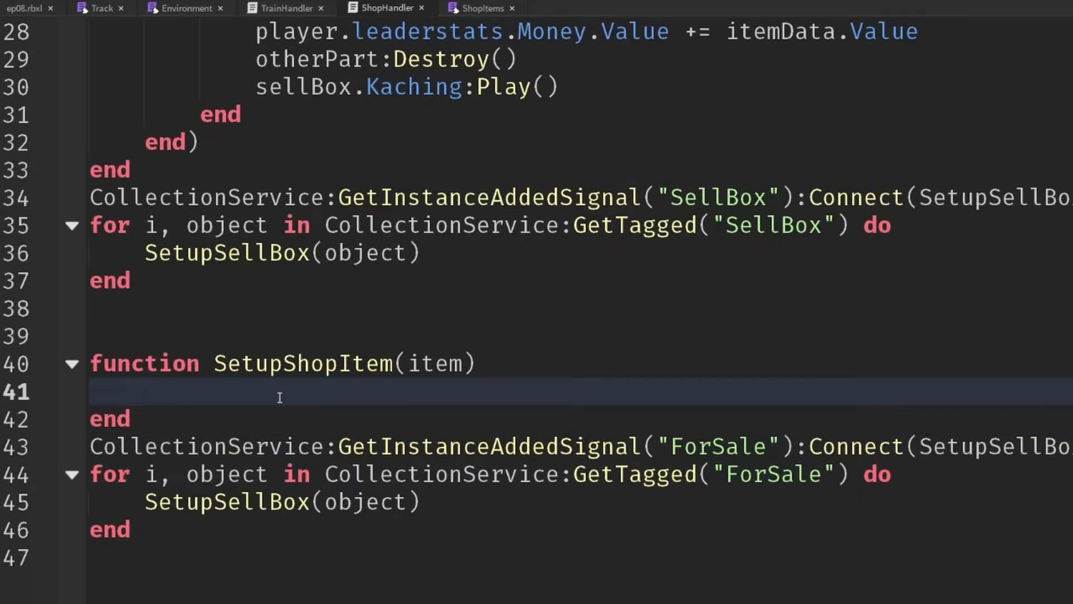
left_click(482, 8)
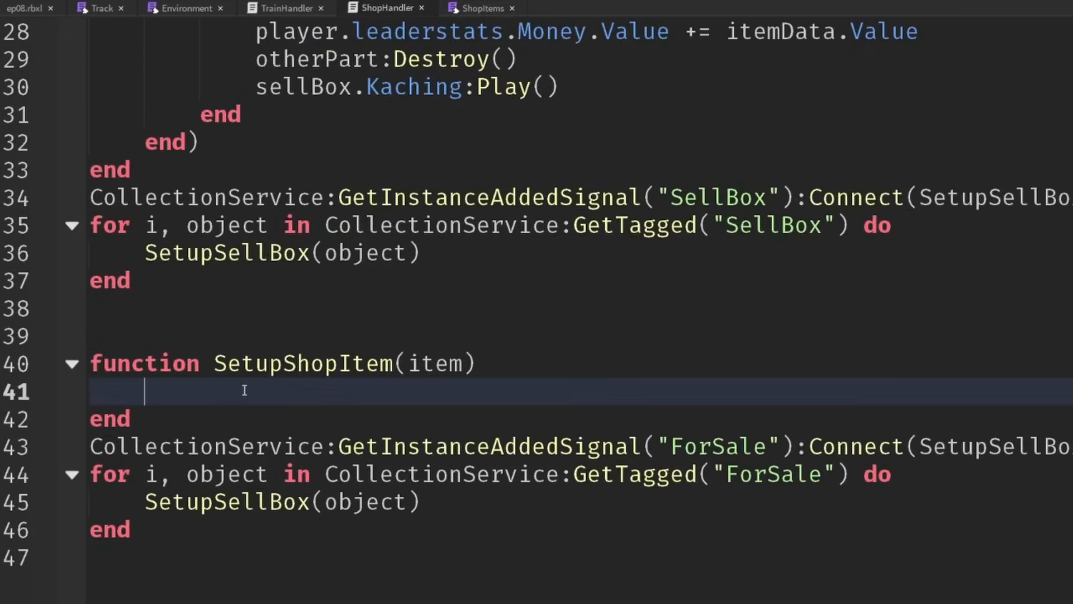
Step: Look up itemData from ShopItems[item.Name], warning "No shop data for" and returning if missing
type("local itemData")
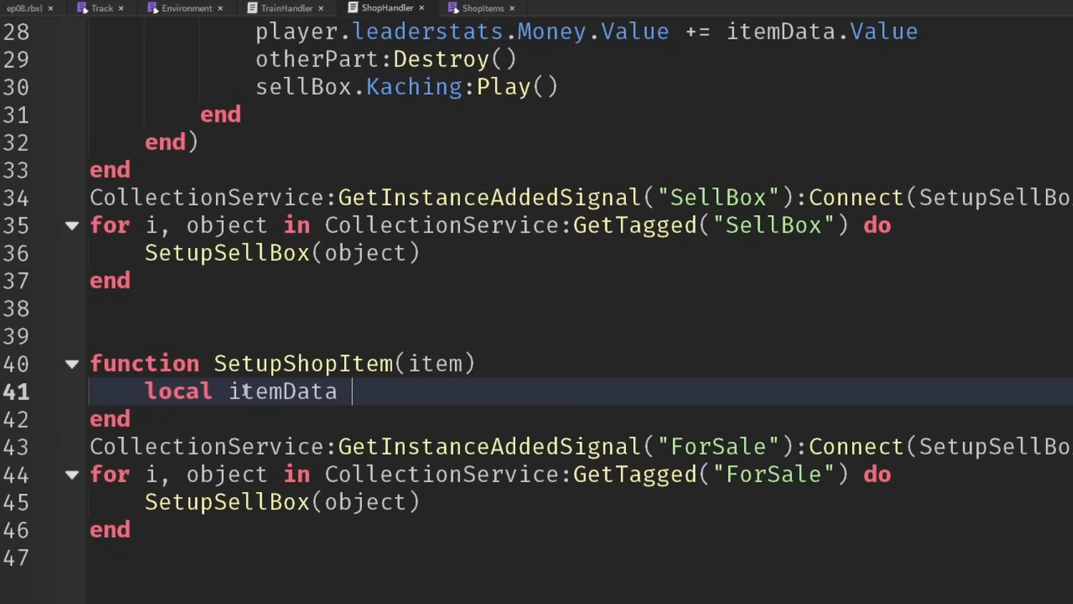
type("= ShopItems")
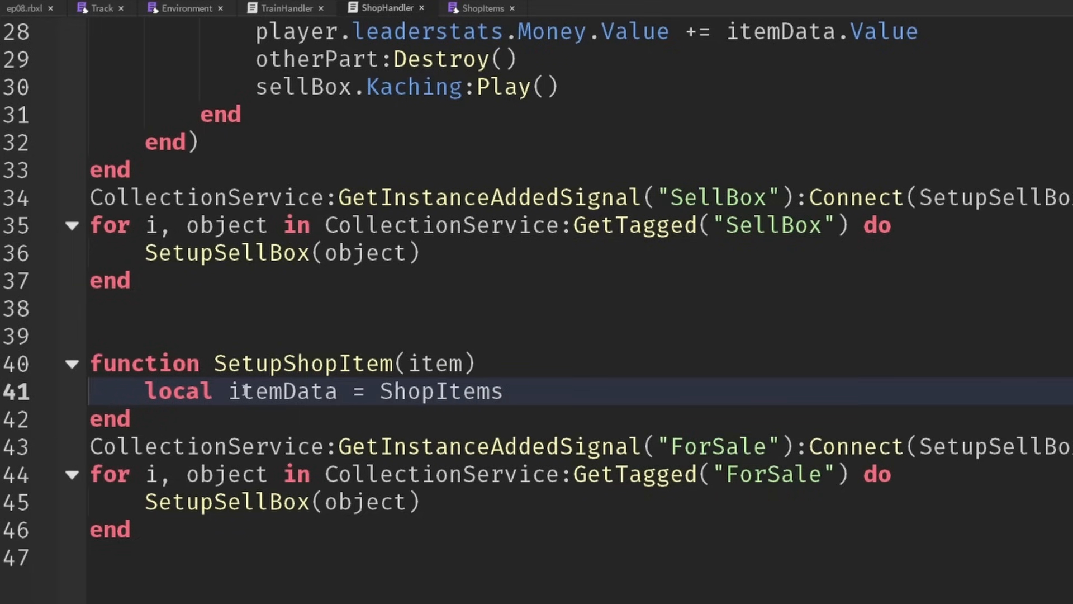
type("[item.Name]")
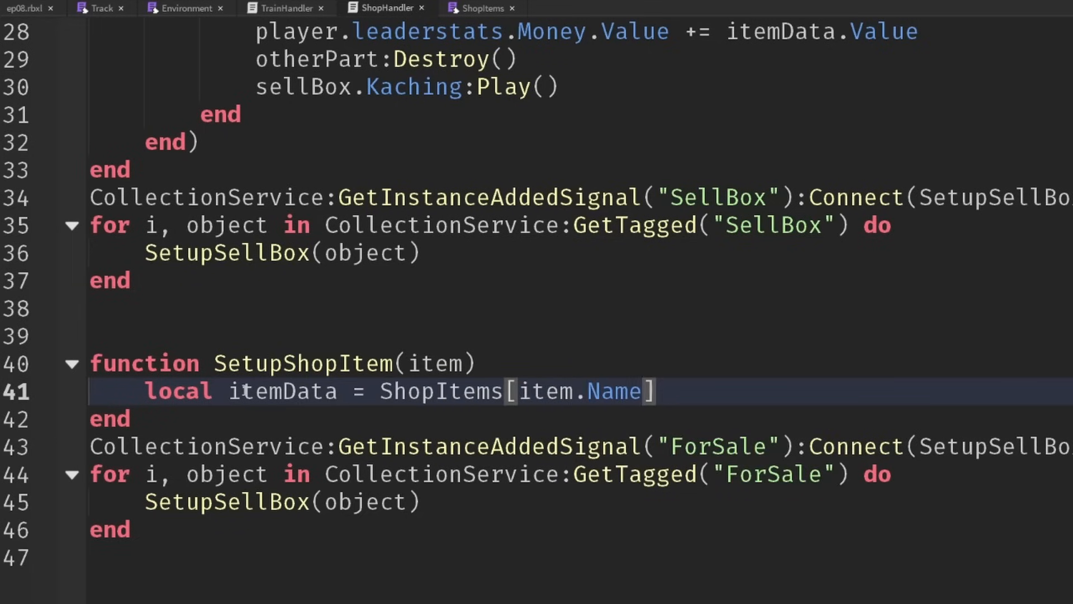
type("if not")
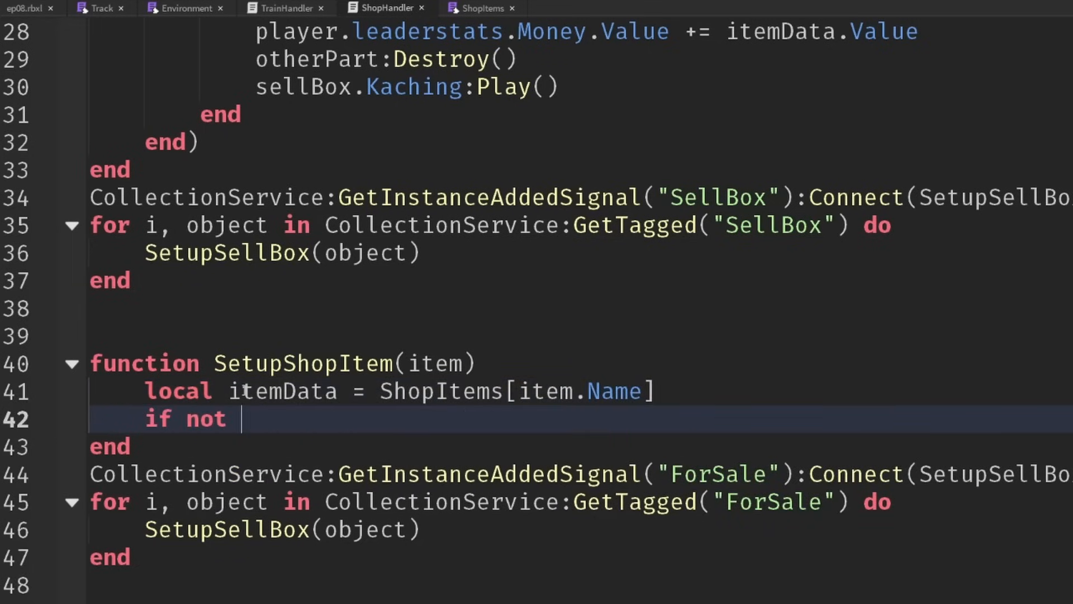
type("itemData then")
type("war")
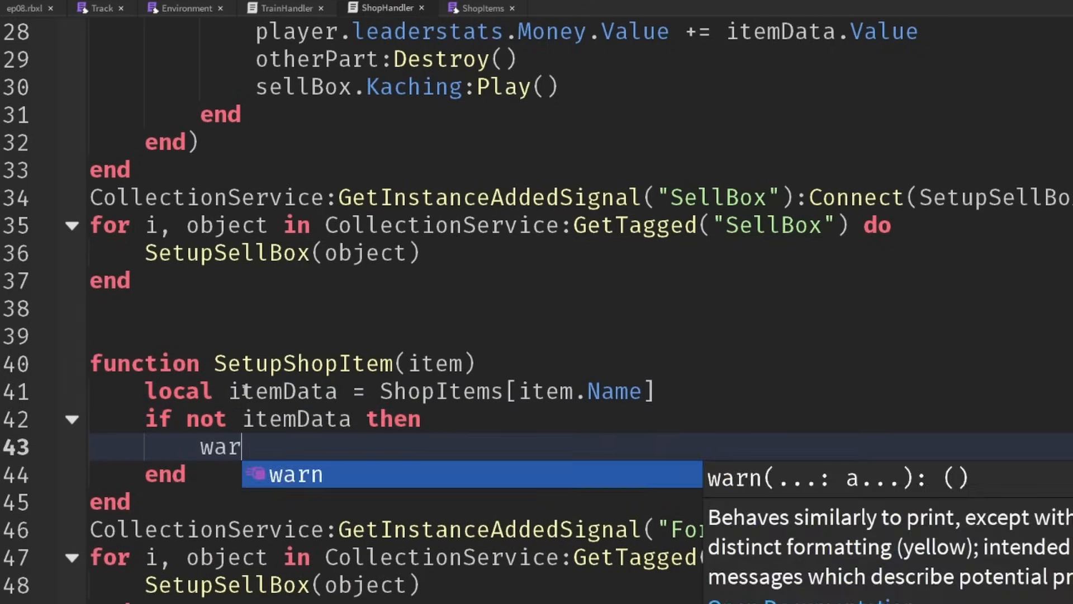
type("(\"No shop data for\", item.Name)")
type("return")
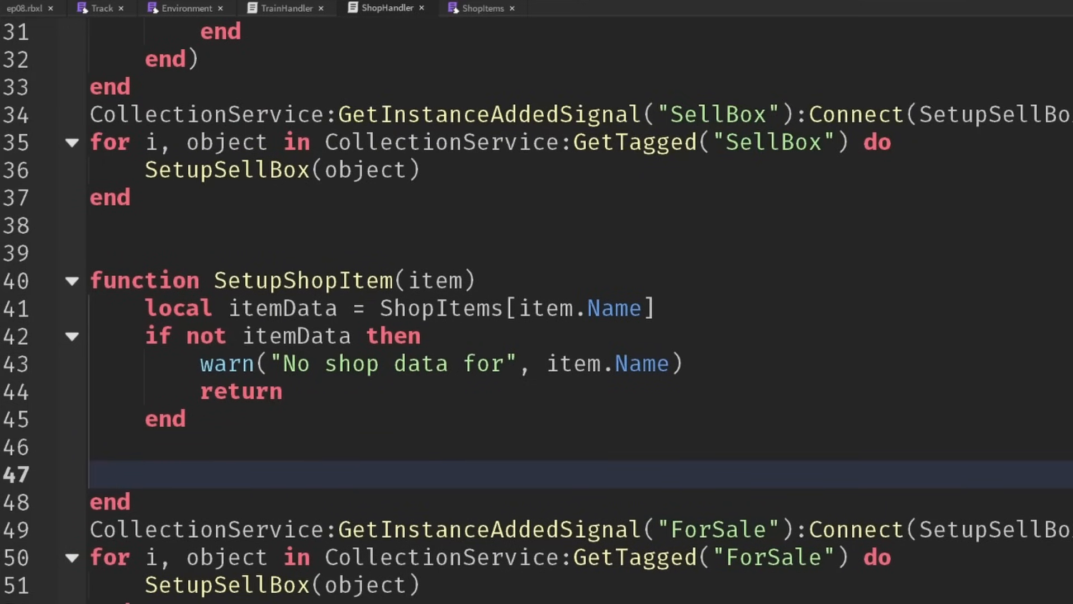
Step: Find the asset via ServerStorage.Assets.Item:FindFirstChild(item.Name), warning and returning if absent
type("local asset = ServerStorage.Assets")
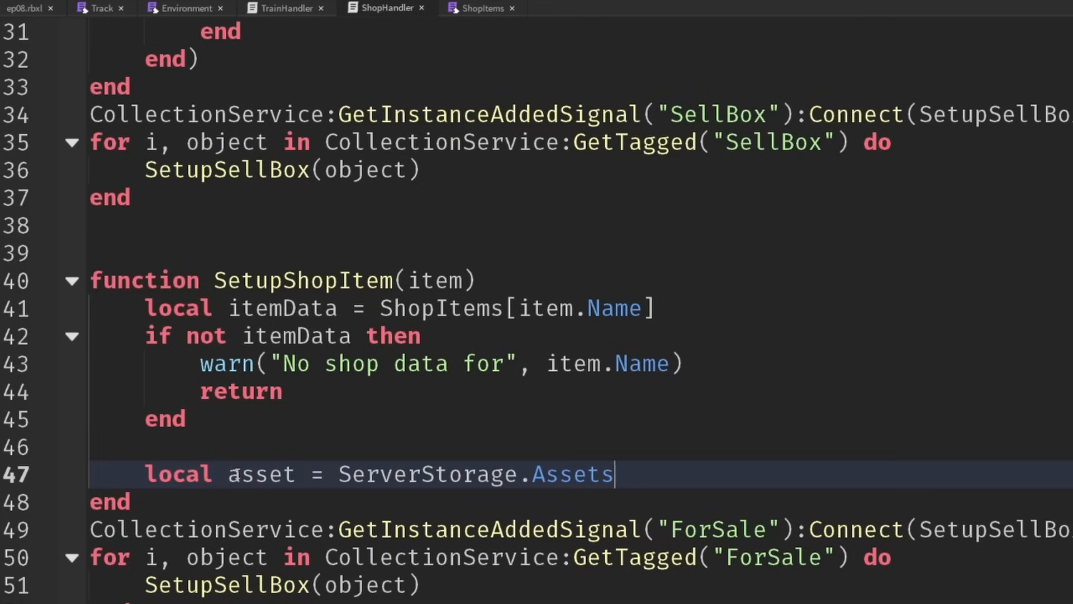
type(".Item")
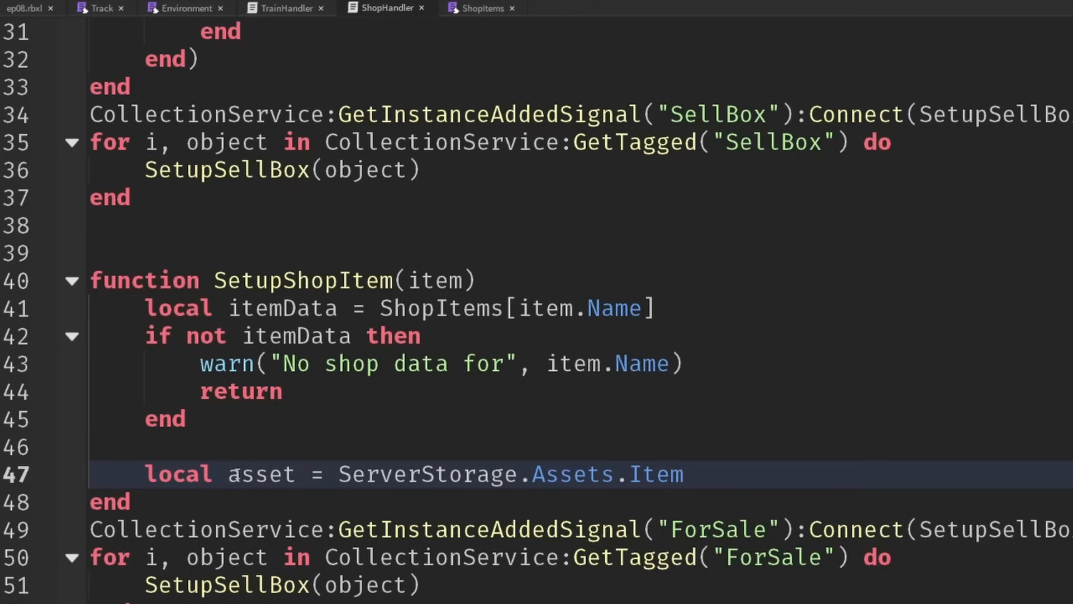
type(":FindFirstChild(item.Name")
type("return")
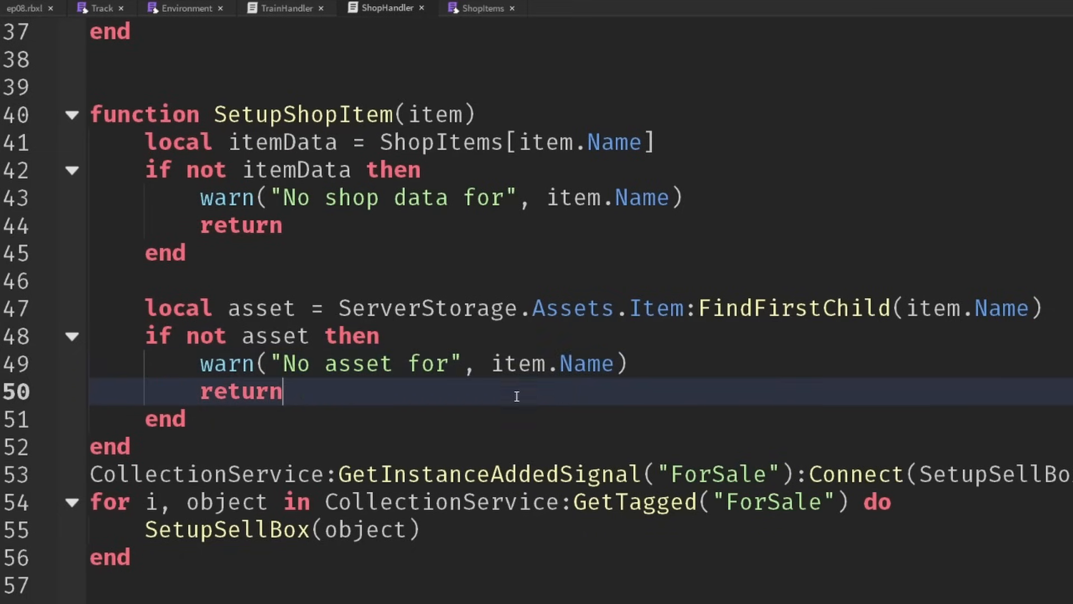
type("in ServerStorage")
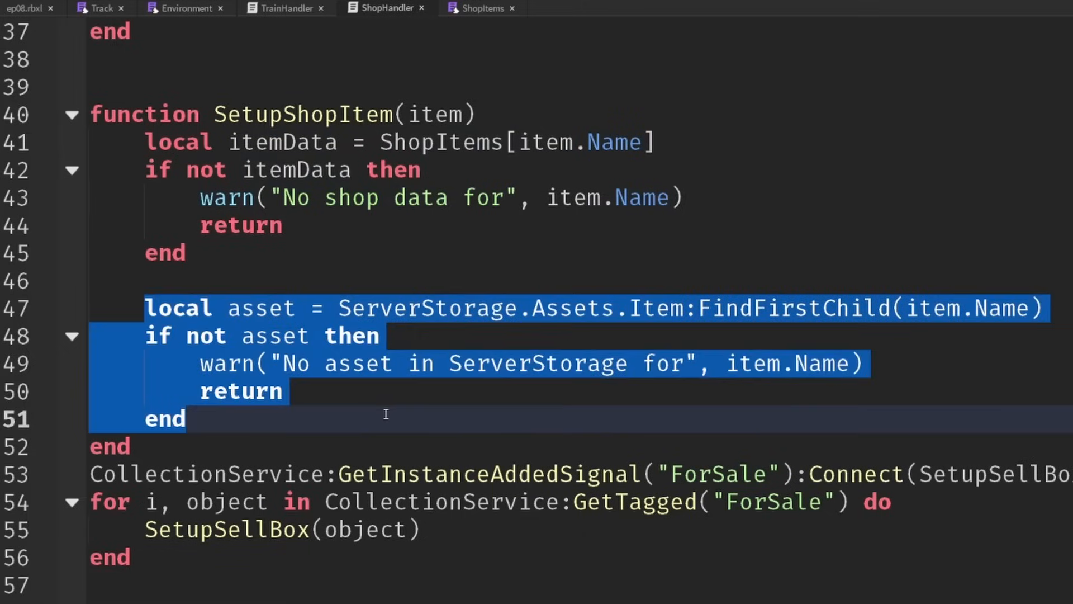
left_click(332, 418)
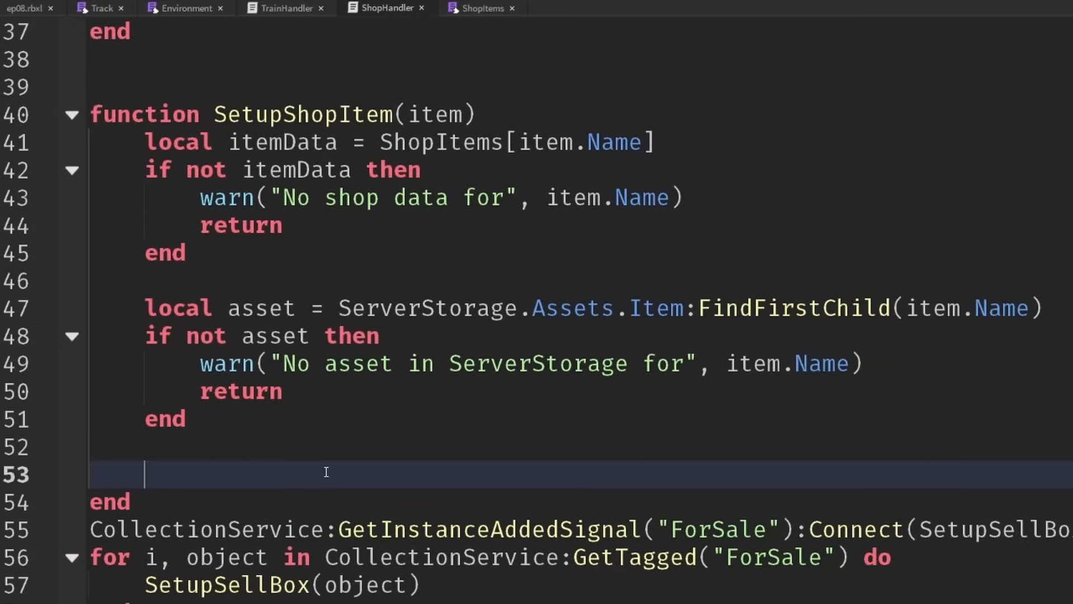
Step: Create a ProximityPrompt with HoldDuration 1, ActionText "Buy " .. item.Name and ObjectText "$" .. itemData.Value
type("local prompt")
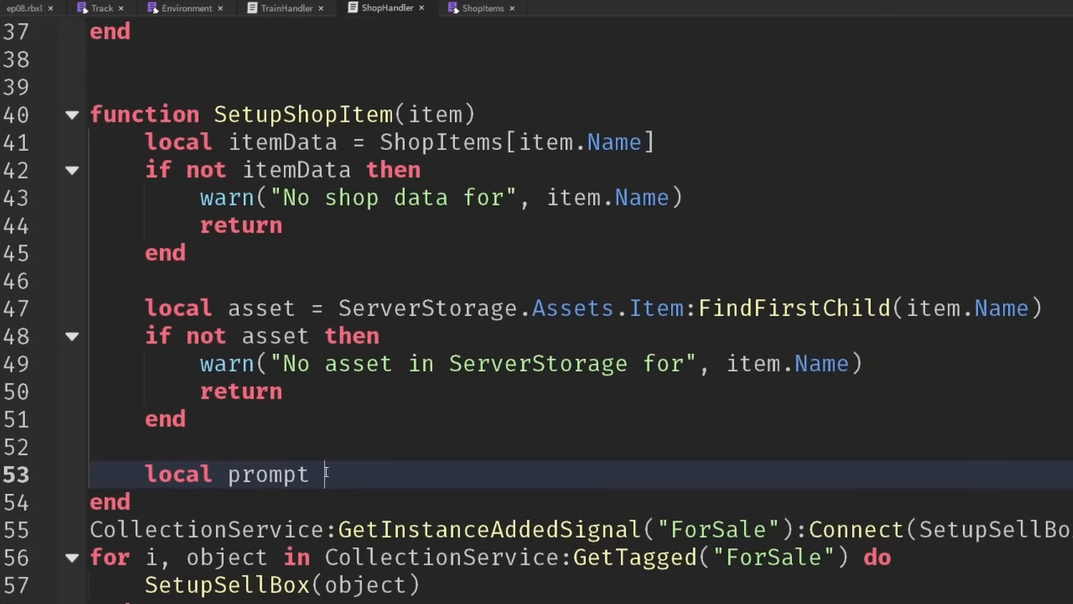
type("= Instance.new(\"\")")
type("prompt.HoldDuration = 1")
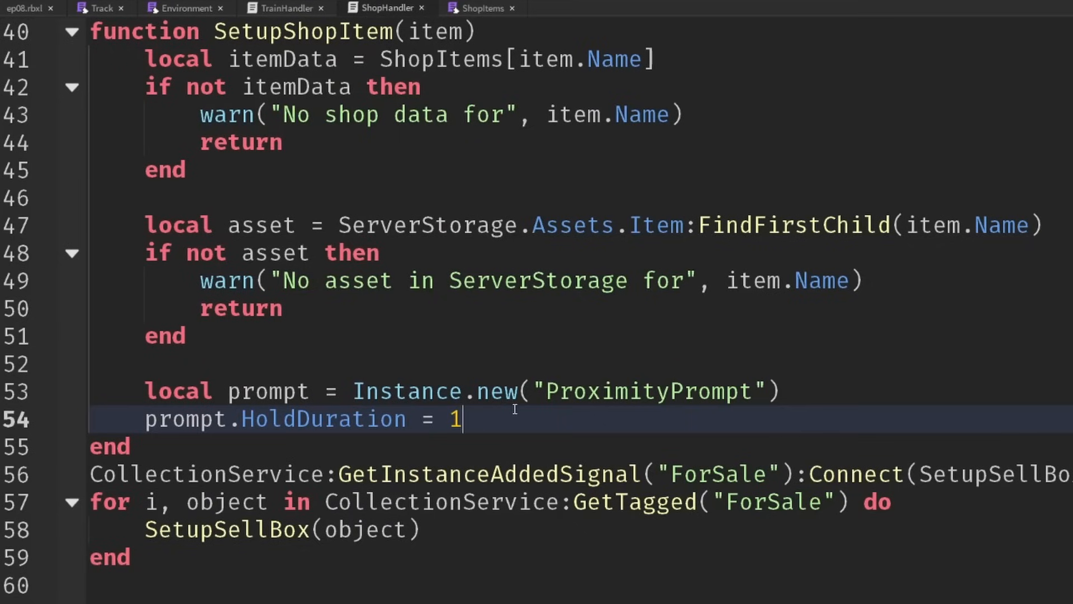
type("prompt.ActionText =")
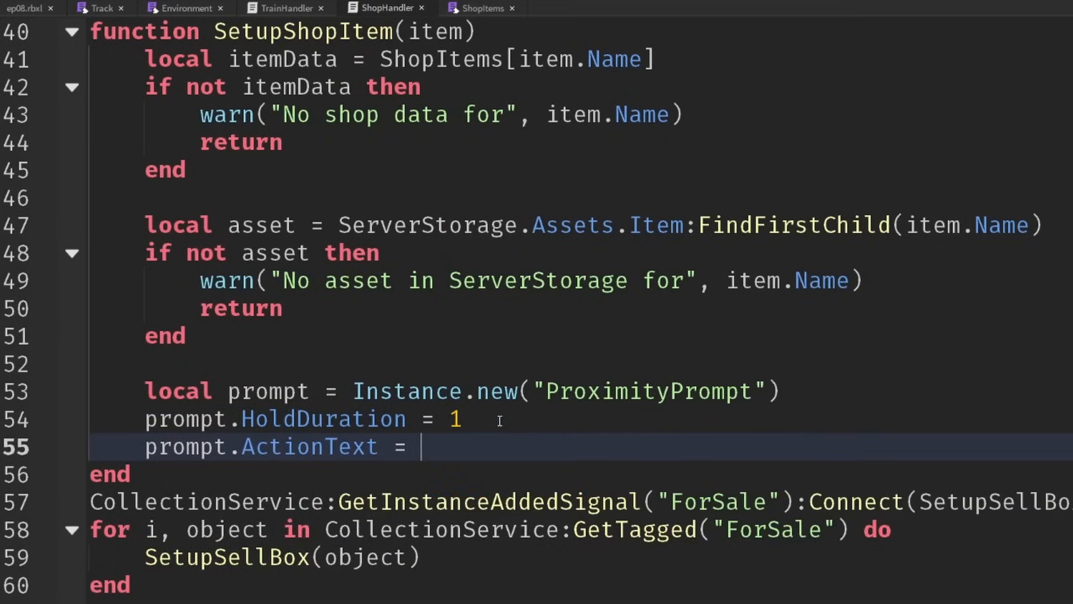
type("\"Buy \" .. item.Name")
type("prompt.ObjectText = \"$\" ..")
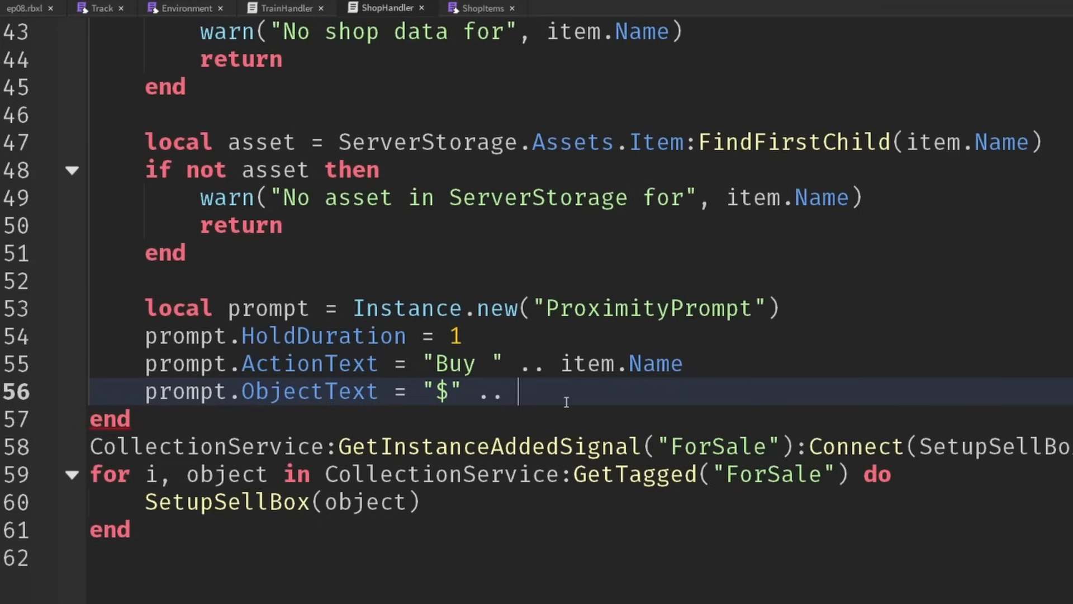
type("item.V")
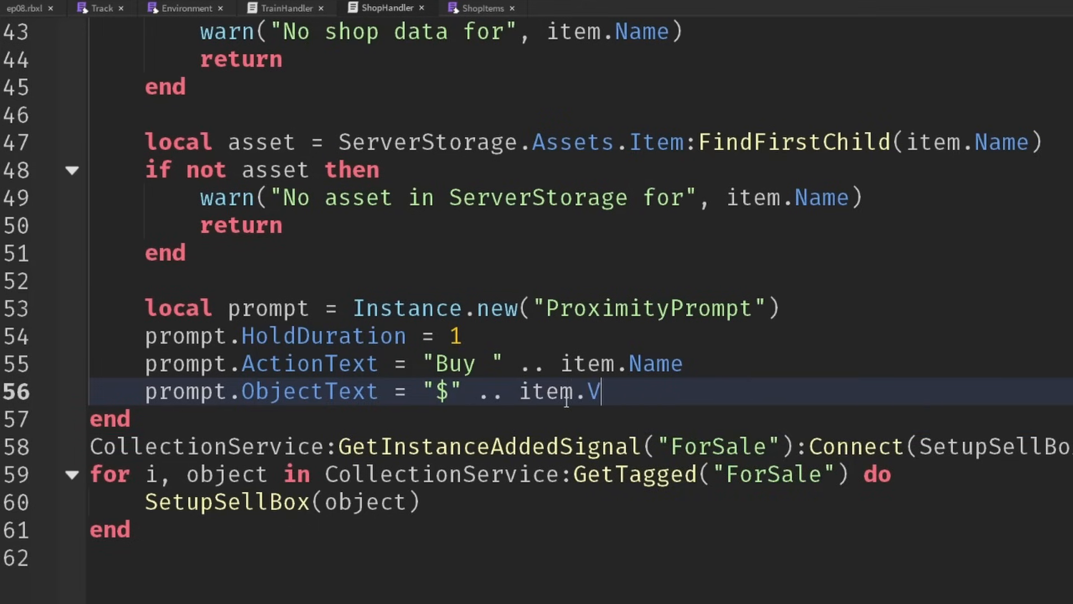
type("Data")
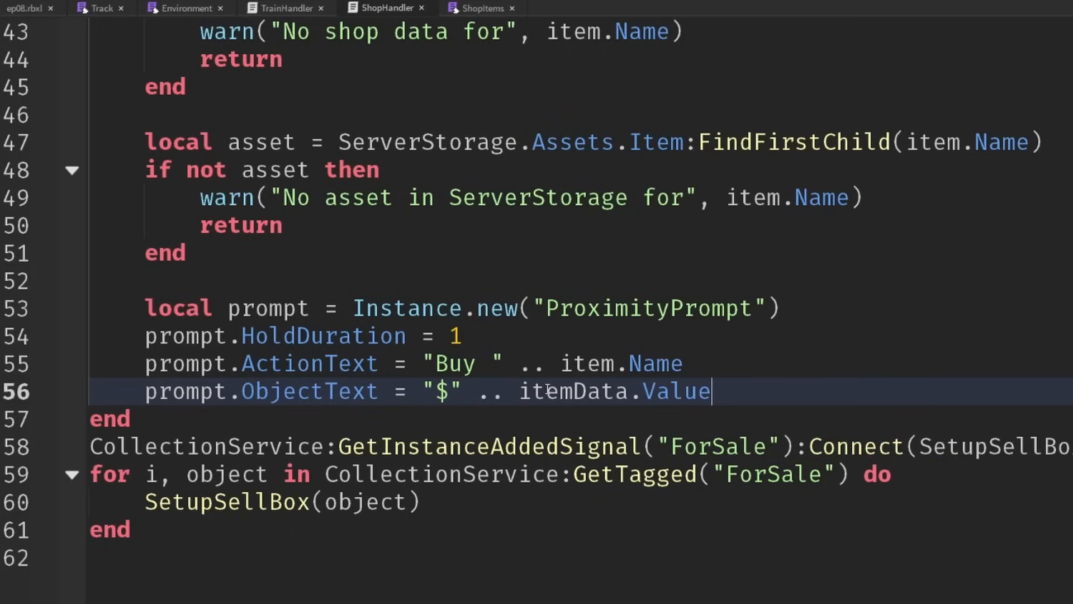
left_click(483, 8)
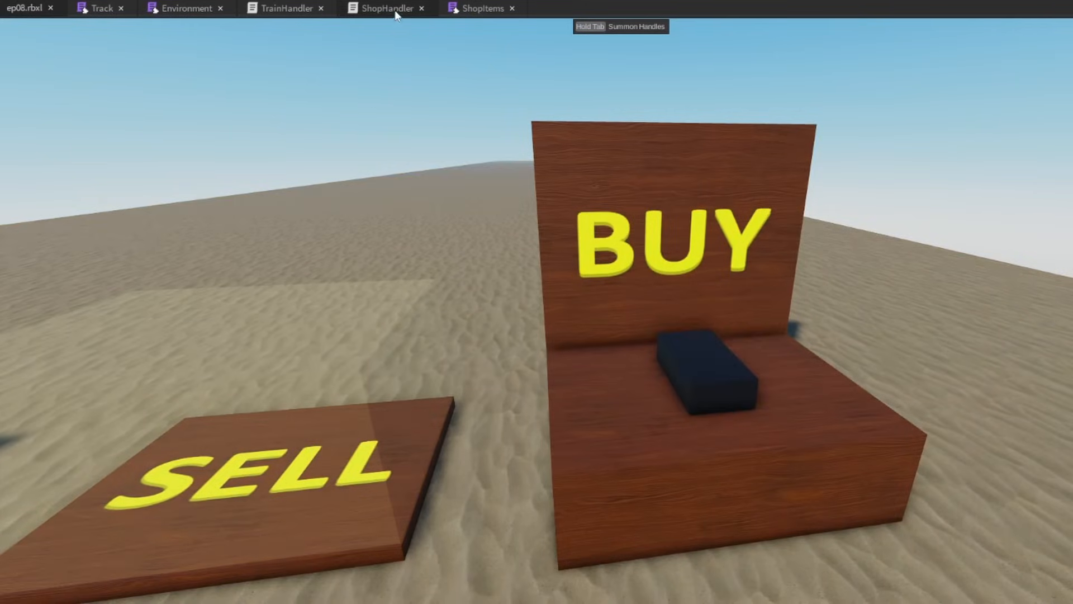
Step: Swap SetupSellBox for SetupShopItem in the ForSale listener and loop, then playtest the Buy prompt
left_click(385, 8)
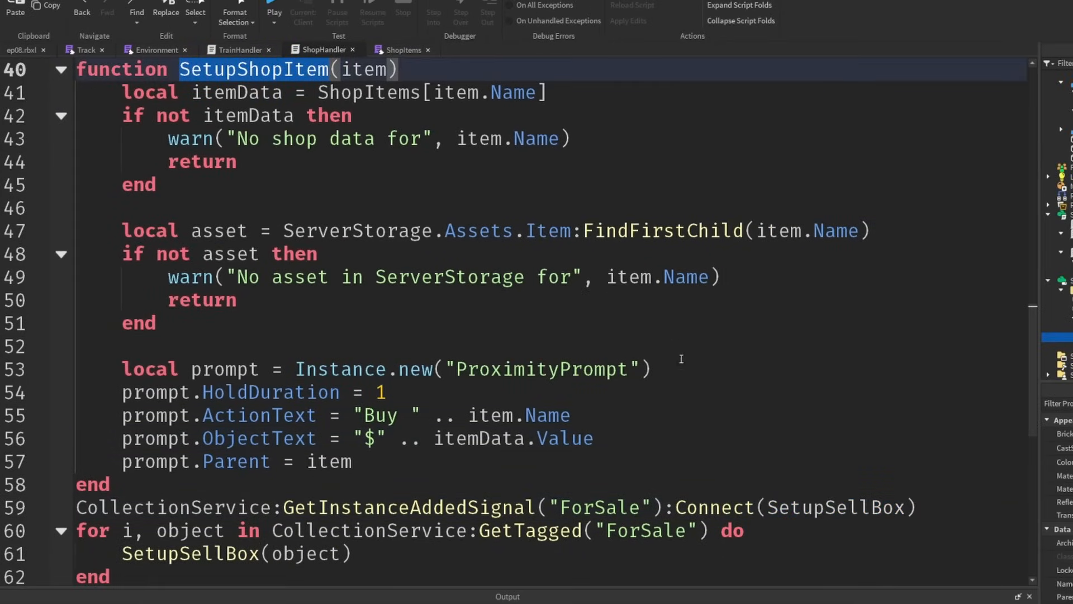
type("SetupShopItem")
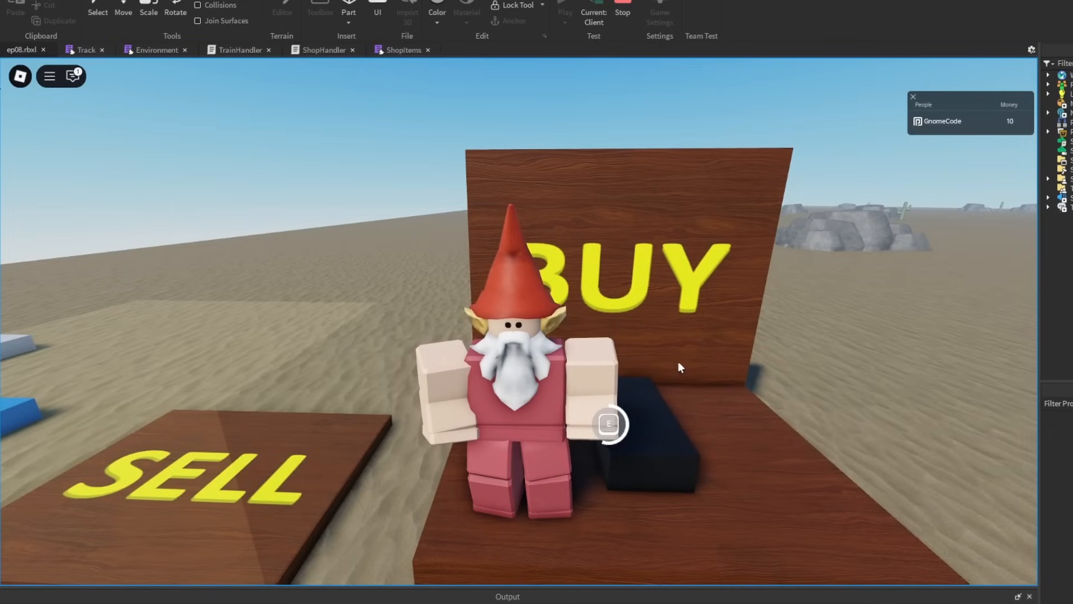
left_click(620, 13)
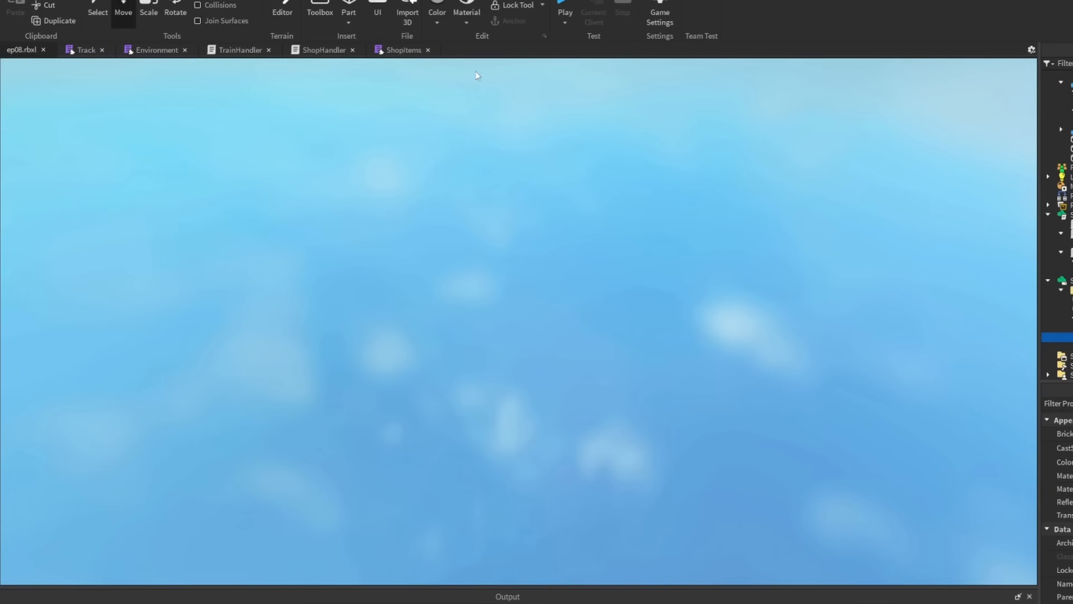
left_click(323, 49)
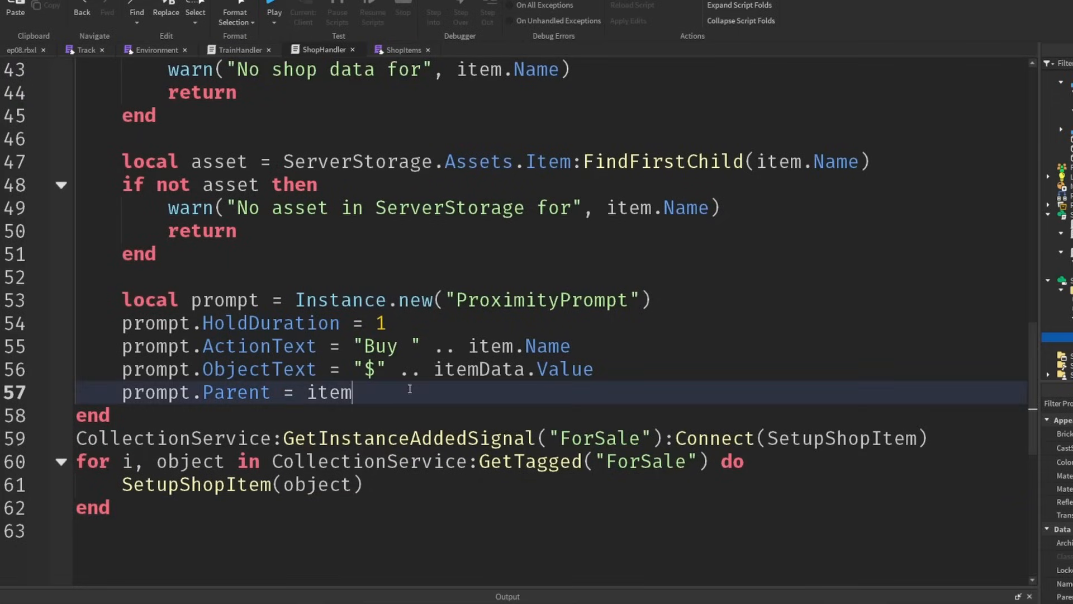
Step: Connect prompt.Triggered with canAfford = player.leaderstats.Money.Value >= itemData.Value and an if canAfford guard
type("pr")
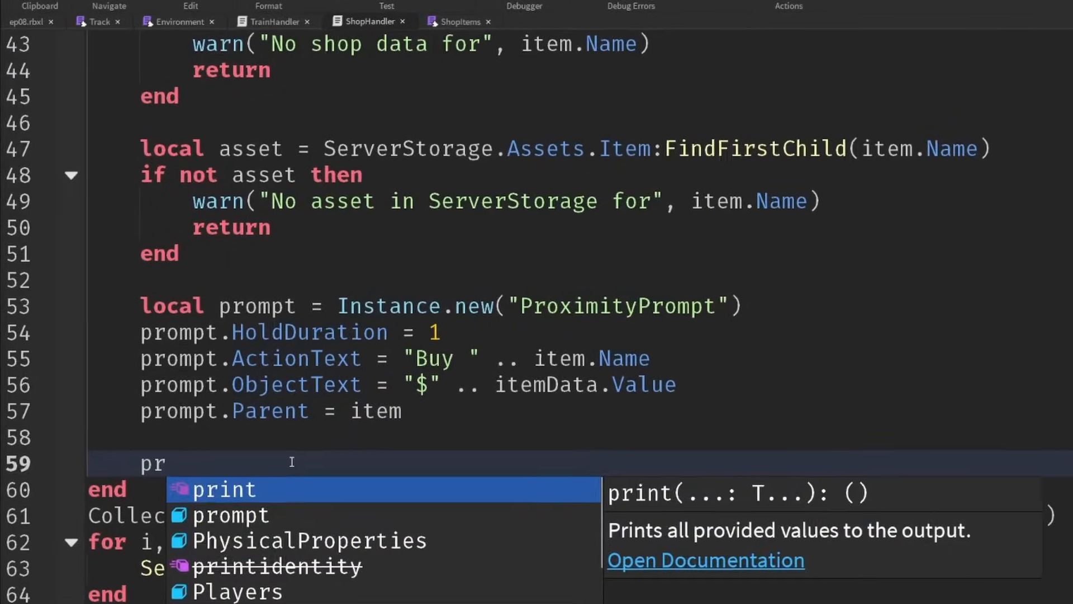
type("ompt.T")
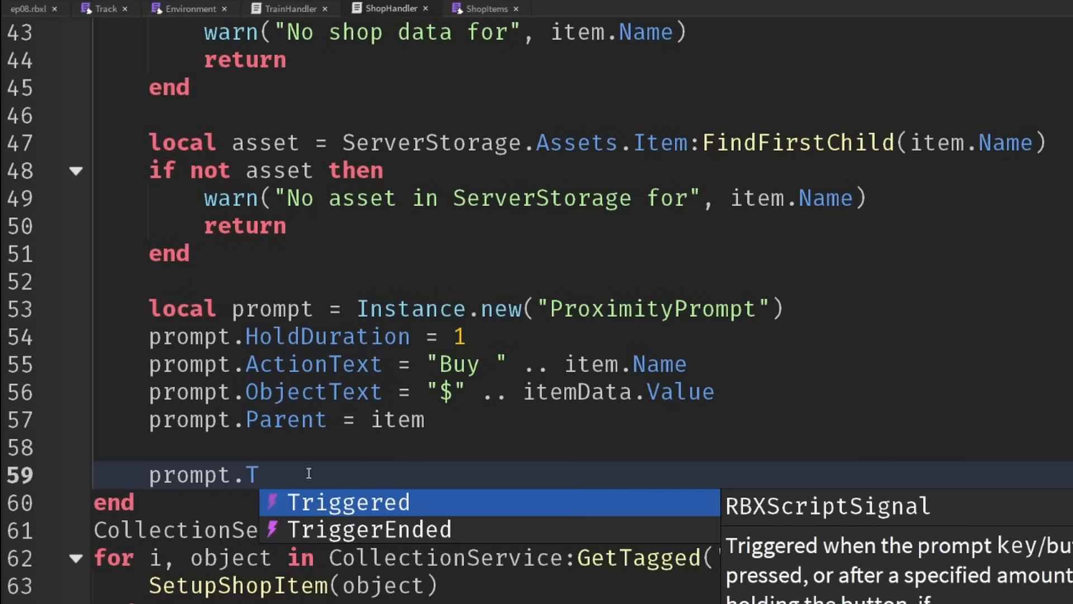
type("riggered:Connect(function(player")
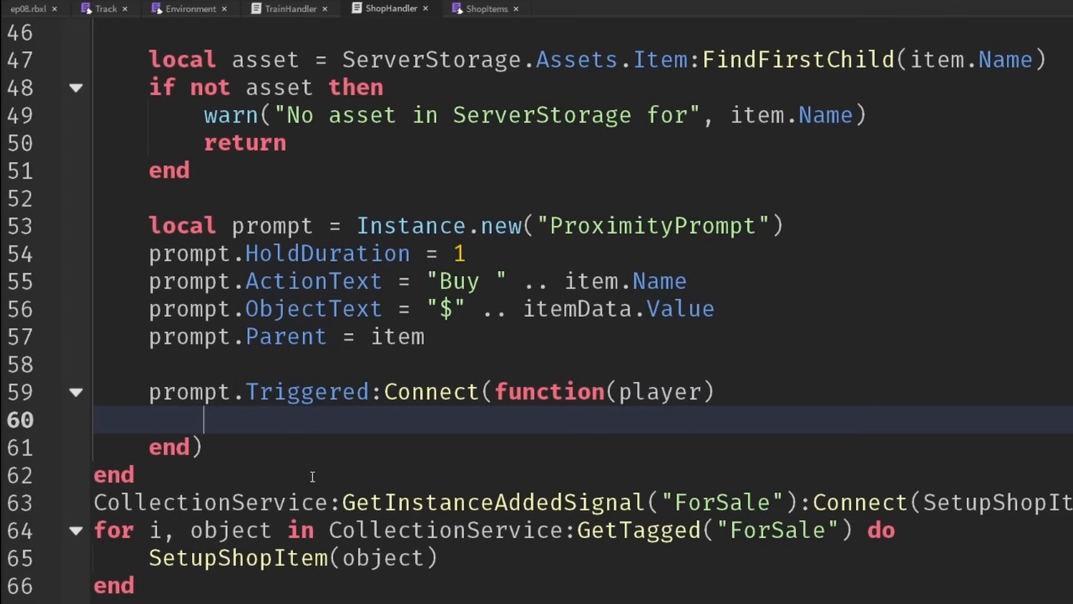
type("local")
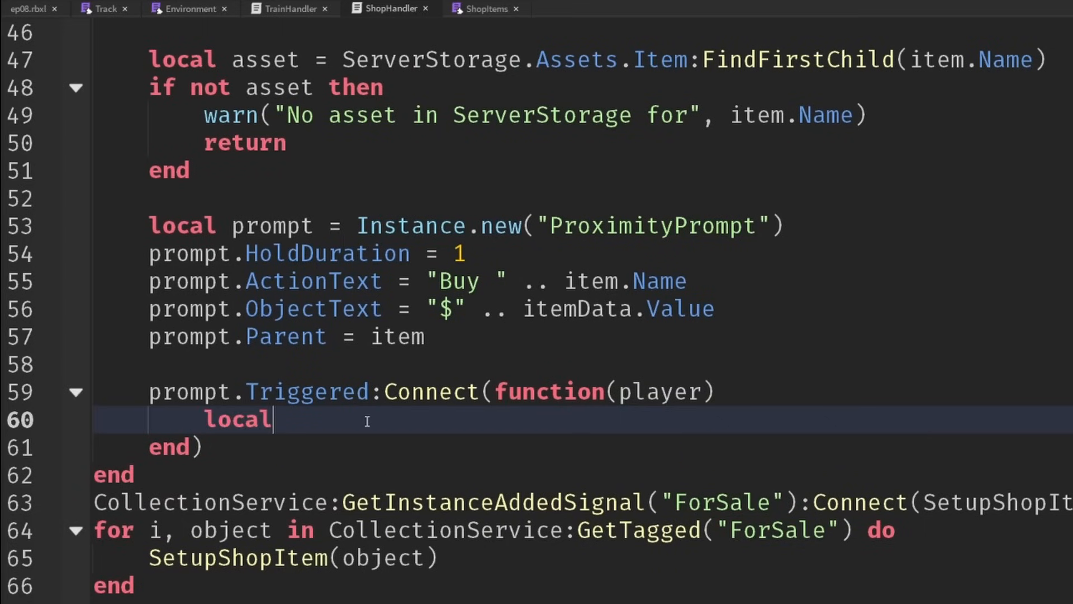
type("canAfford")
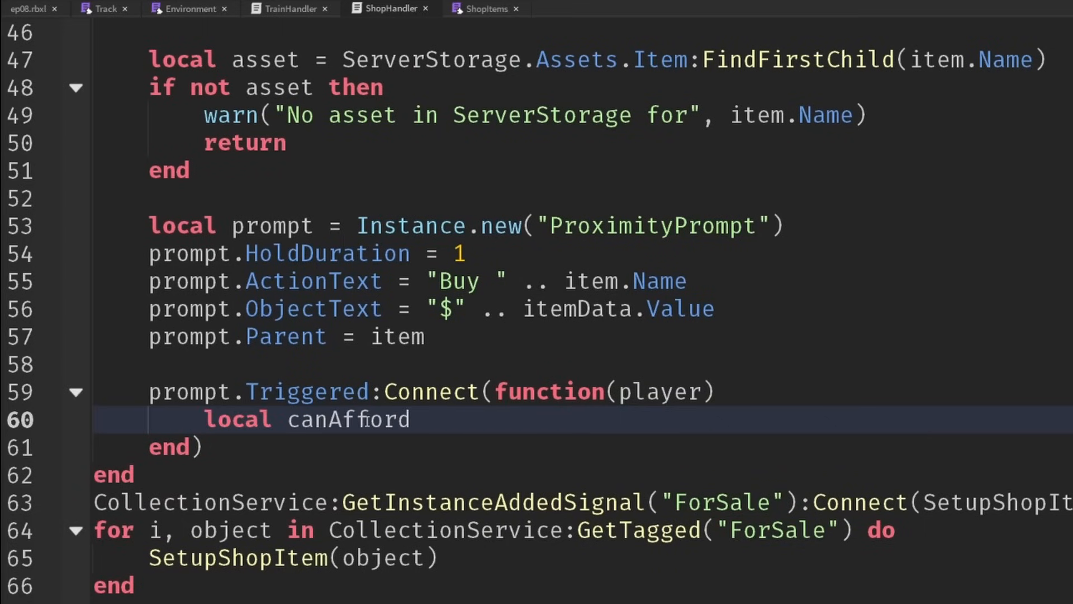
type("= player.l")
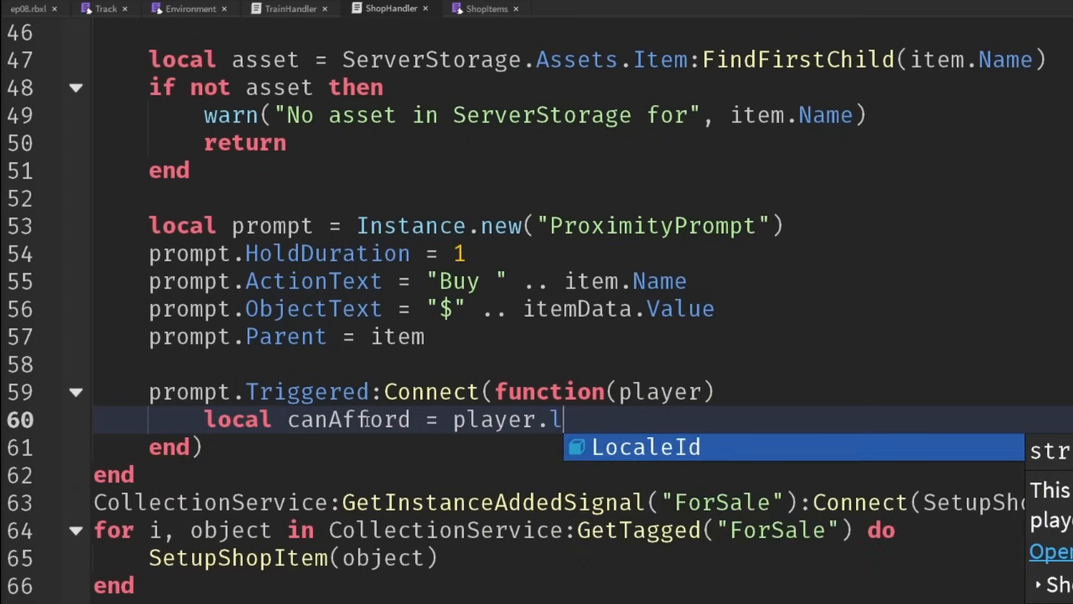
type("eaderstats.Mone")
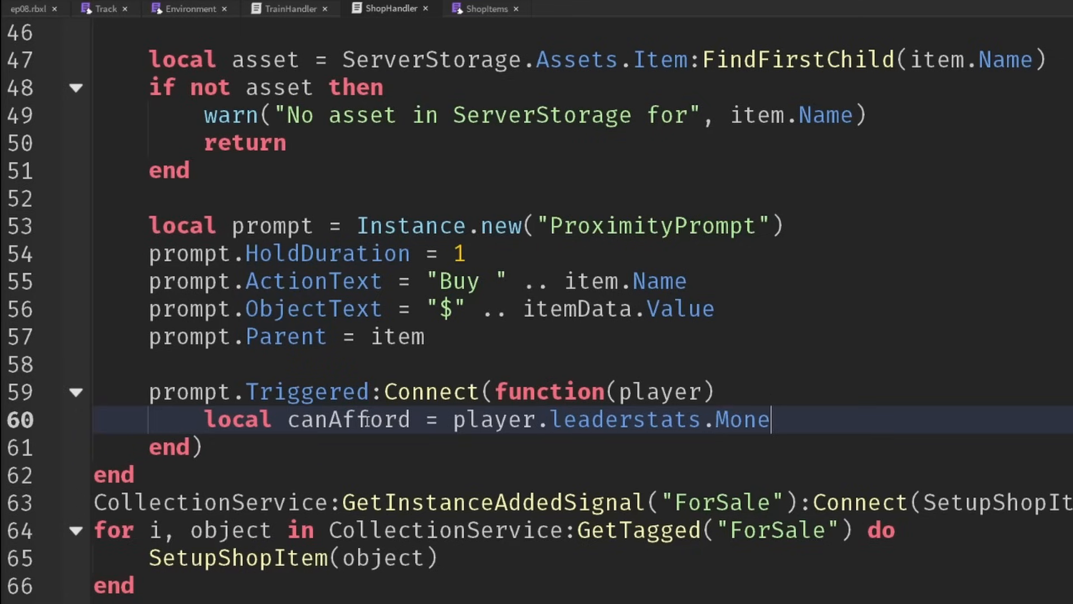
type("y.Value >")
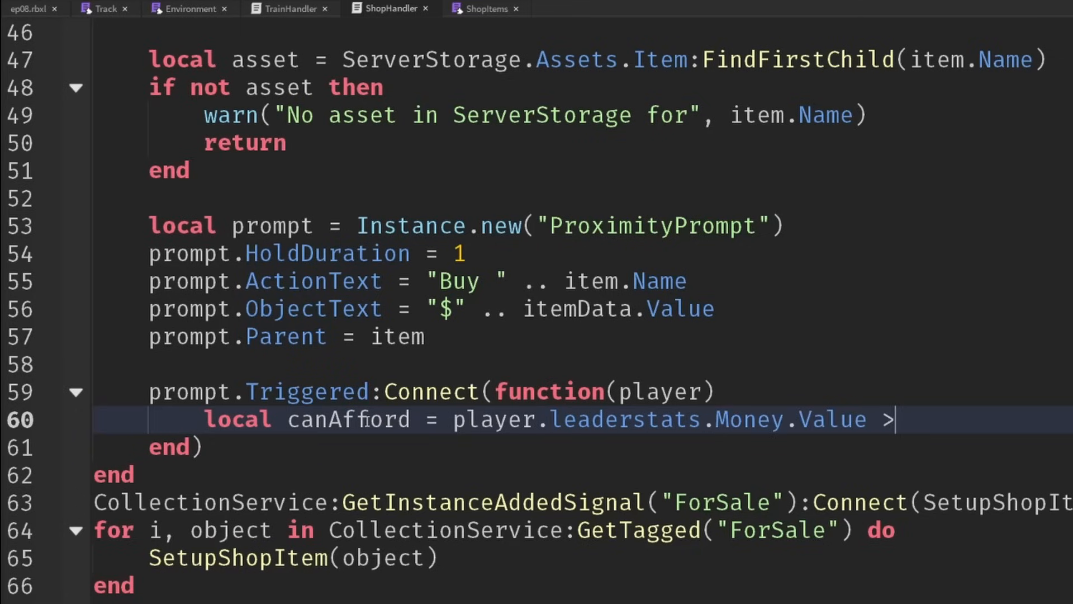
type("= itemData.Va")
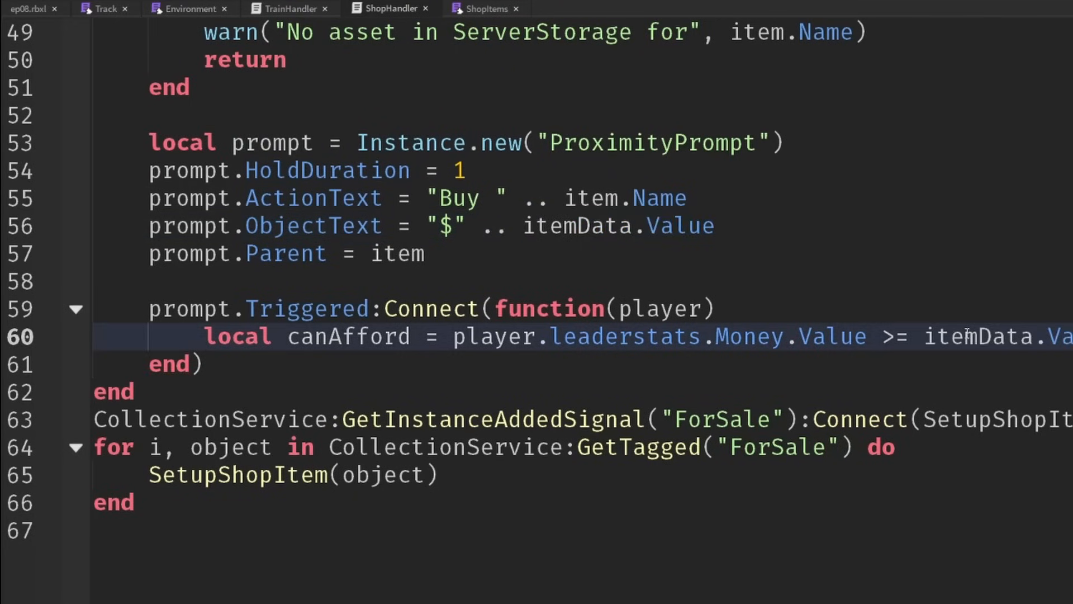
type("if canAfford then")
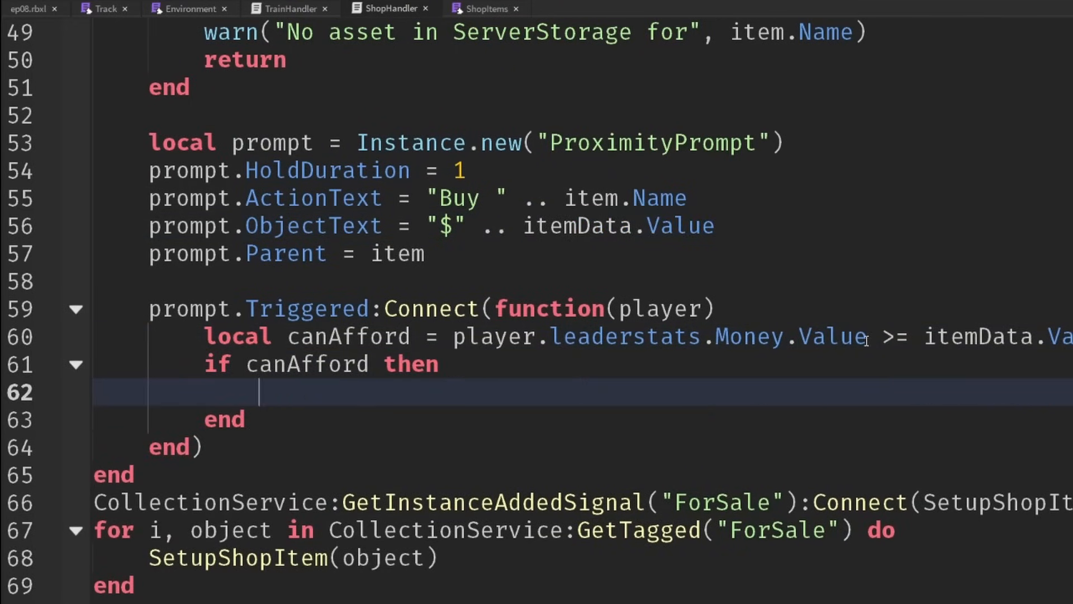
Step: Deduct itemData.Value from the player's Money and clone the asset into newItem
left_click_drag(453, 337, 1072, 337)
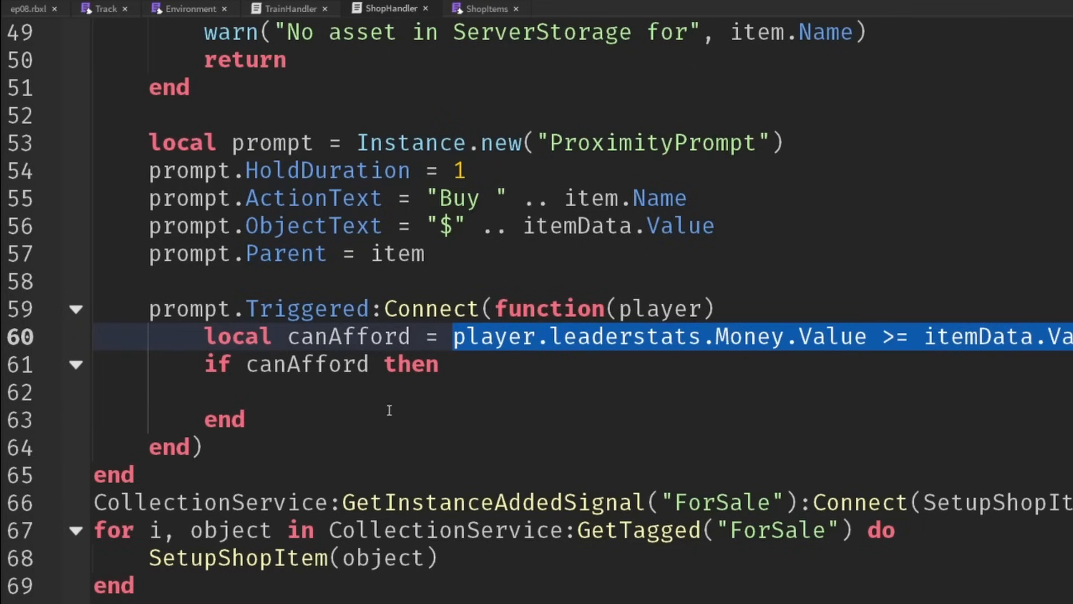
type("player.leaderstats.Money.Value >= itemData.Value")
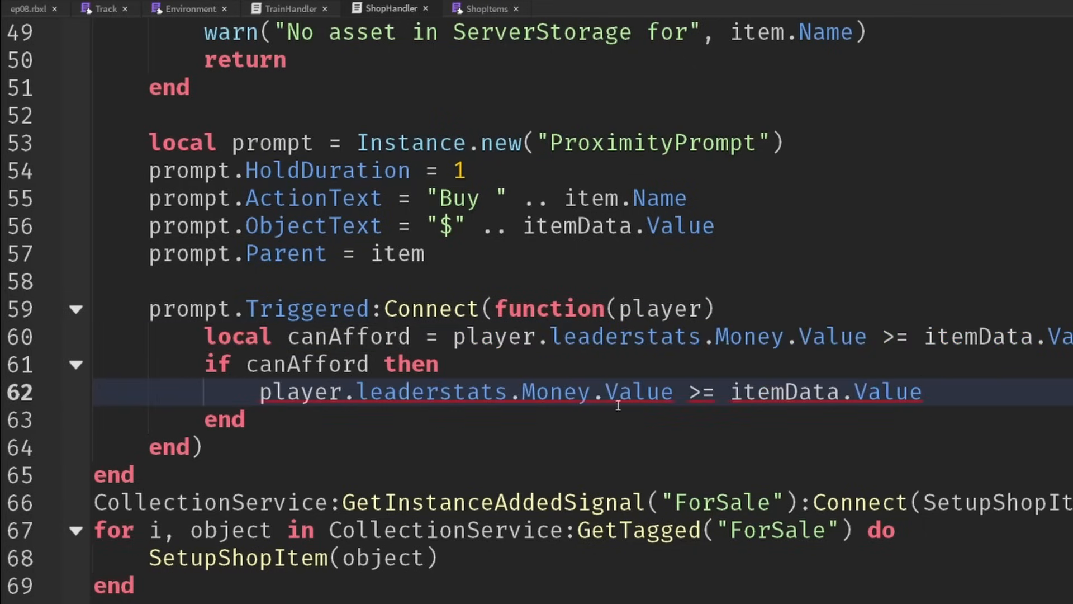
type("-=")
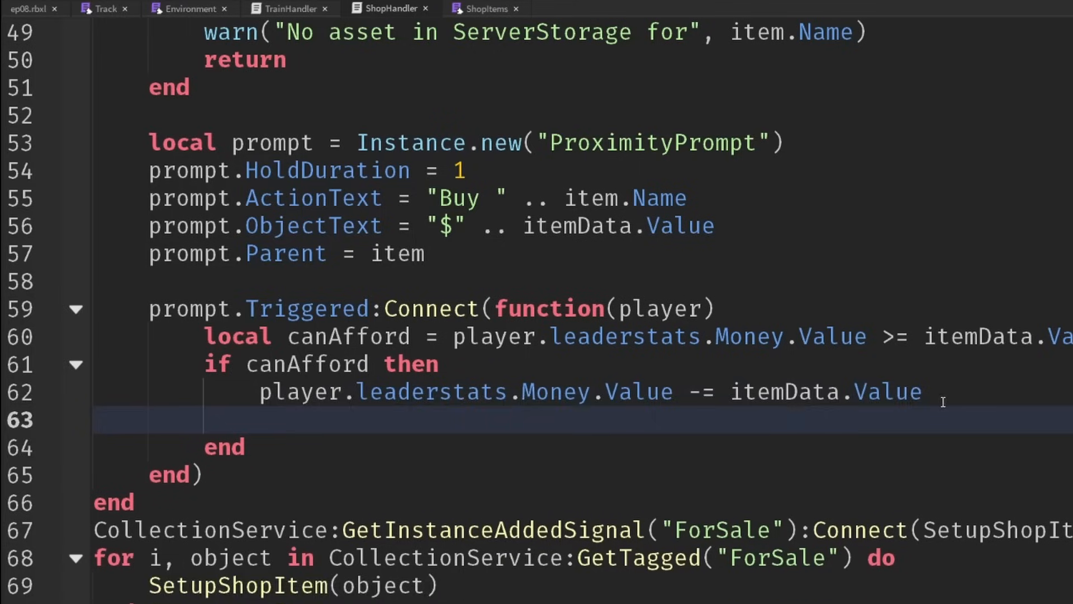
type("local newItem = asset:Clone(")
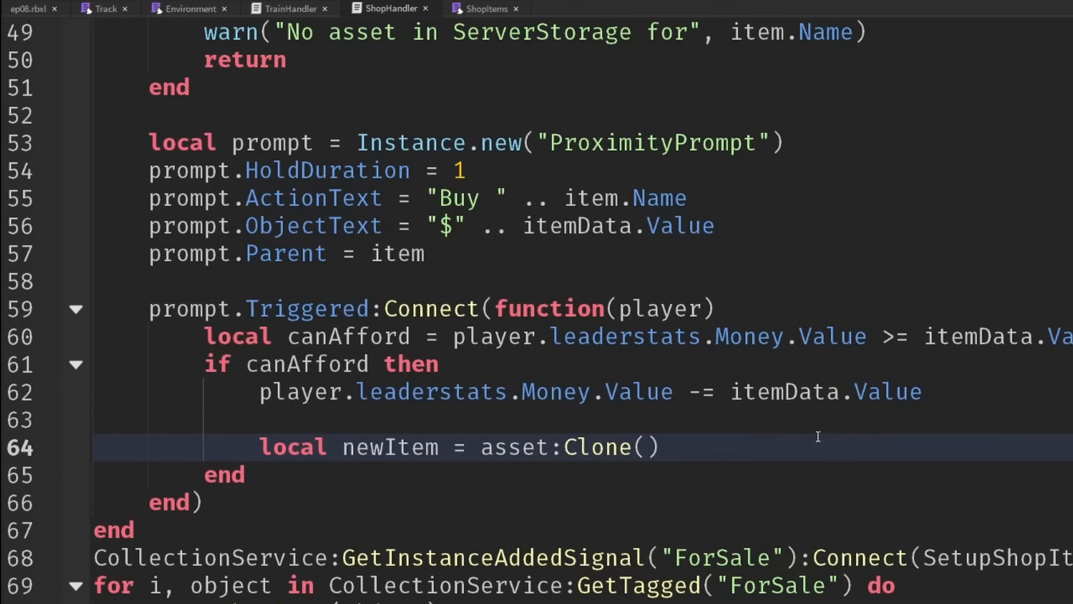
Step: Set newItem.CFrame offset by the asset's Size.Y and parent it to workspace
type("newItem.C")
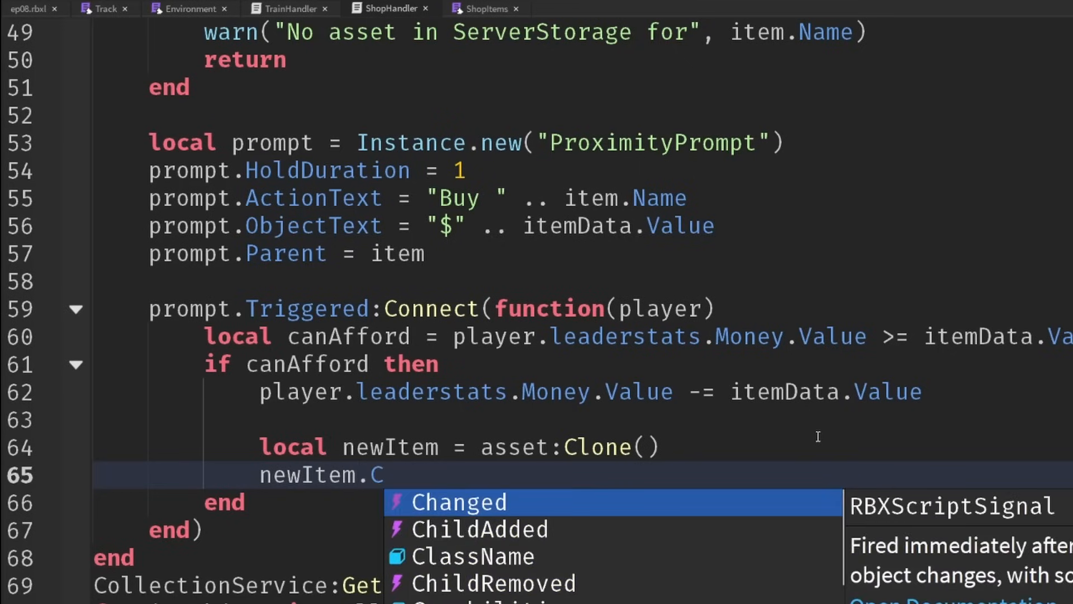
type("Frame =")
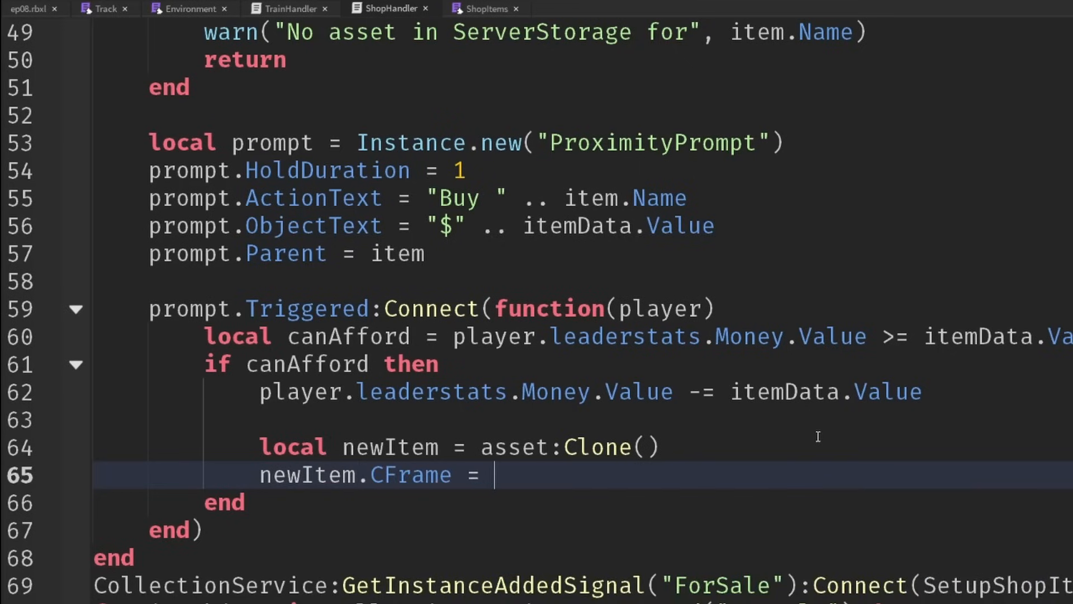
type("asset * CFrame.new(1, item")
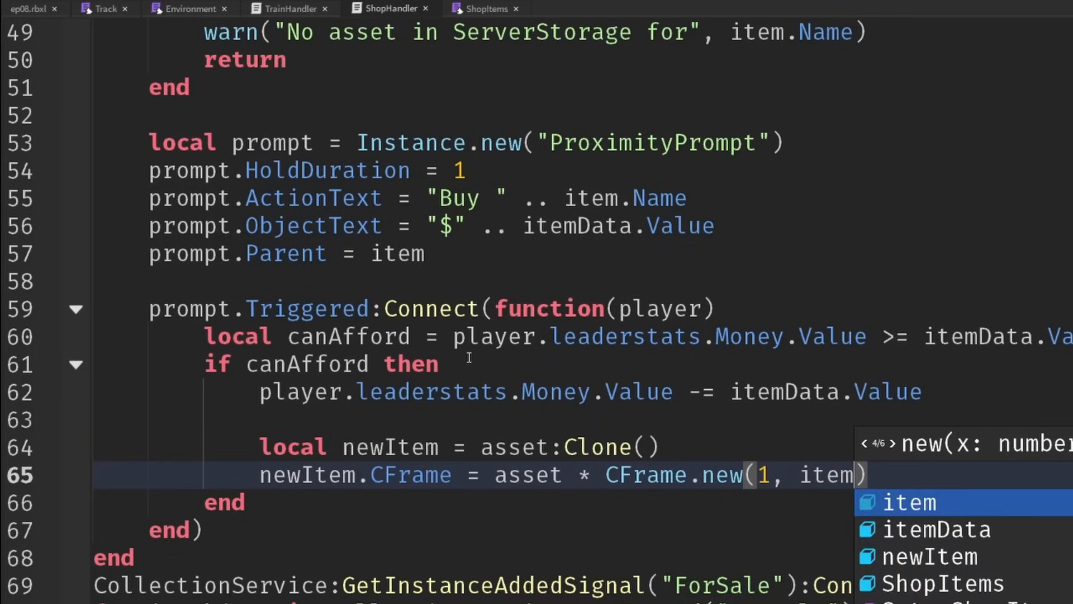
type(".Size.Y,")
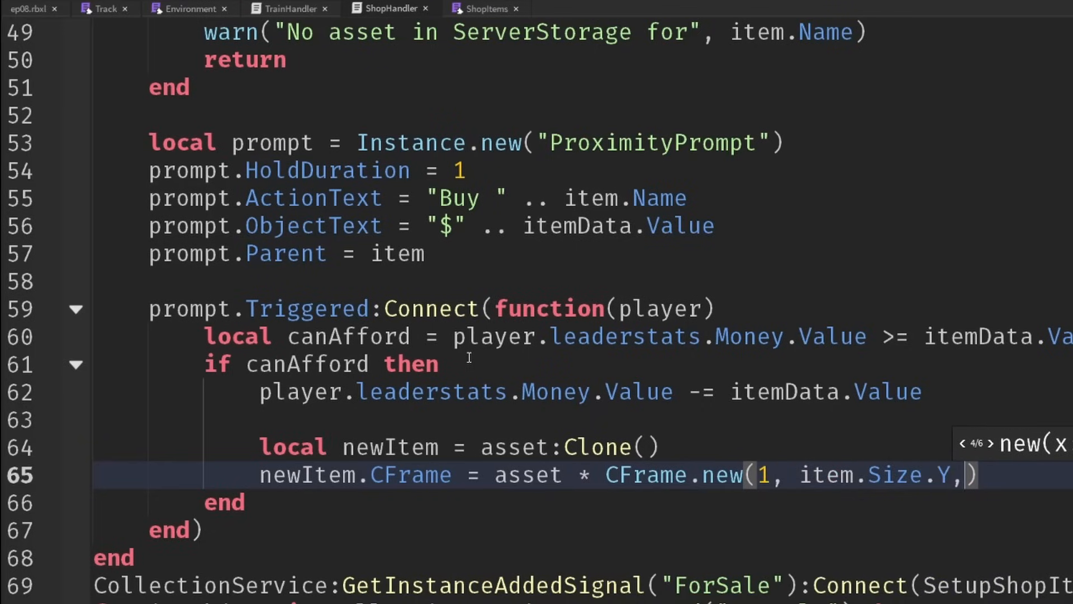
type("1)")
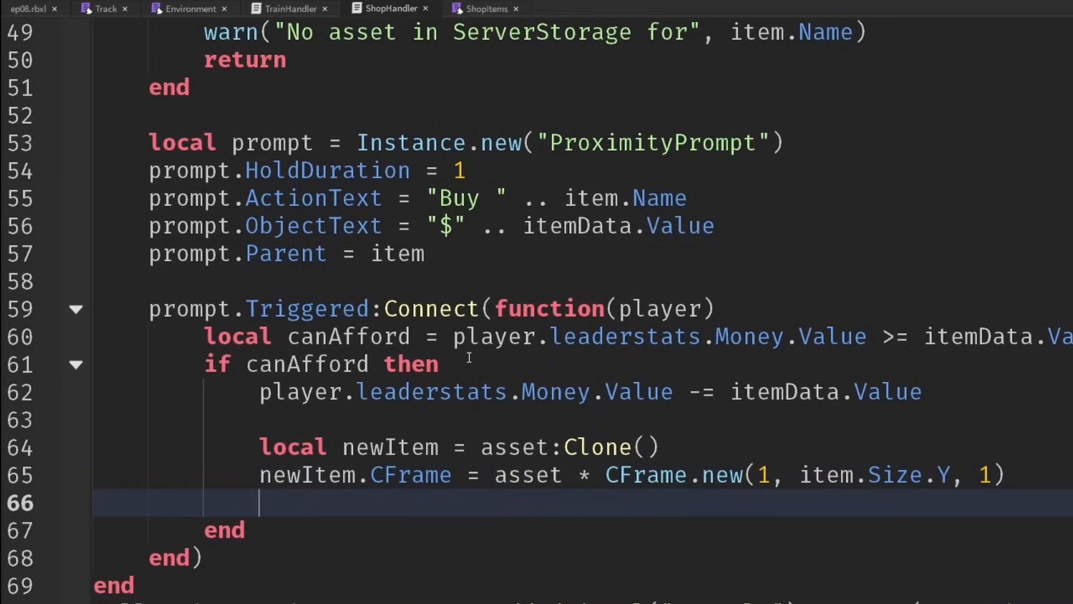
type("newItem.Parent")
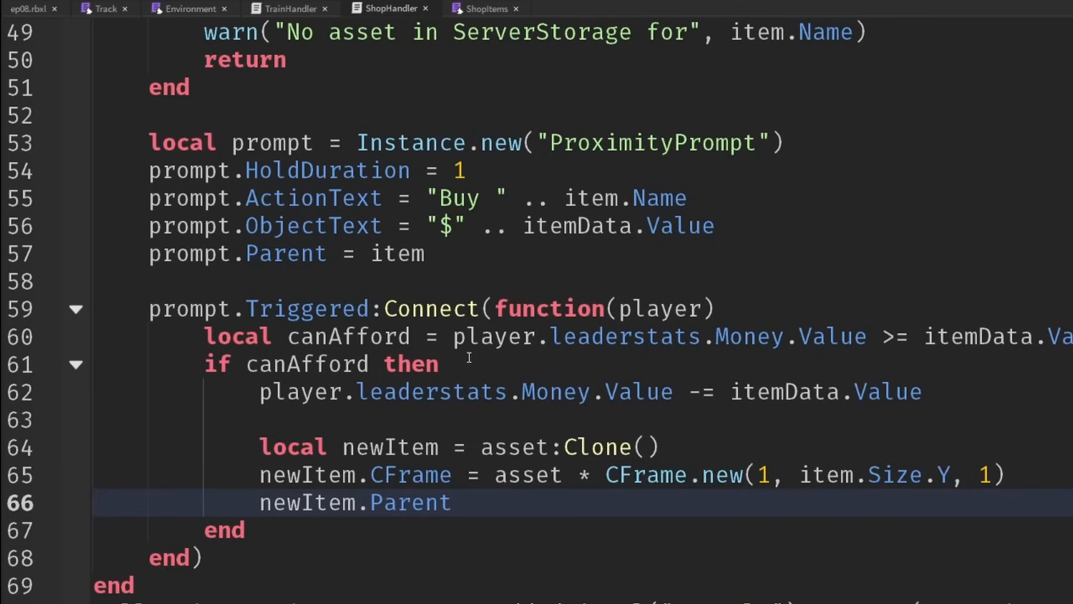
type("= workspace.Items")
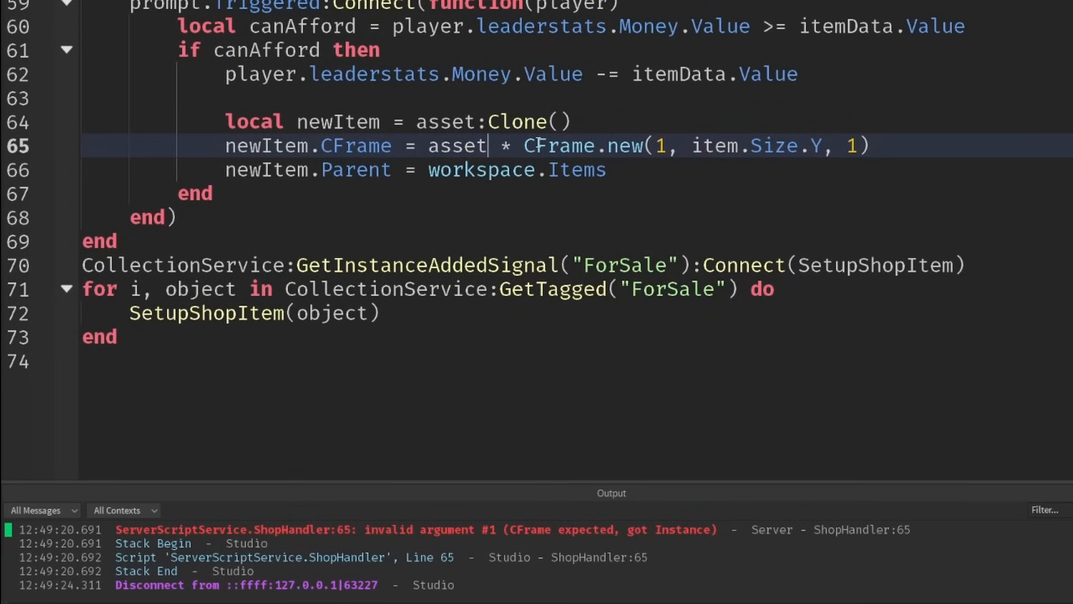
Step: Parent the clone to workspace.Items and reposition it with item.CFrame * CFrame.new(1, item.Size.Y, 1)
type(".CFrame")
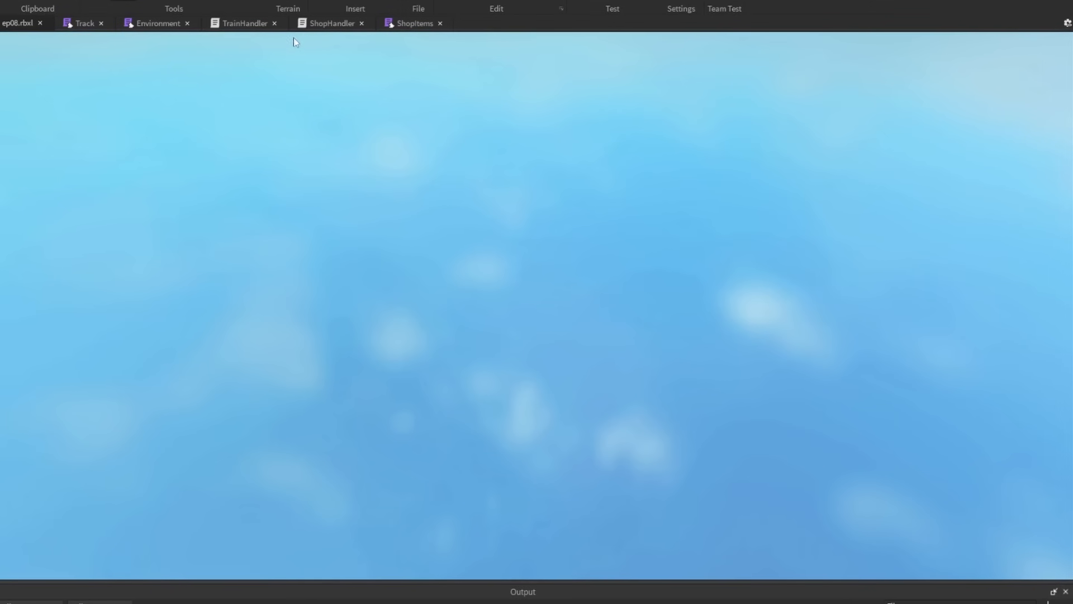
left_click(331, 23)
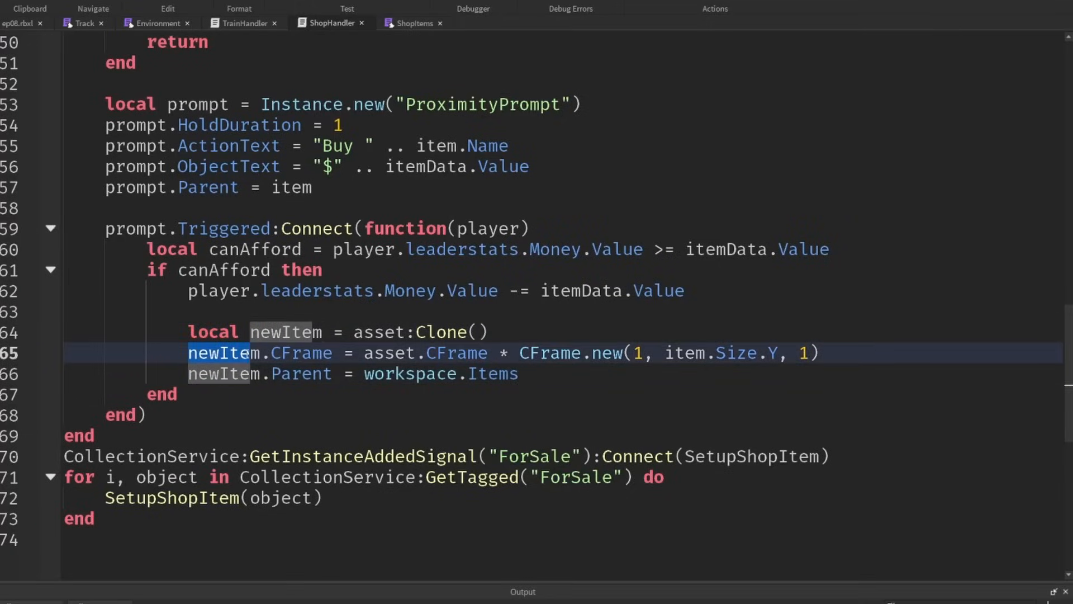
double_click(389, 352)
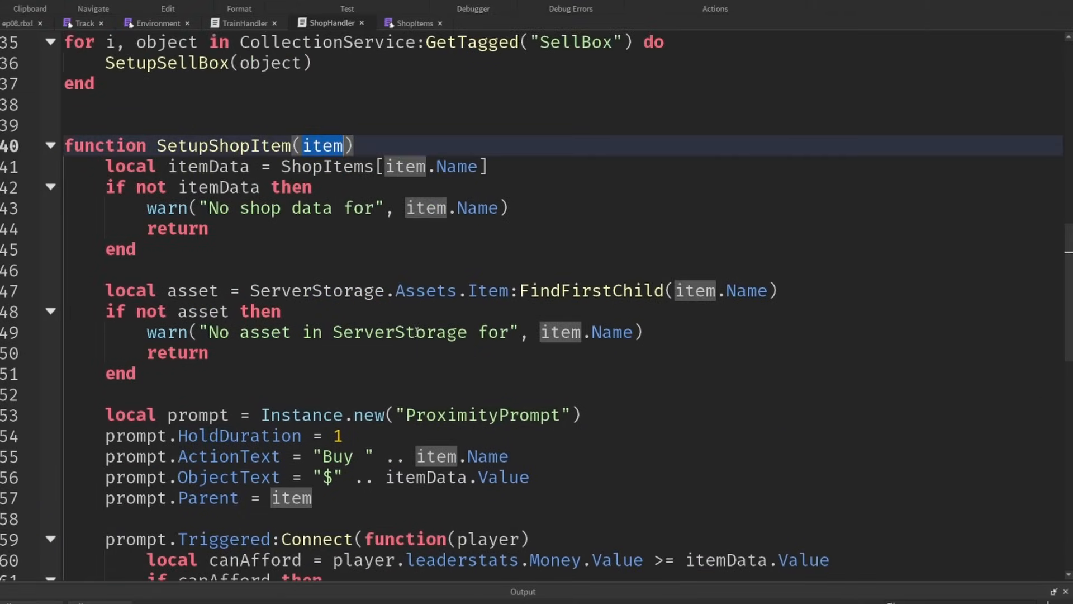
scroll("down", 3)
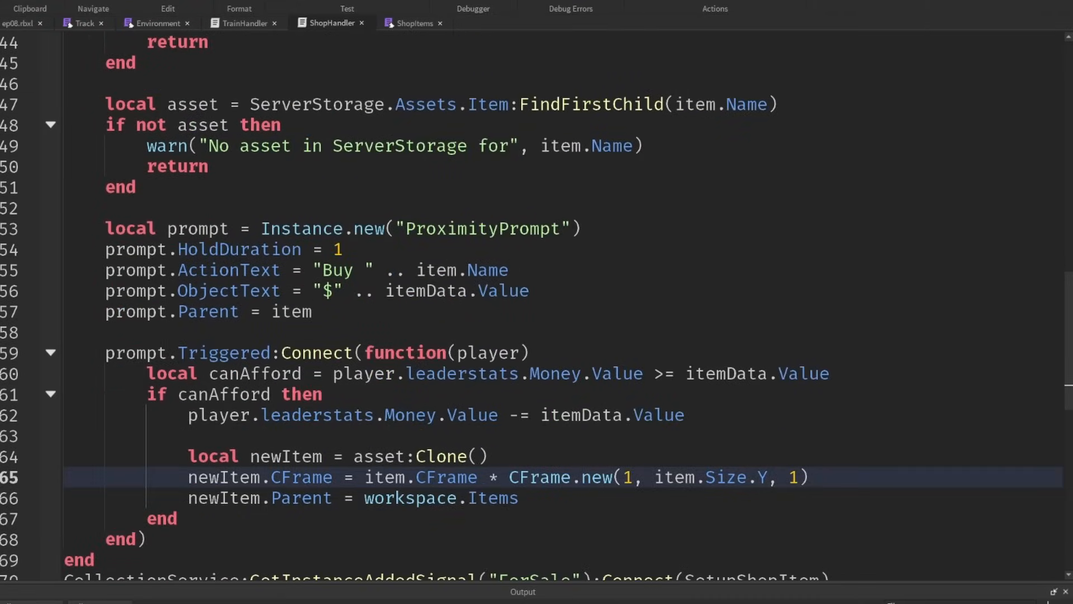